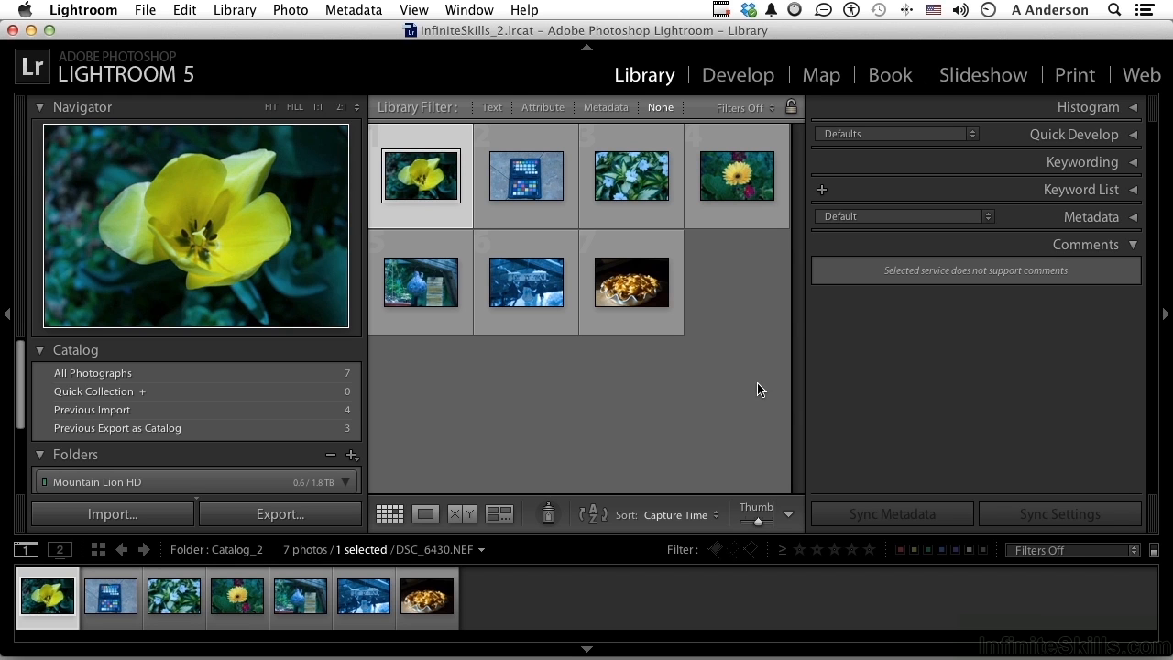
mouse_move(516, 35)
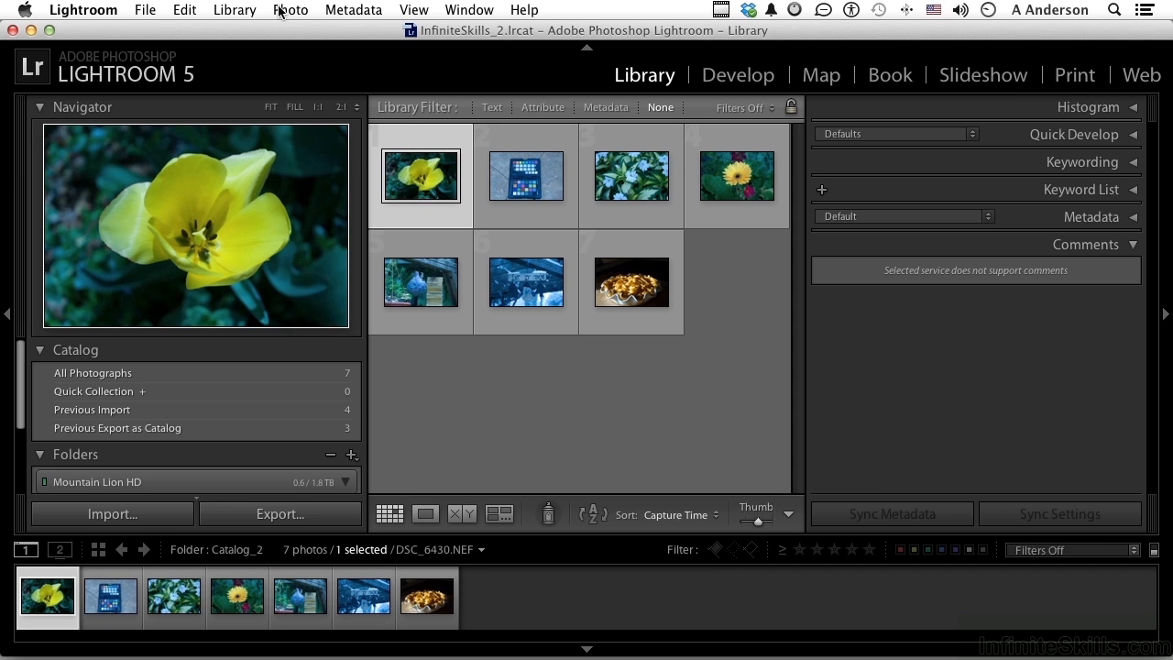
- Select all seven photos with Edit > Select All and expand the Quick Develop panel
click(145, 9)
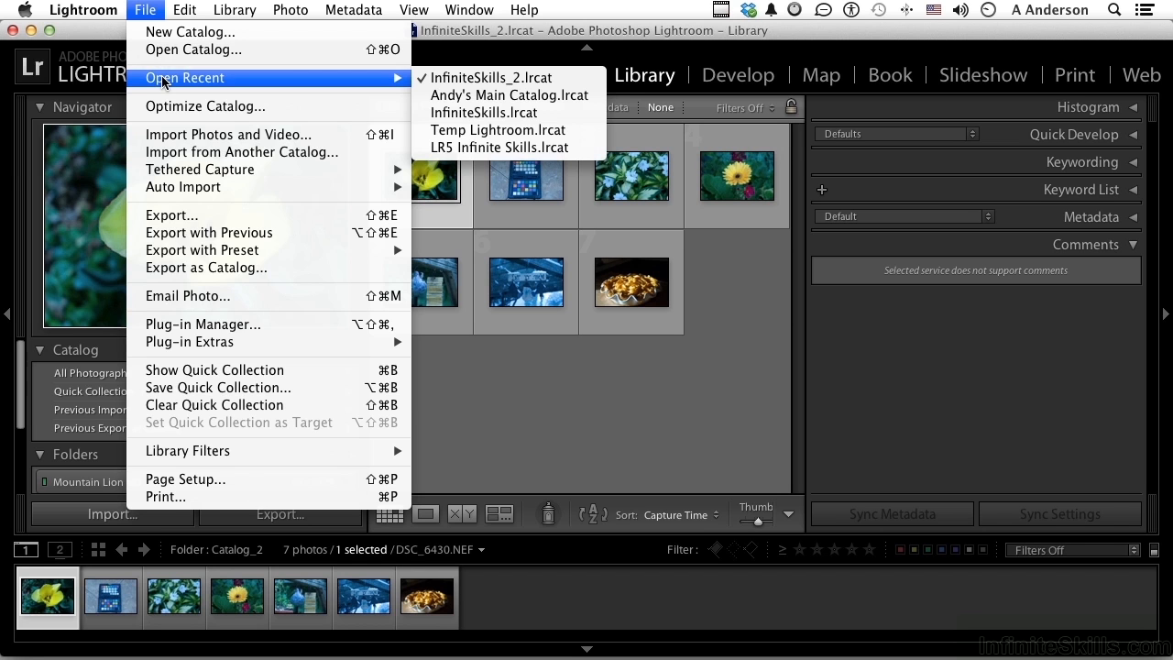
mouse_move(192, 50)
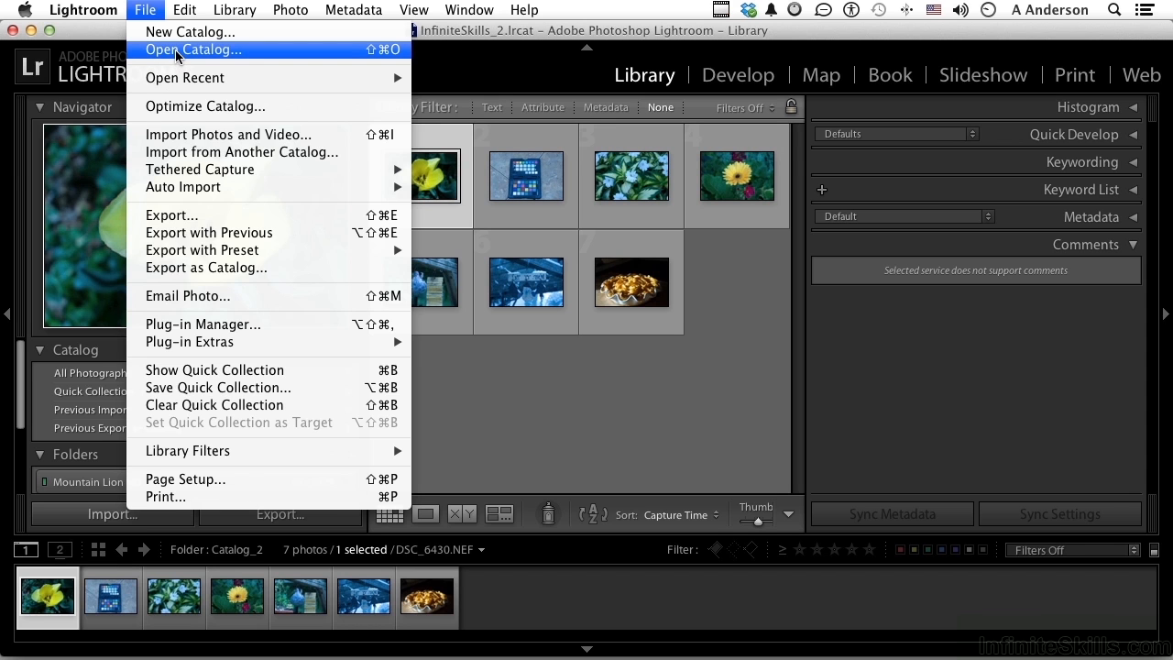
mouse_move(519, 319)
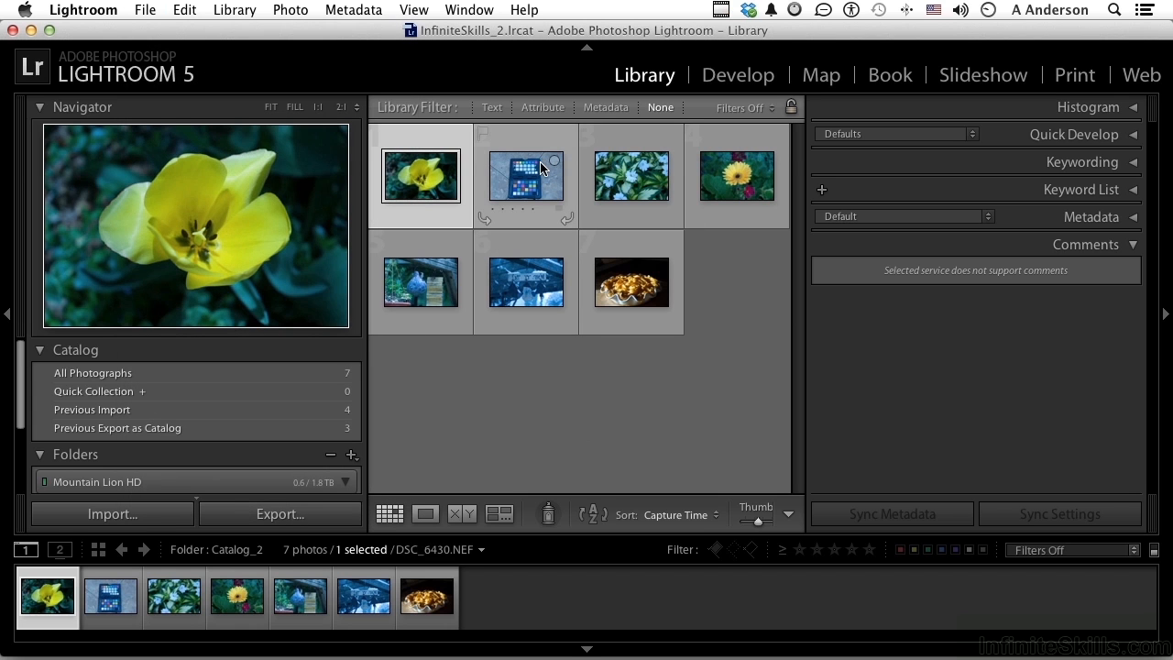
mouse_move(540, 183)
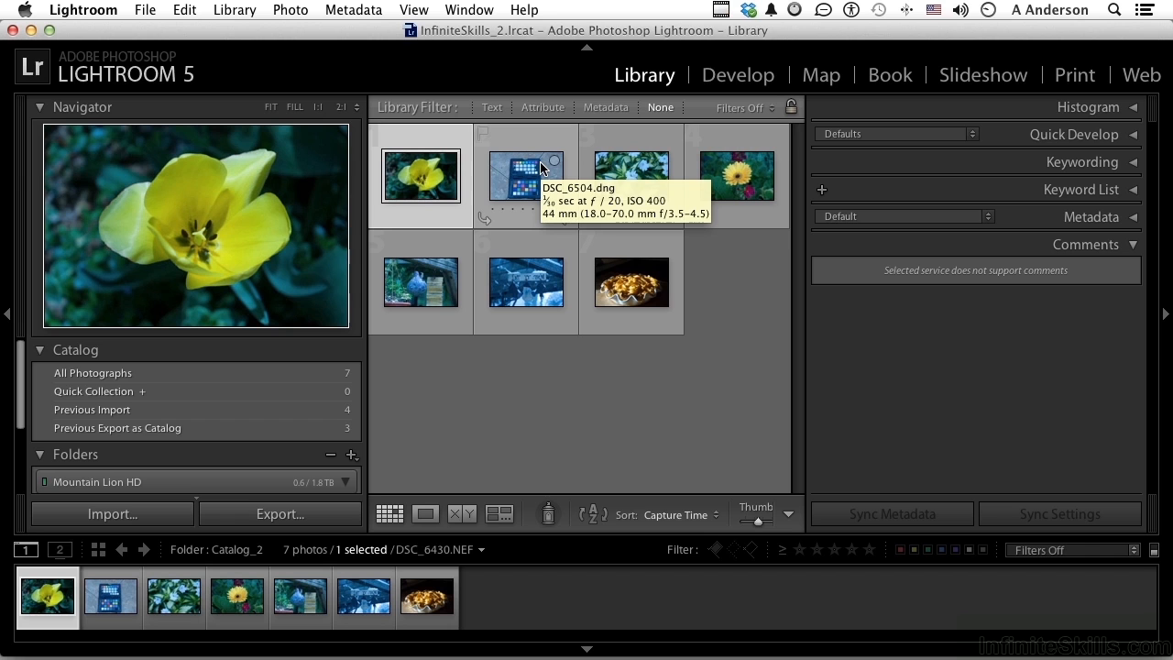
click(185, 10)
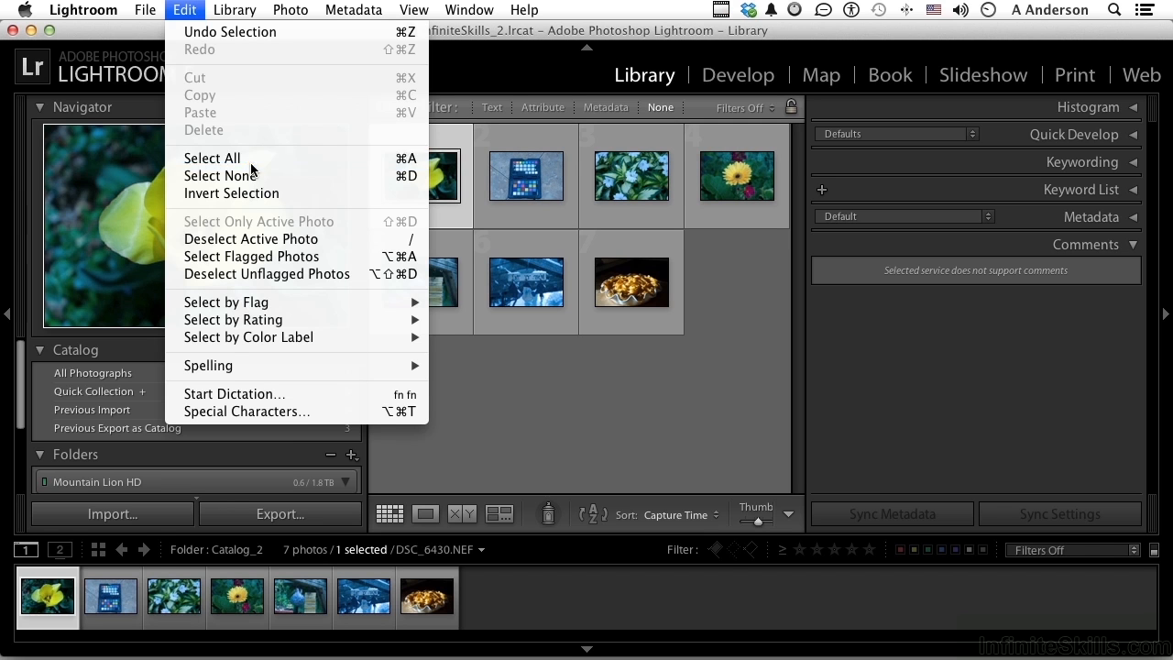
click(211, 158)
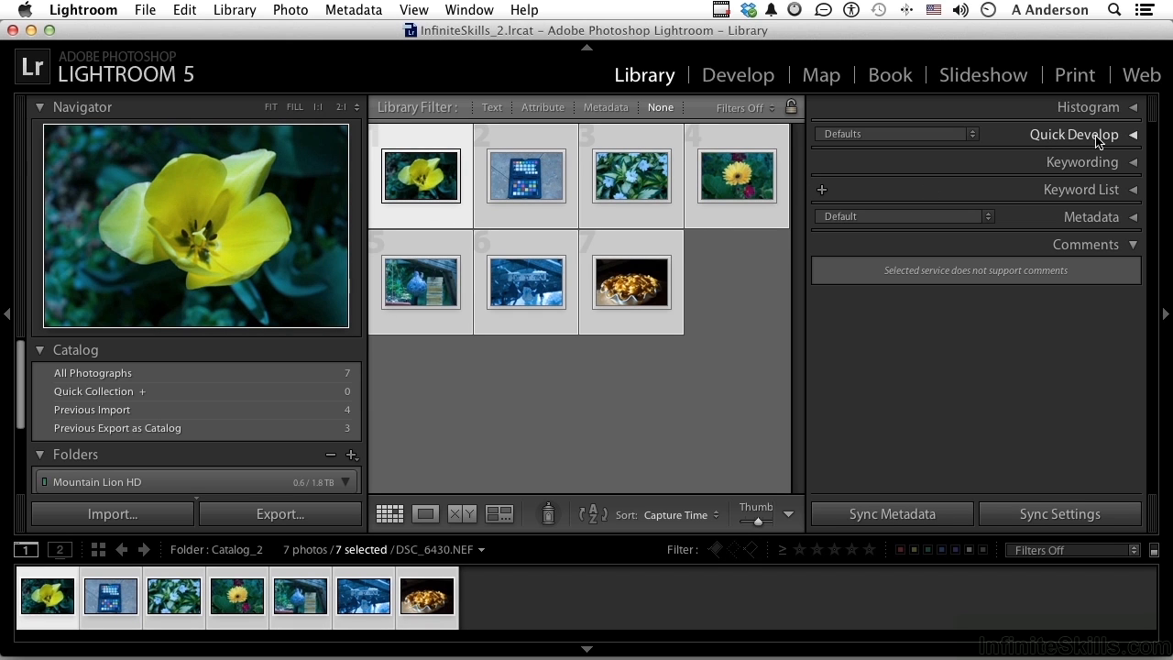
click(1133, 134)
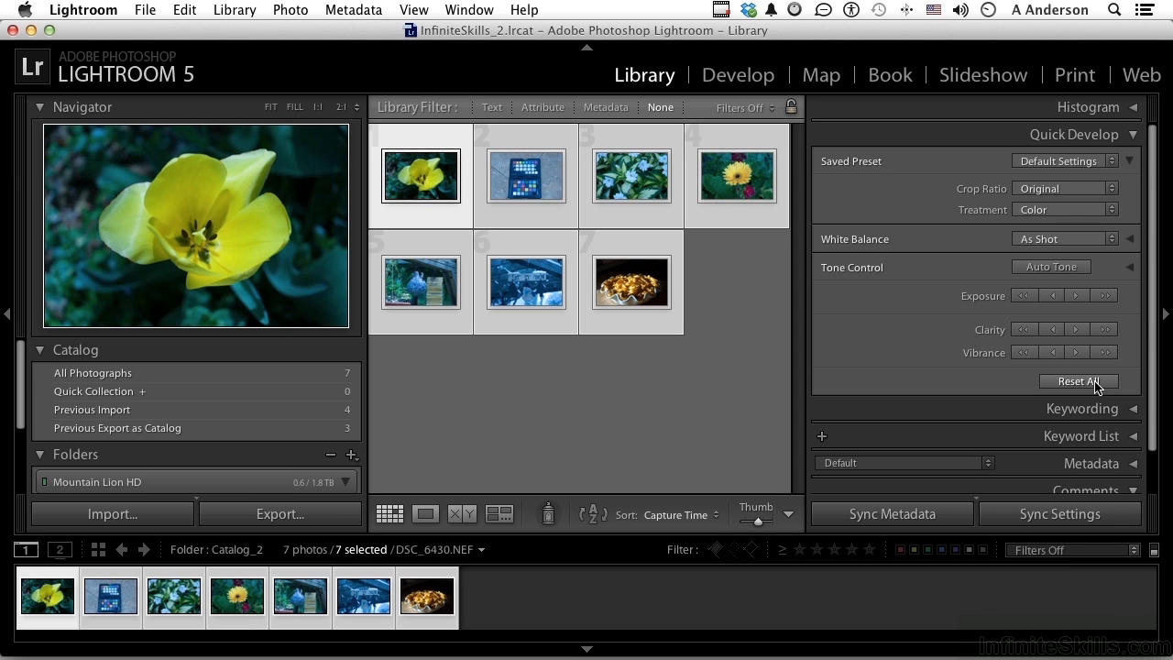
mouse_move(1086, 388)
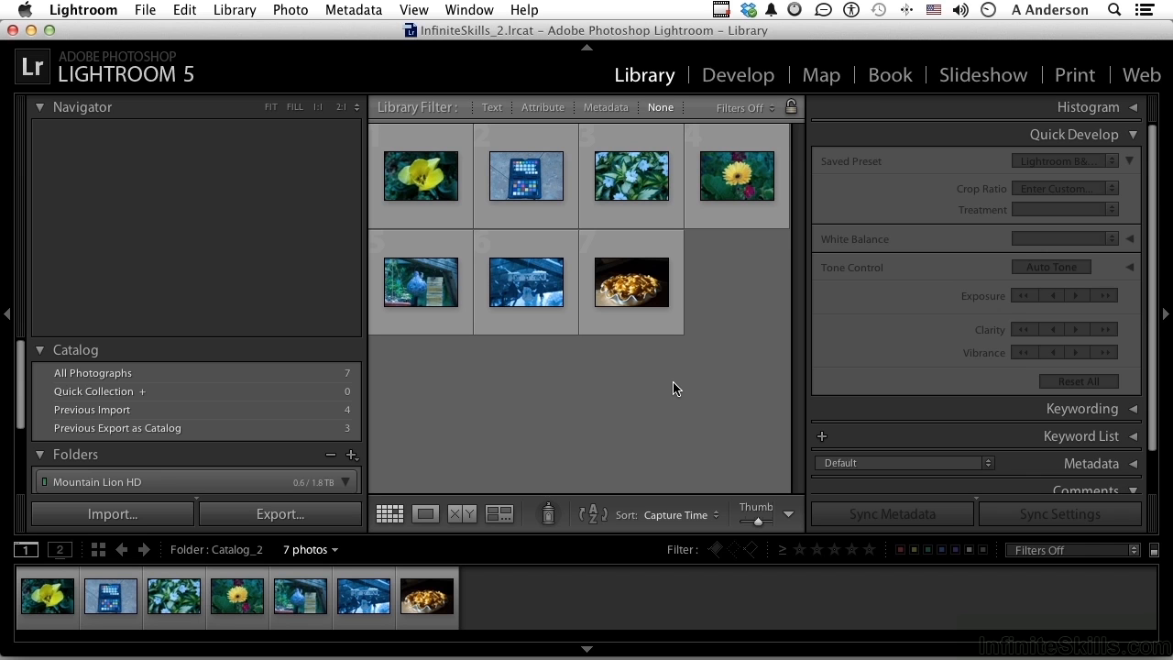
- Show the yellow tulip enlarged in Loupe view with crop and treatment options hidden
click(419, 175)
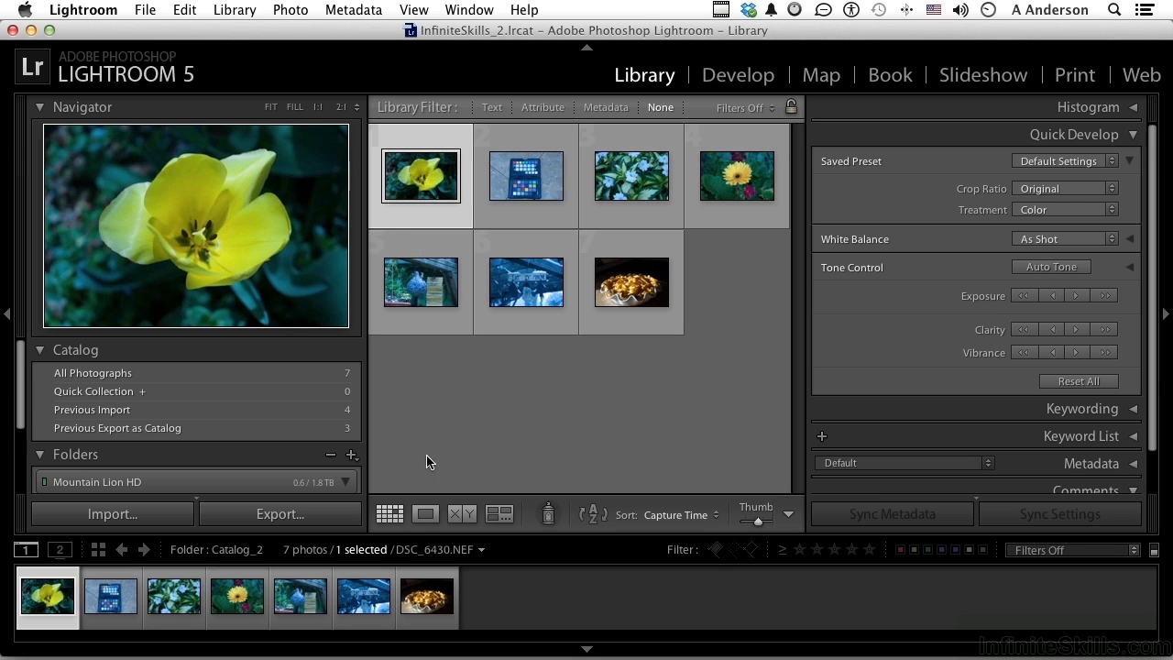
click(425, 513)
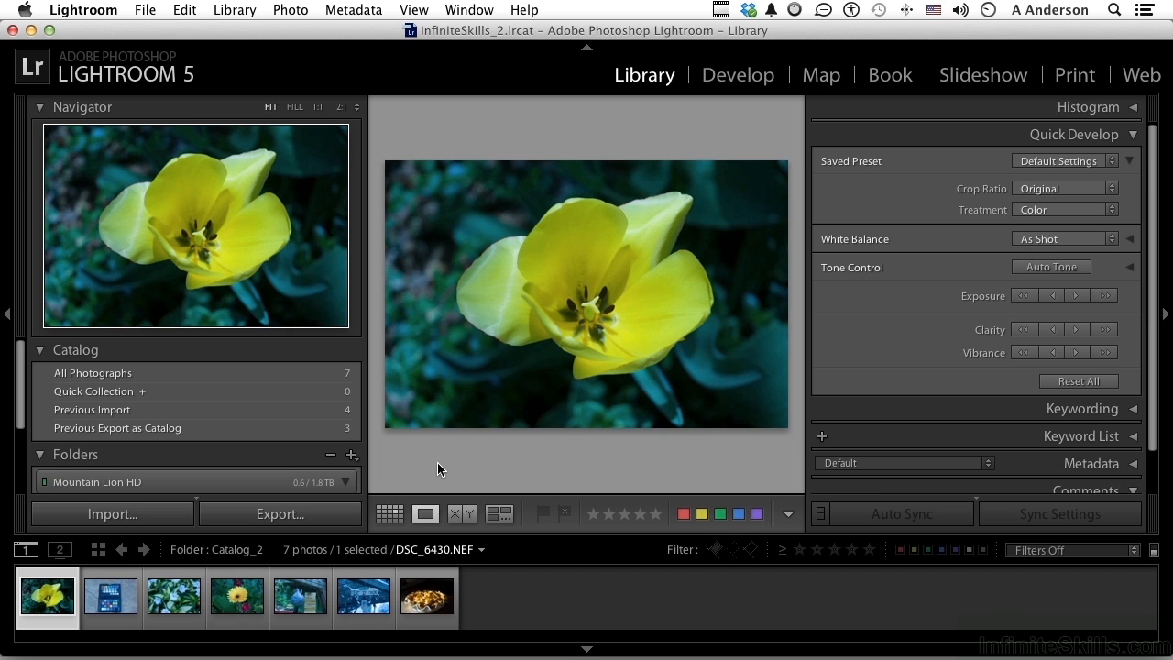
mouse_move(399, 138)
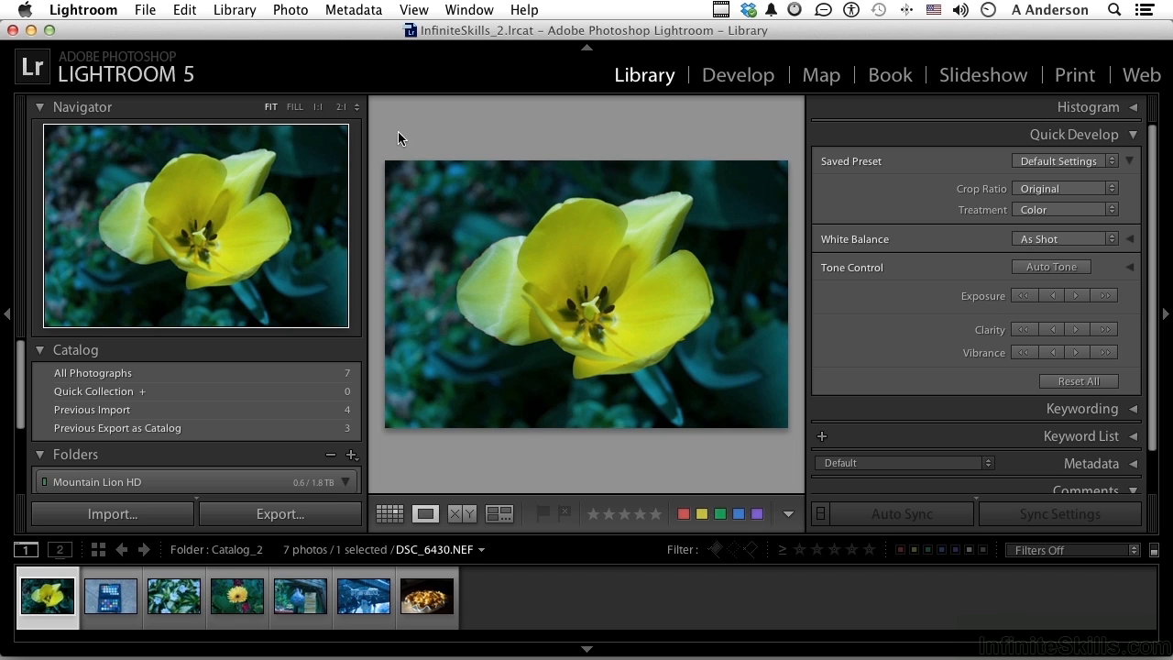
mouse_move(278, 202)
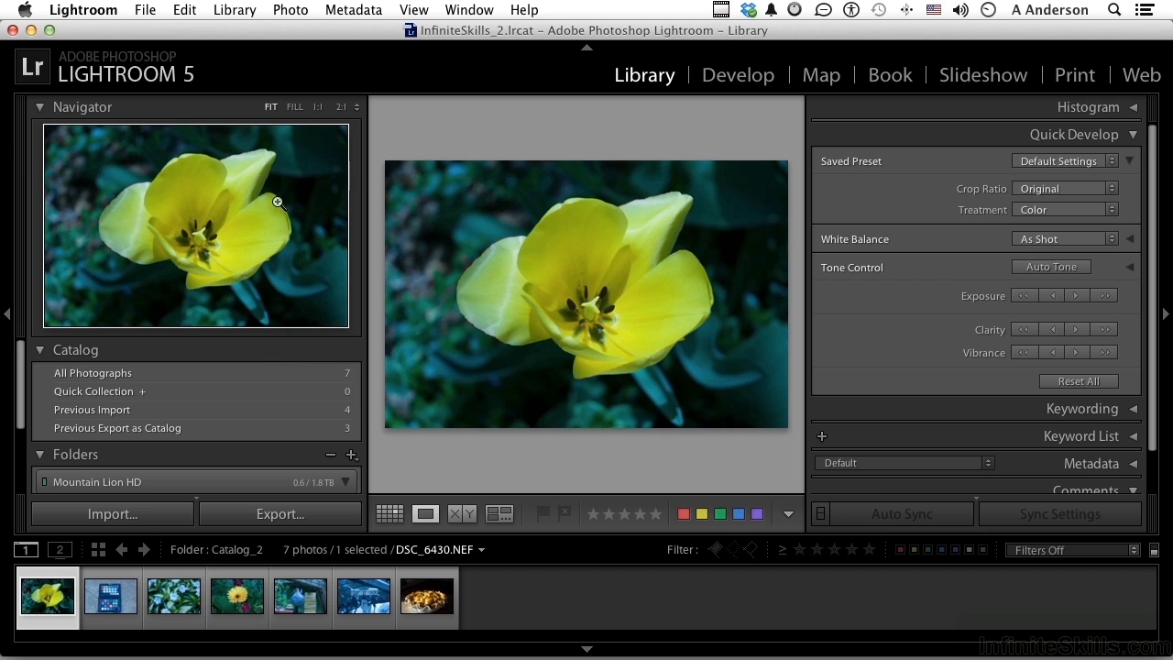
mouse_move(193, 273)
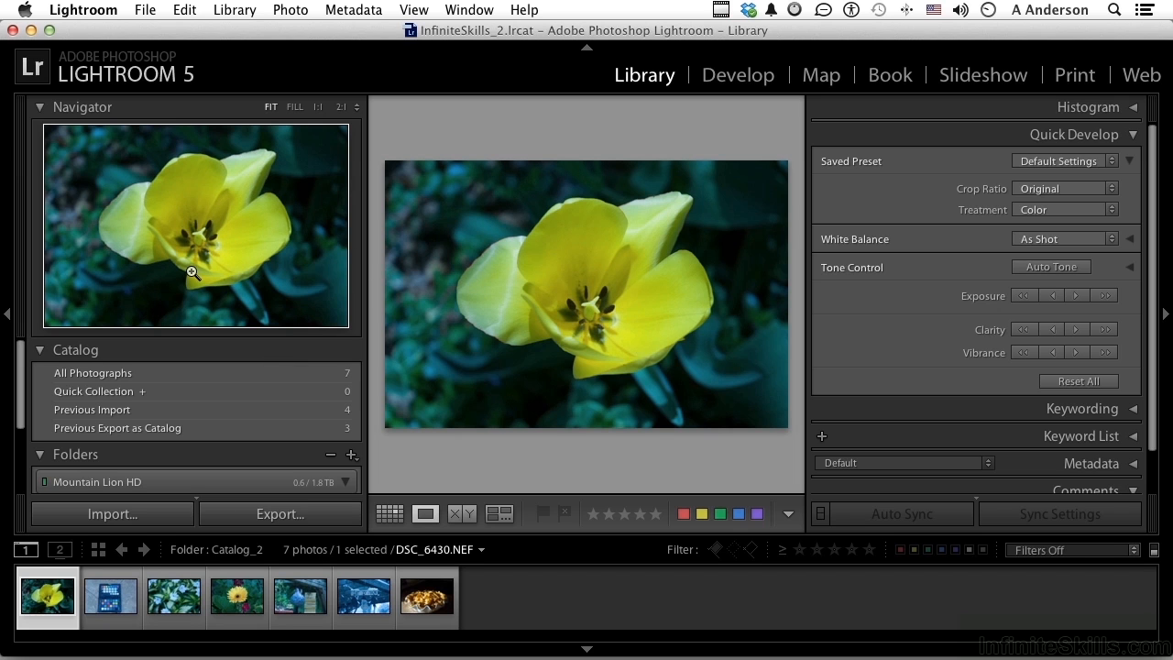
mouse_move(16, 324)
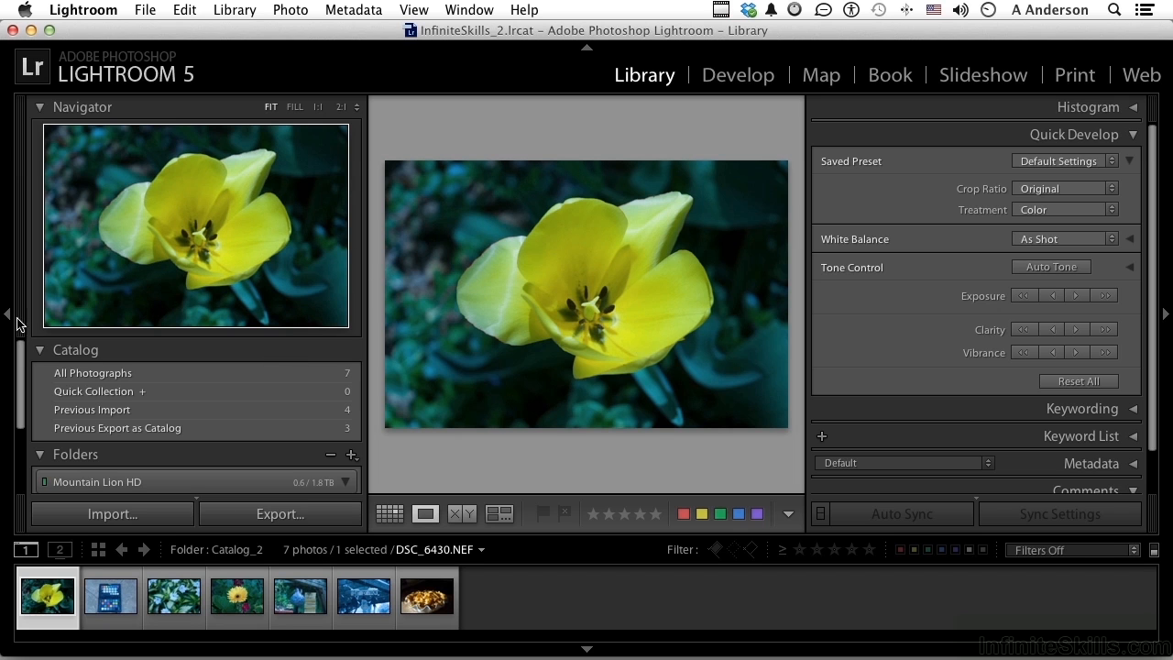
mouse_move(11, 316)
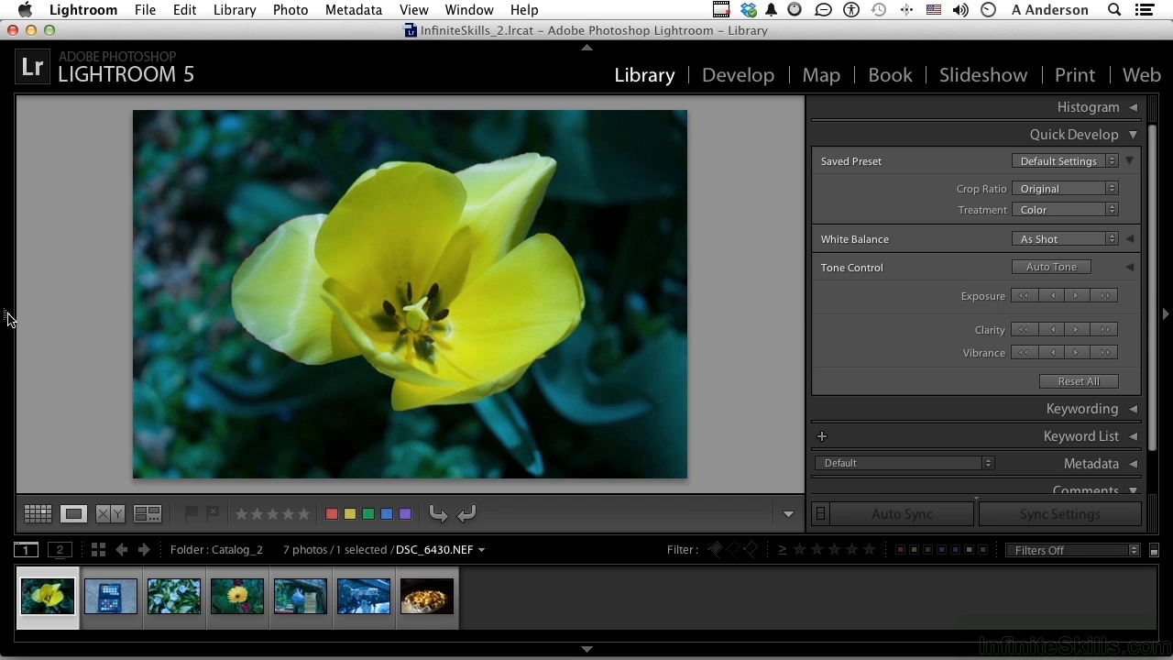
key(i)
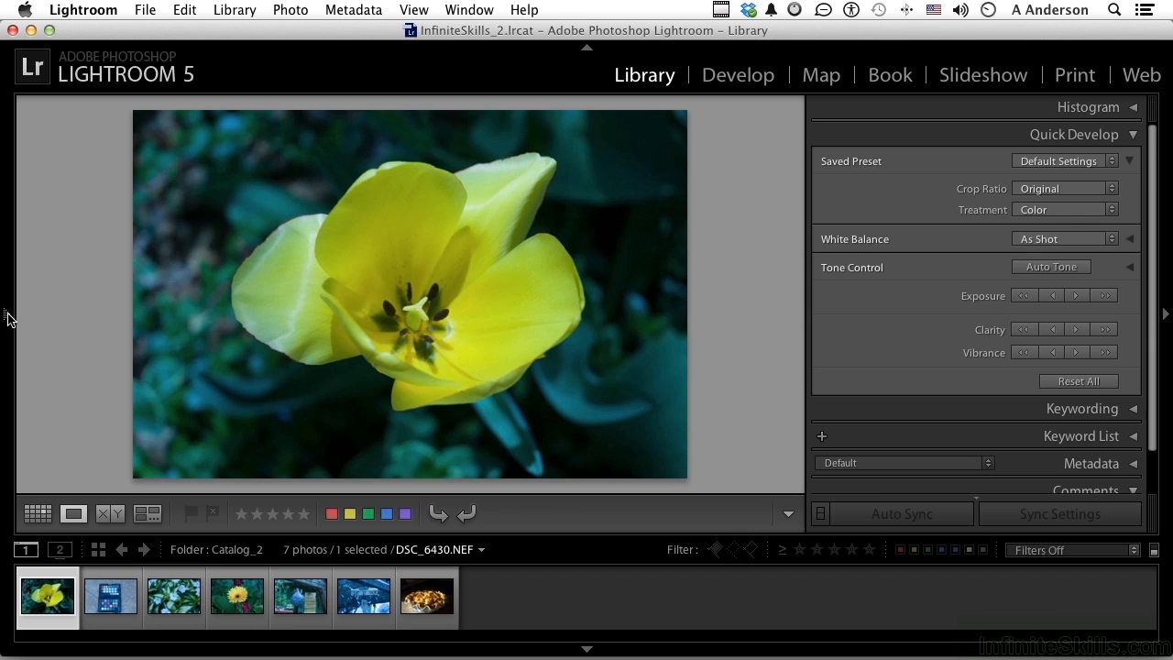
mouse_move(555, 234)
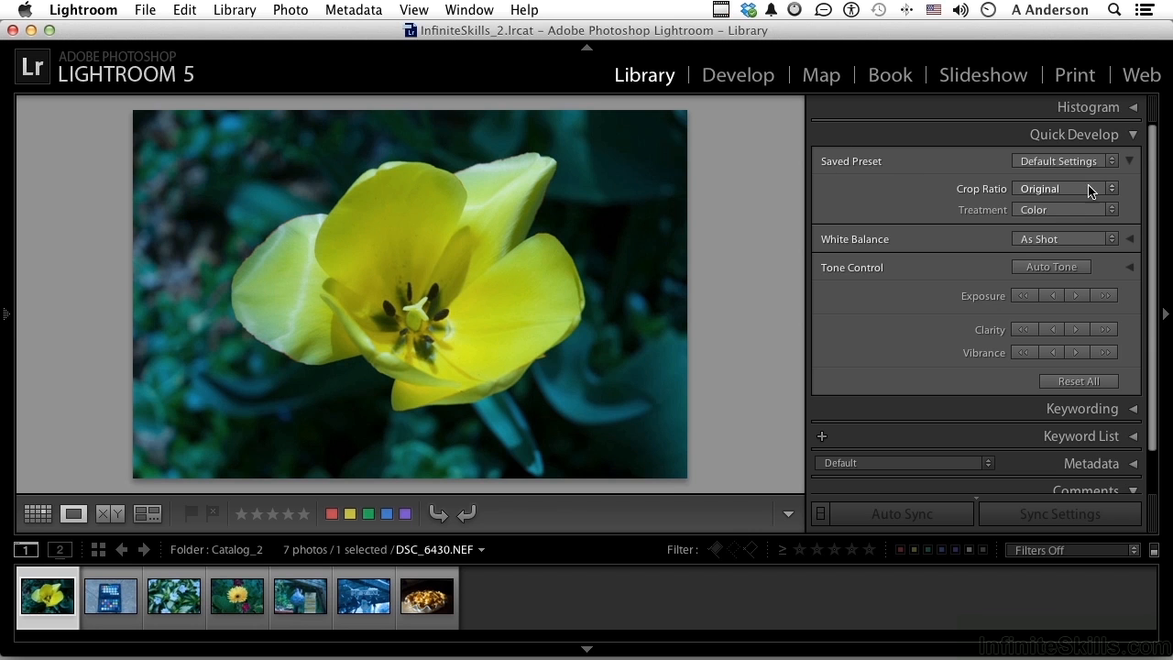
click(1132, 163)
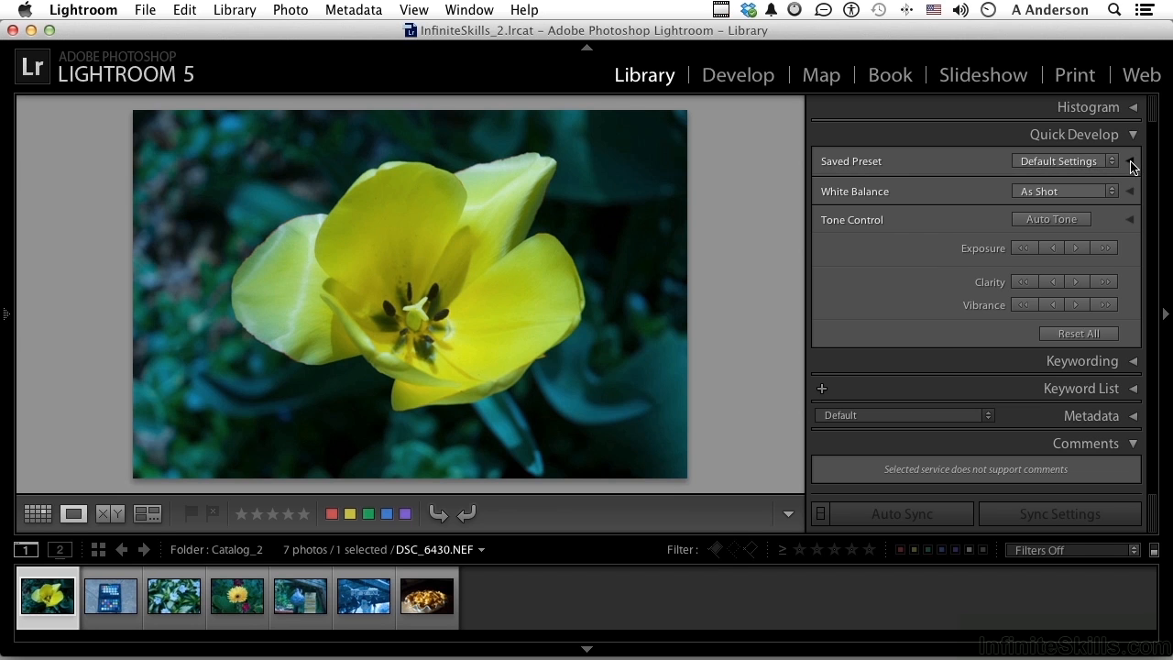
- Reveal the crop and treatment options, briefly visit Develop, then return to Library
click(1130, 166)
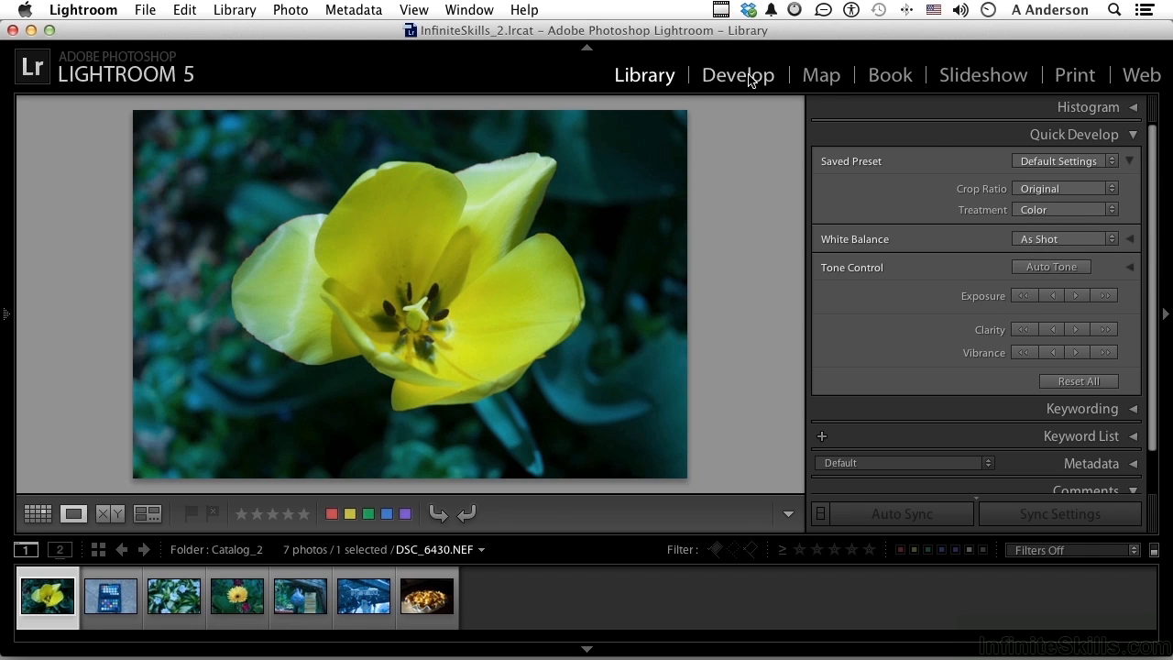
click(737, 74)
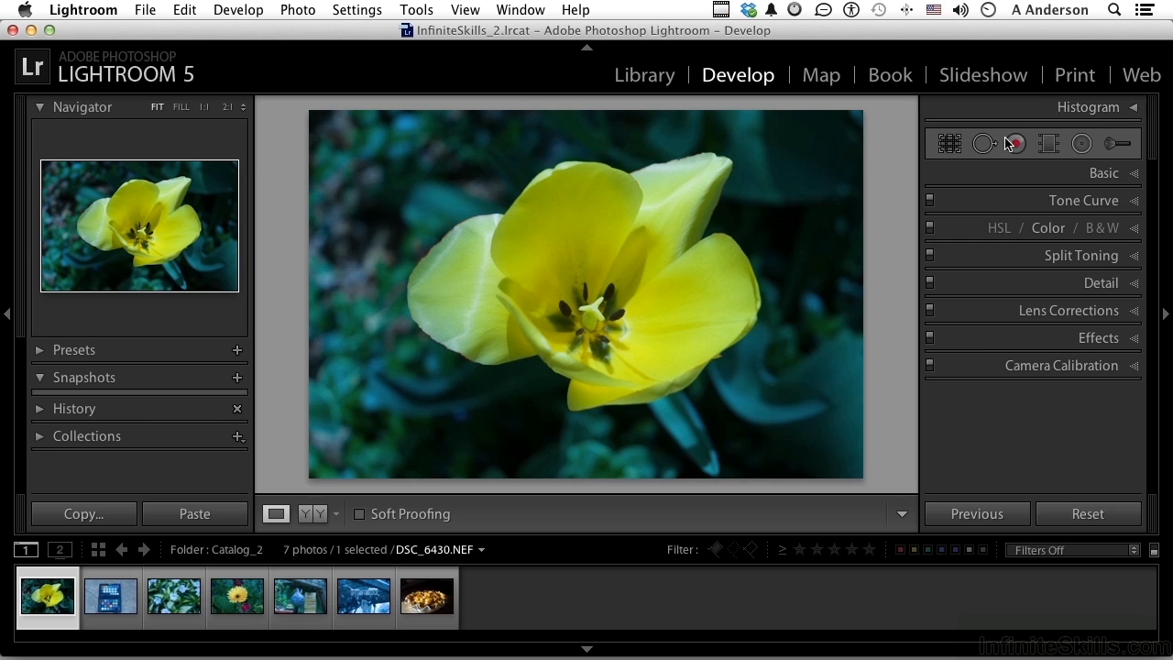
click(1015, 143)
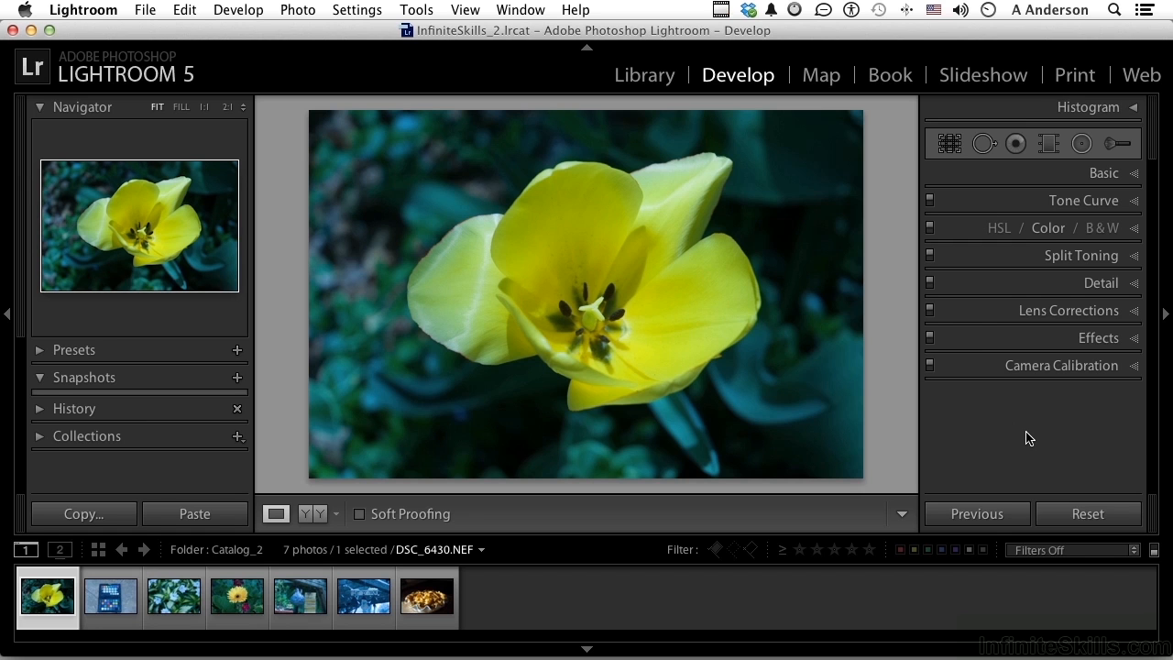
mouse_move(644, 75)
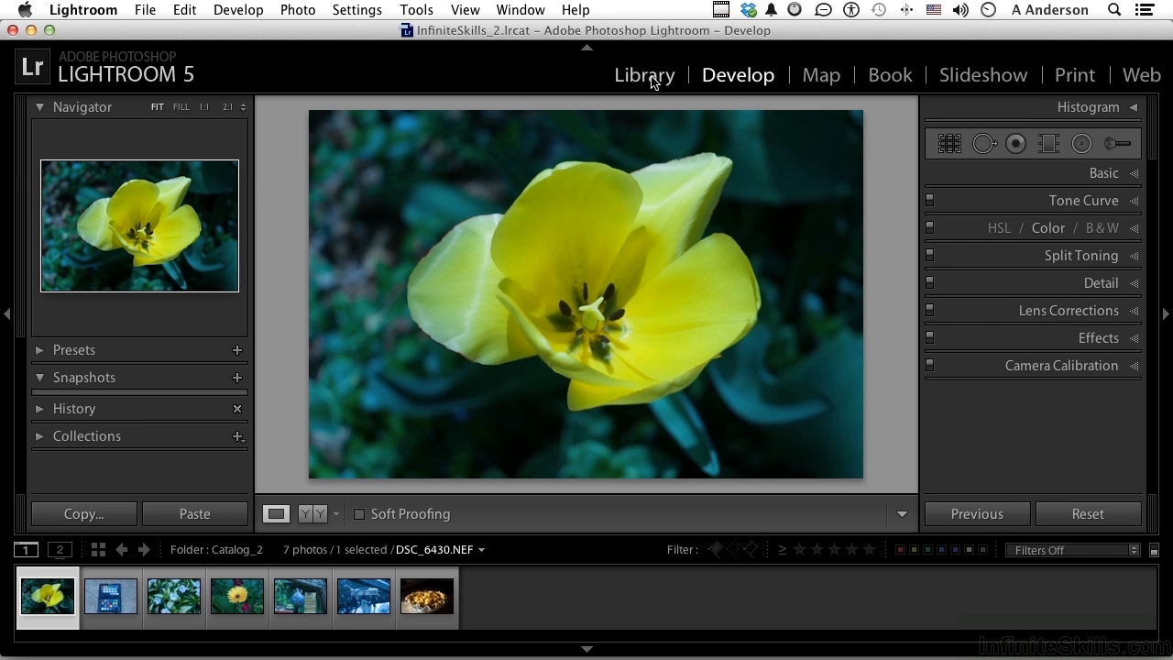
click(644, 74)
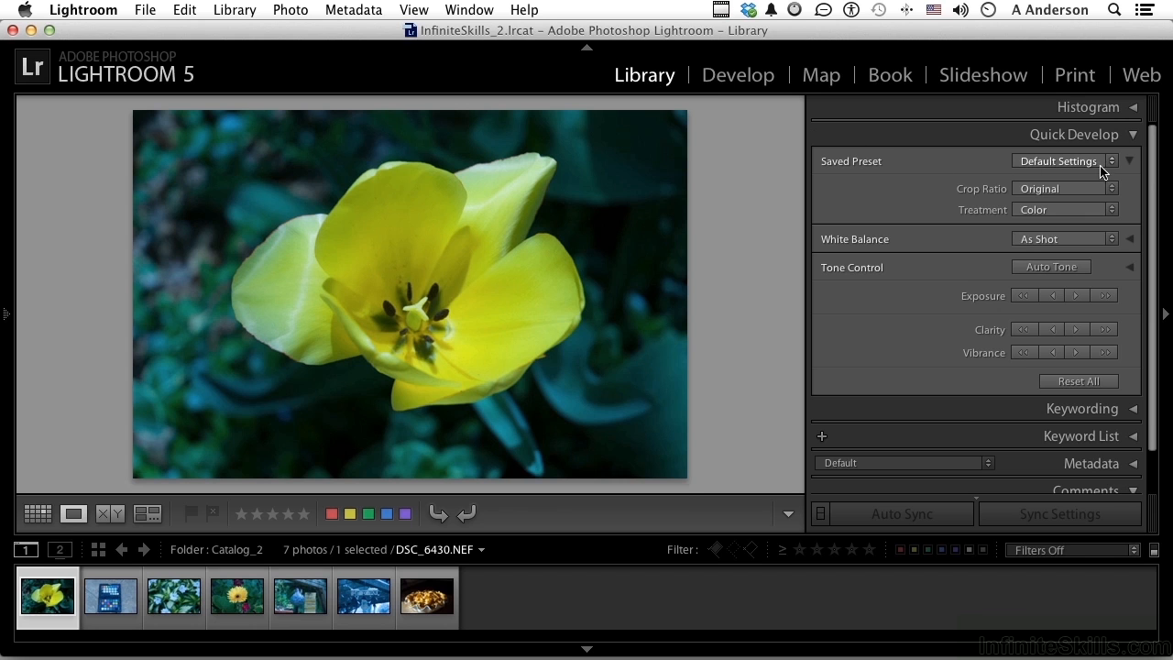
- Try the B&W Contrast High and Punch presets on the tulip, then Reset All
click(1062, 160)
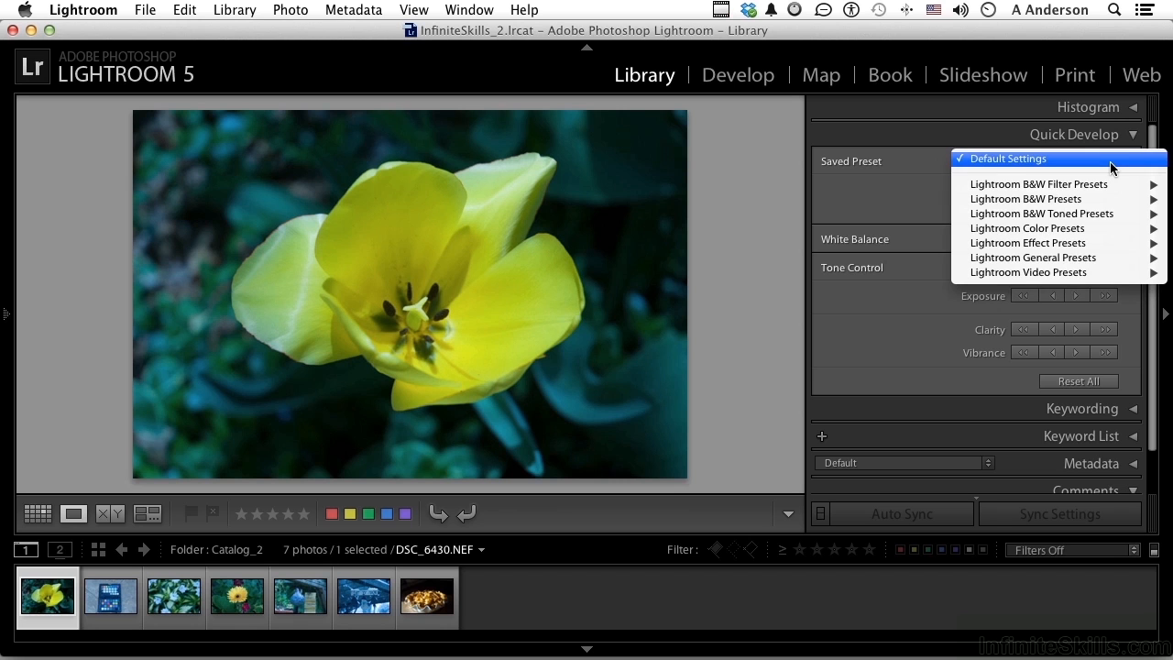
mouse_move(1025, 199)
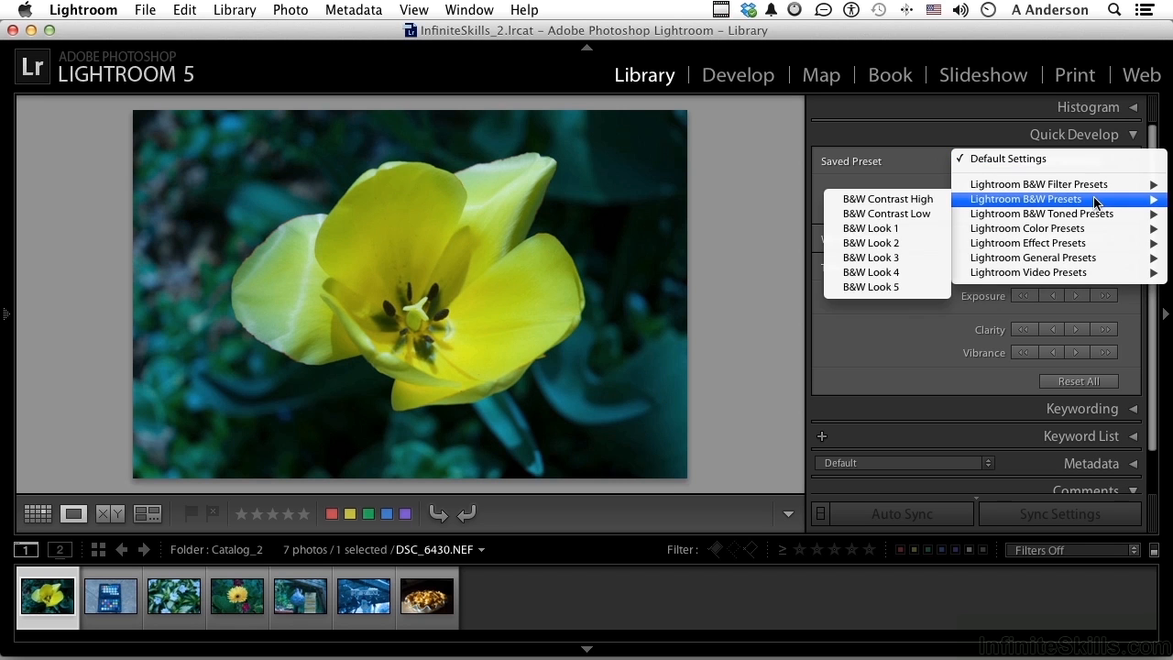
mouse_move(953, 203)
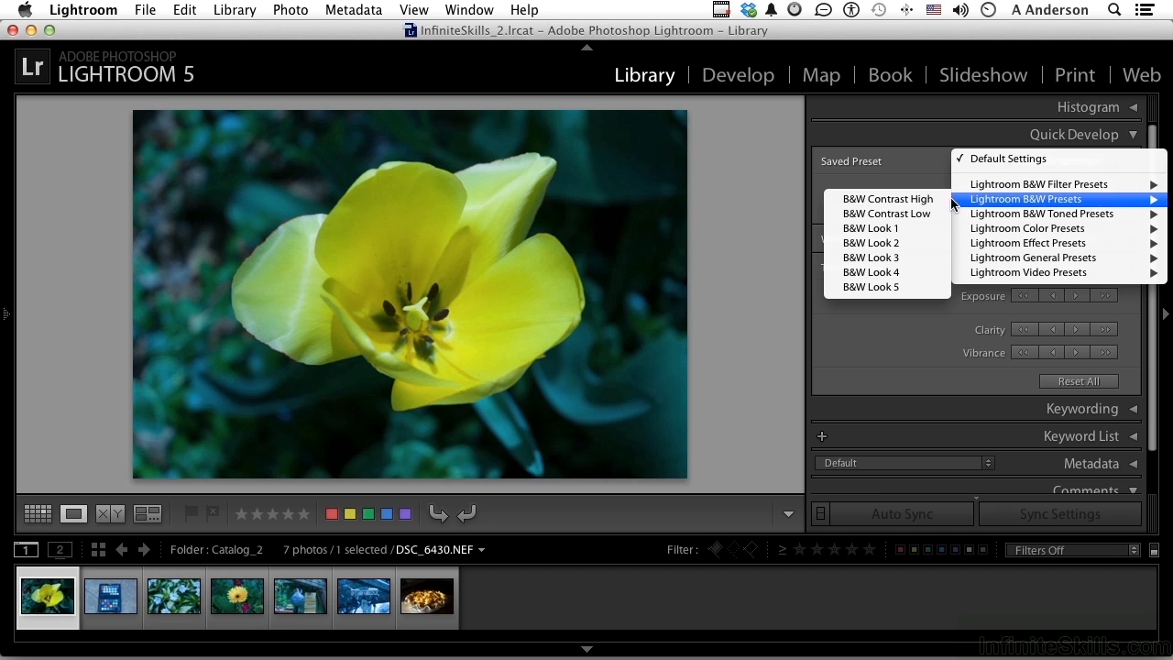
click(886, 199)
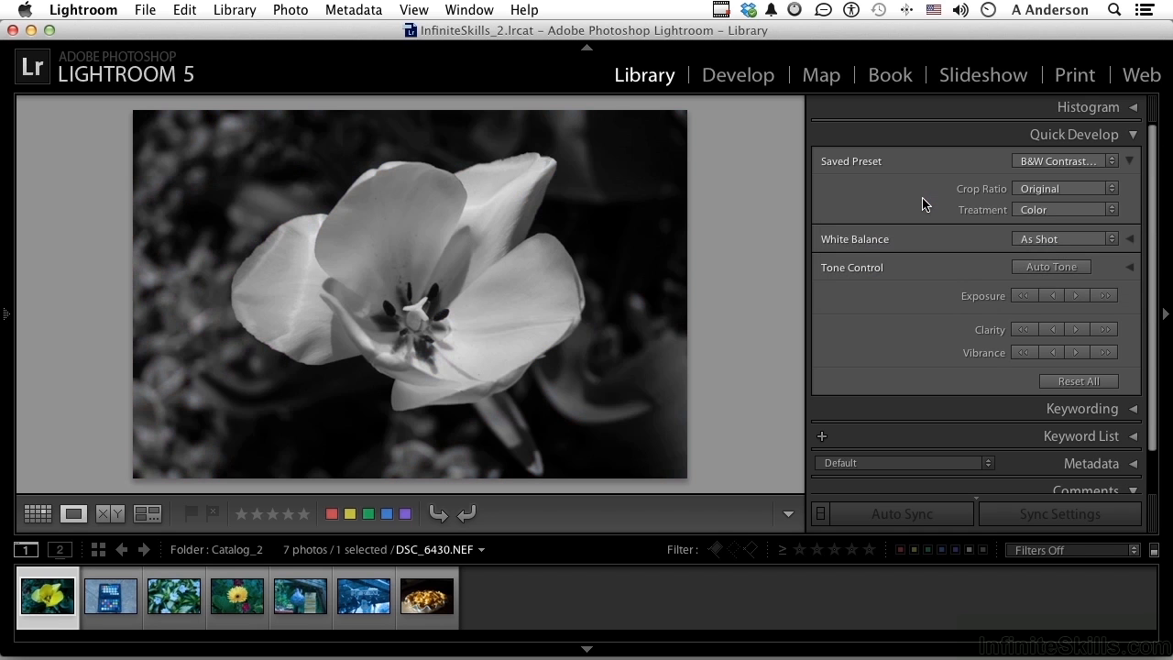
click(1064, 209)
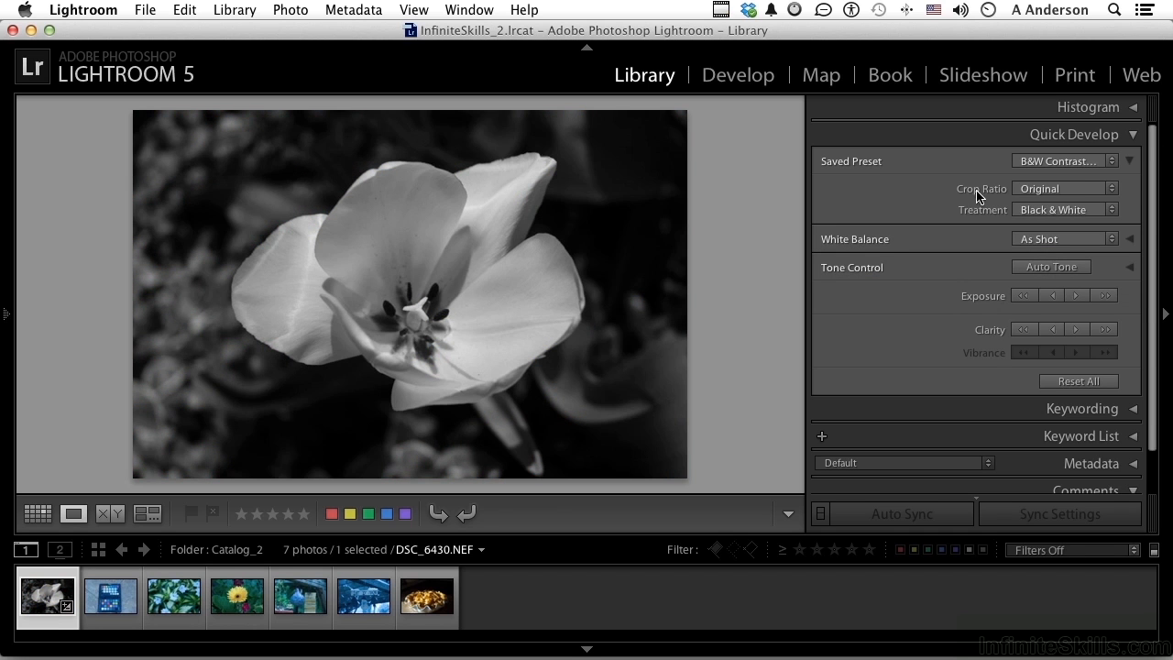
click(1063, 160)
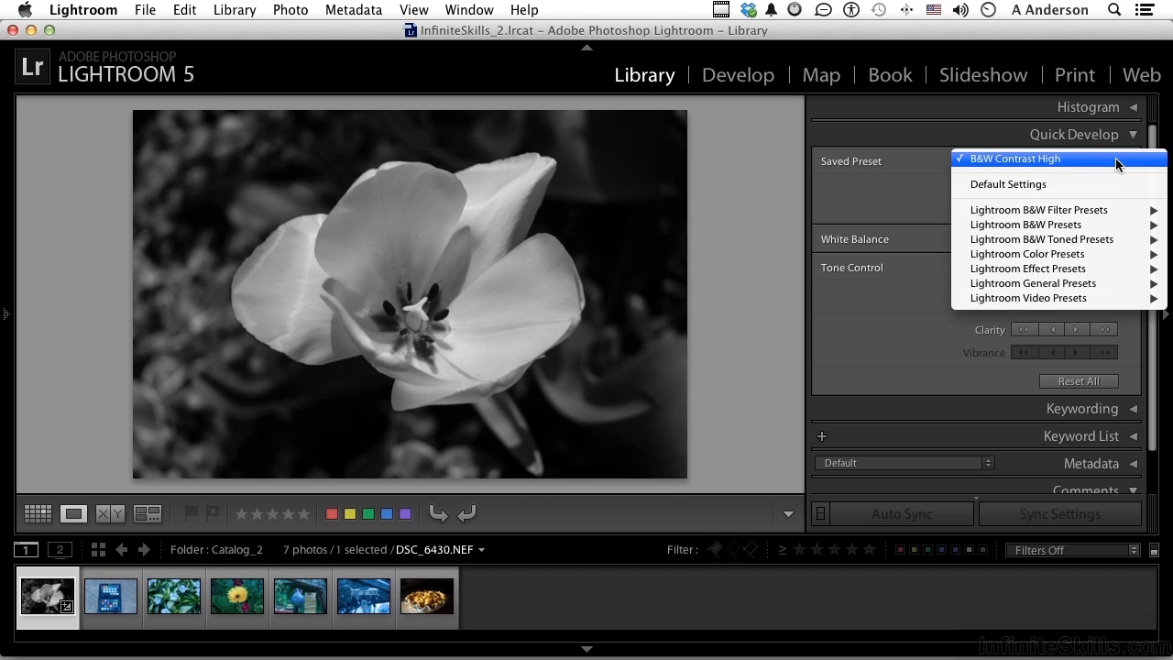
mouse_move(1033, 282)
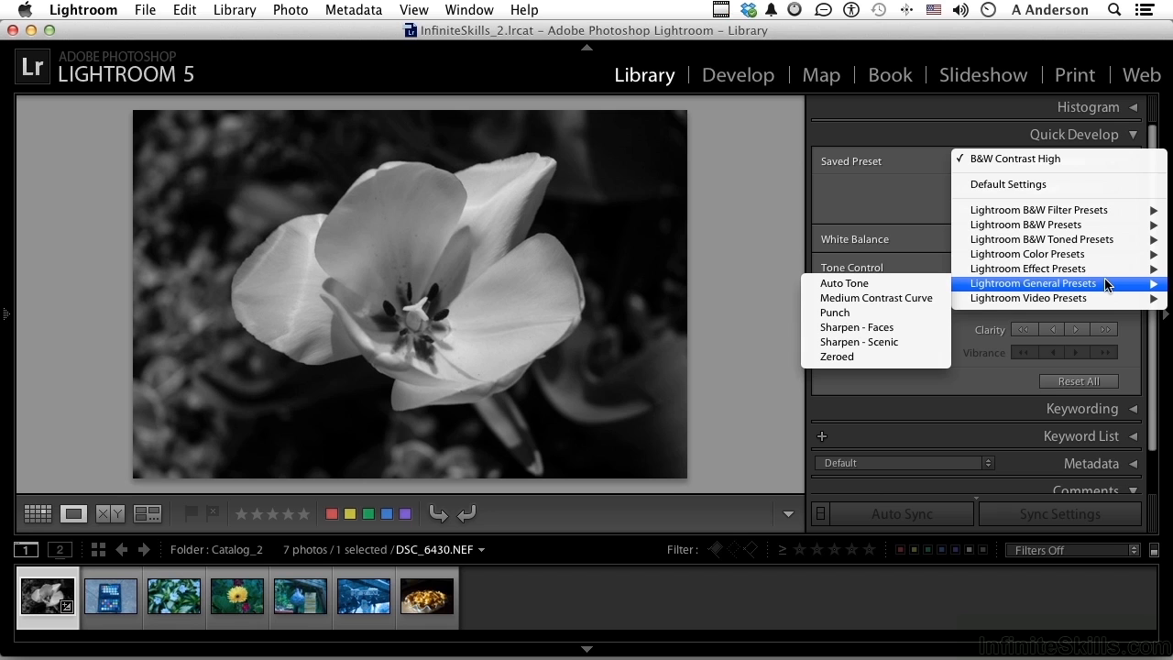
mouse_move(887, 313)
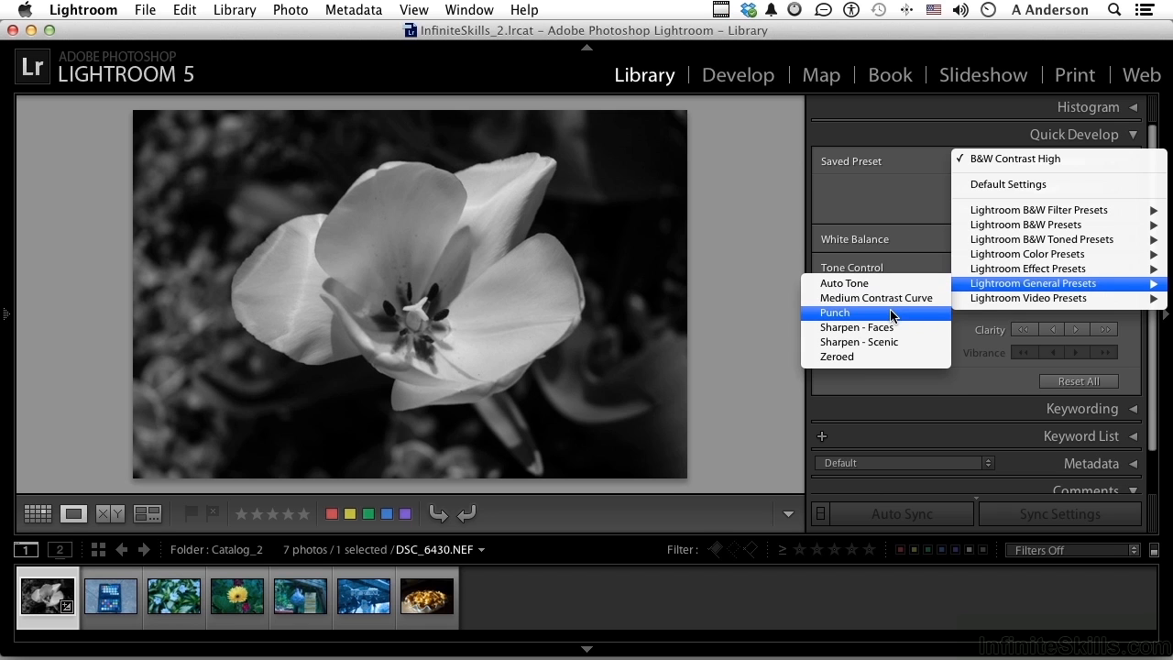
click(833, 312)
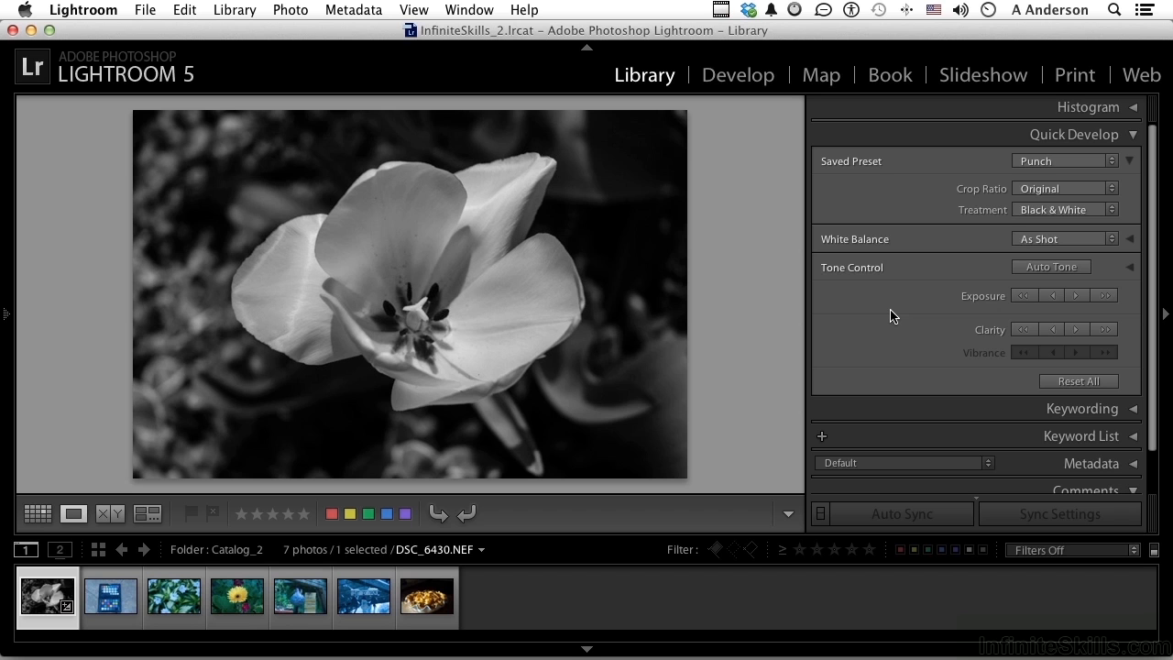
click(1078, 381)
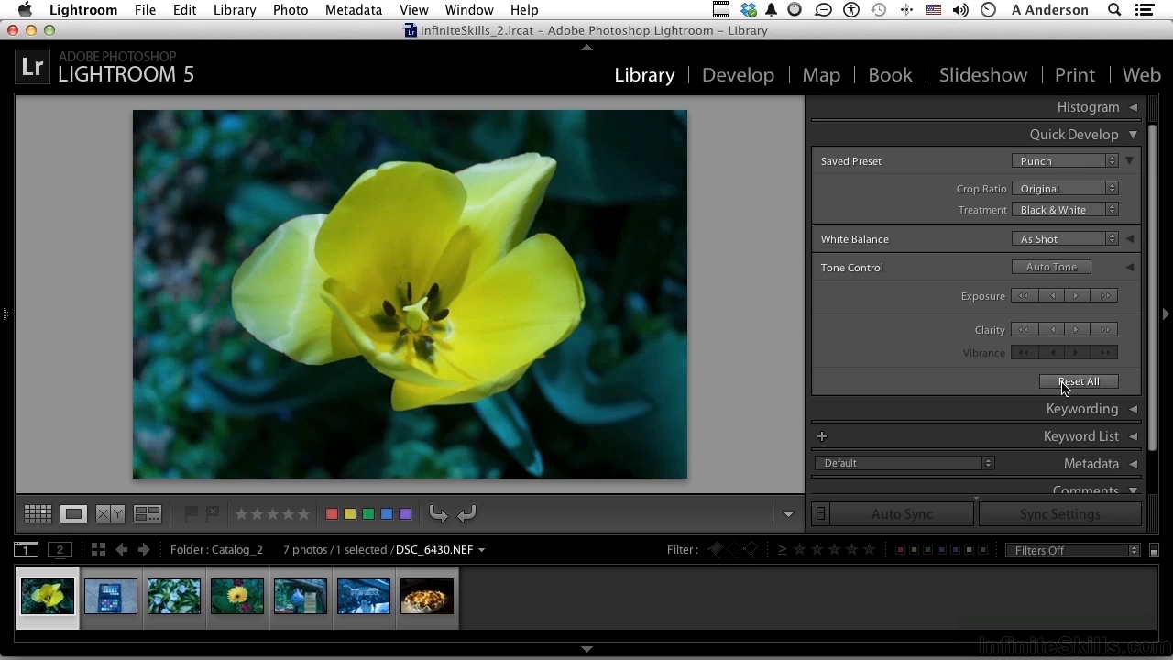
- Crop the tulip to a custom 3 x 4 ratio, then 1 x 1, then Reset All
click(1079, 380)
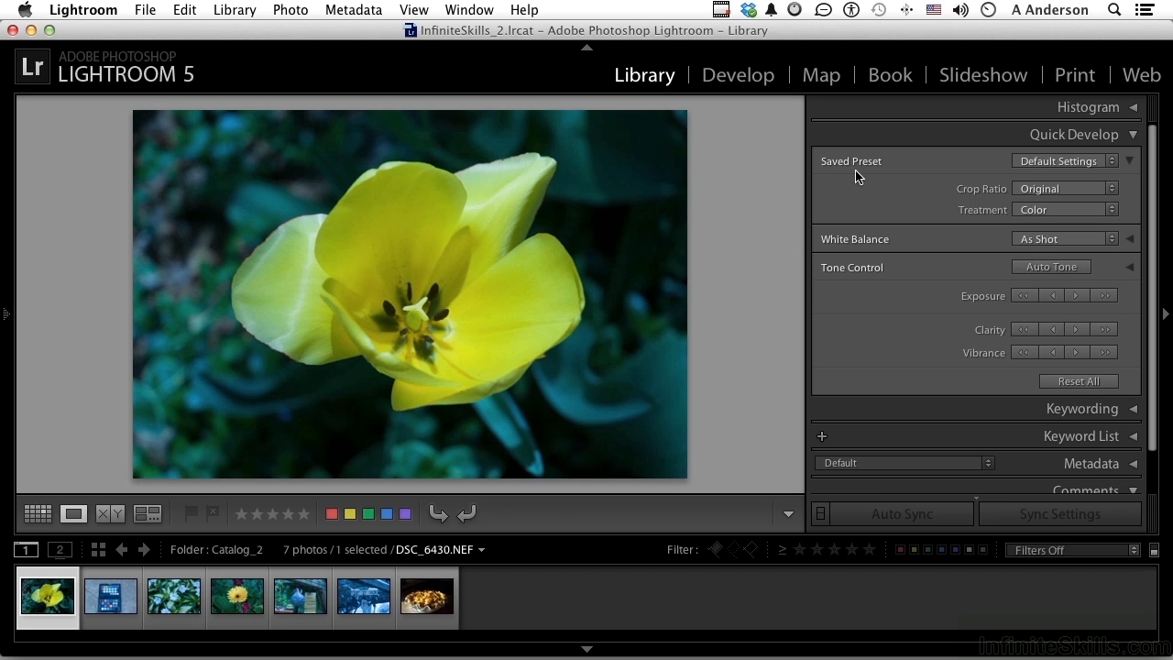
mouse_move(957, 211)
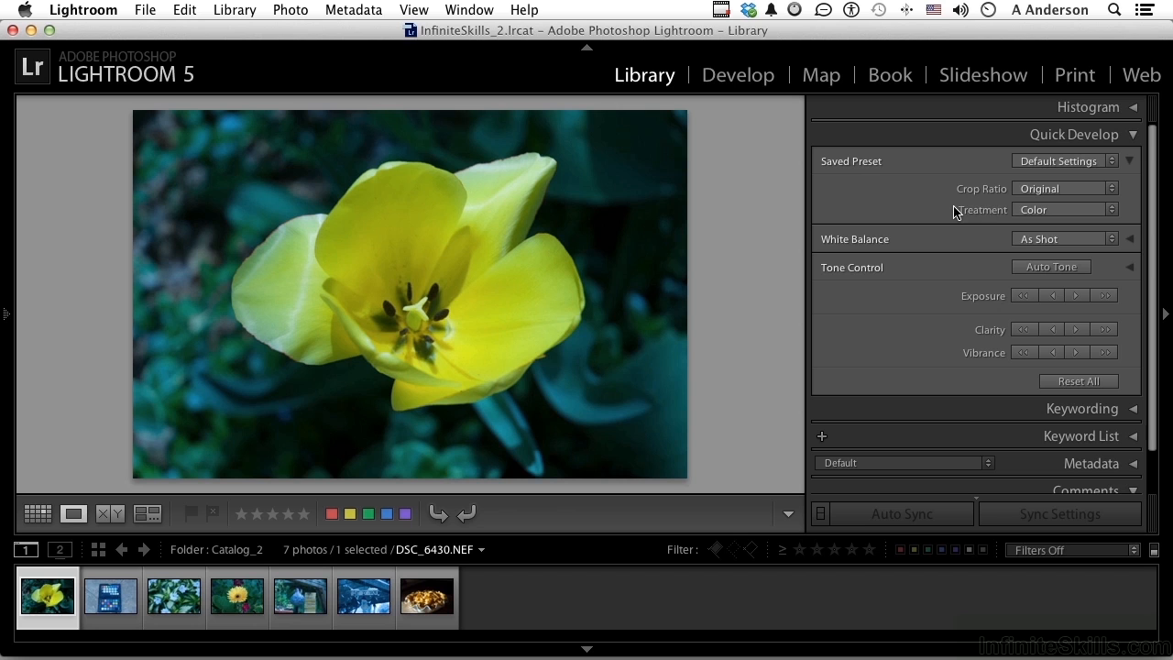
mouse_move(978, 197)
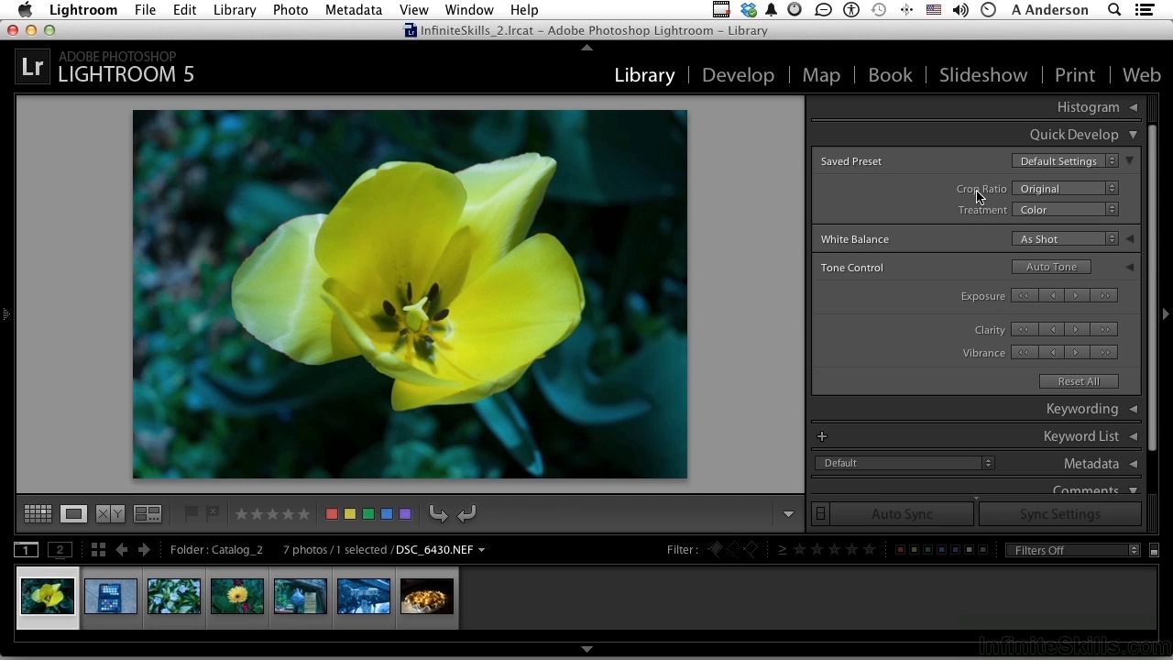
click(1065, 188)
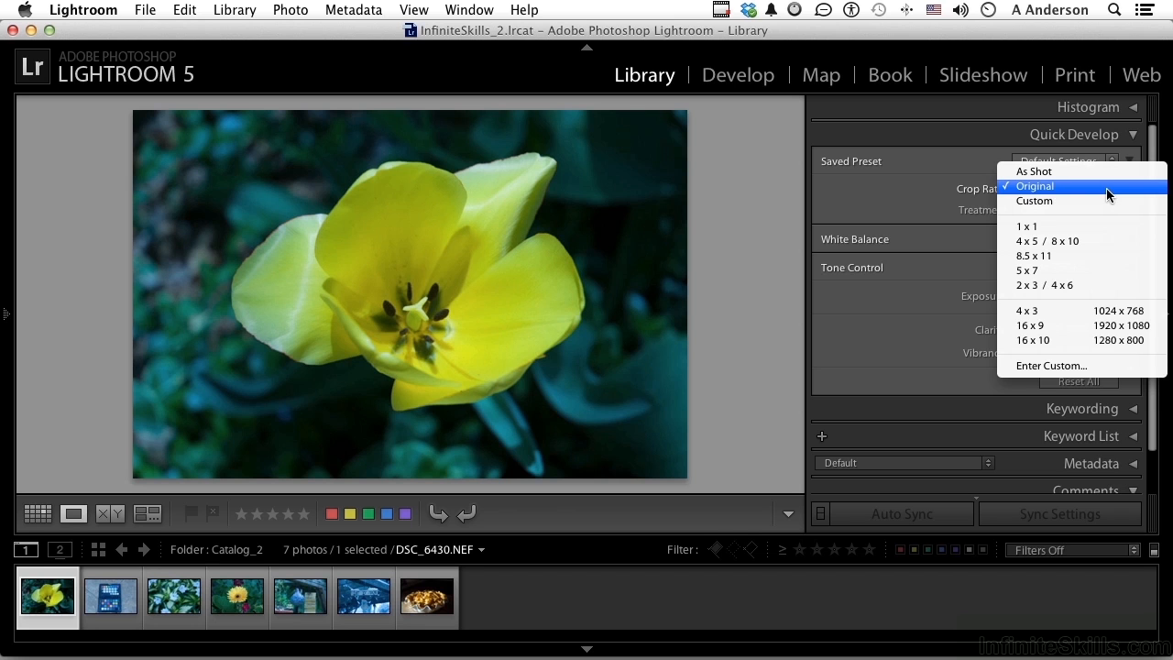
click(1035, 185)
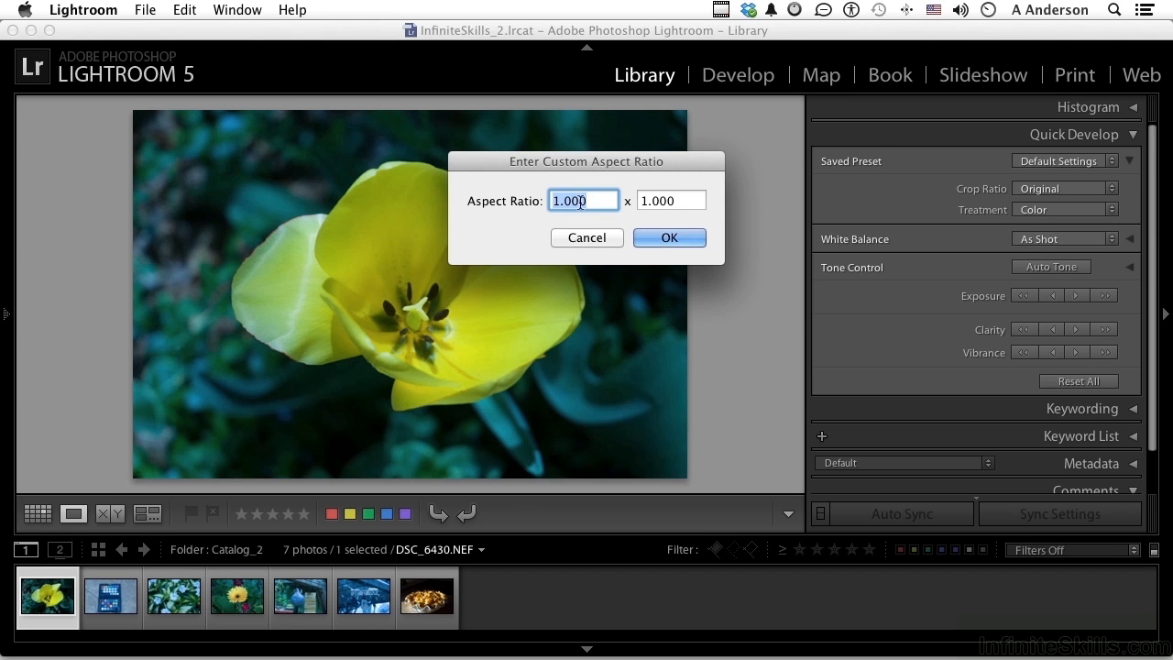
text(3)
click(672, 200)
text(4)
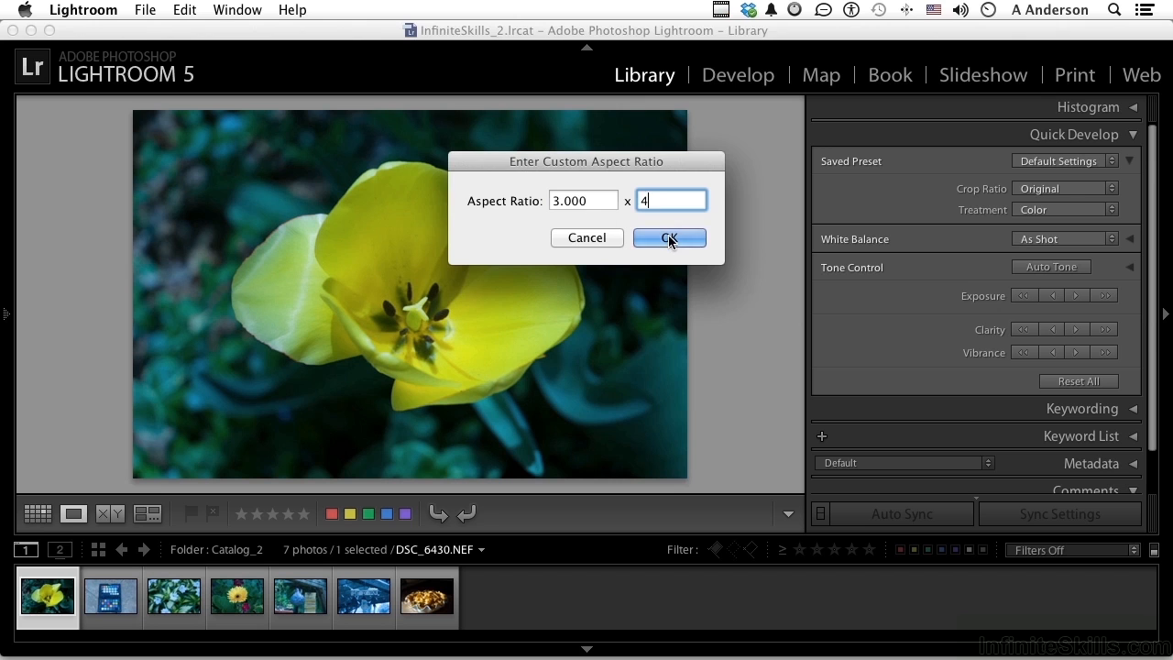
click(668, 237)
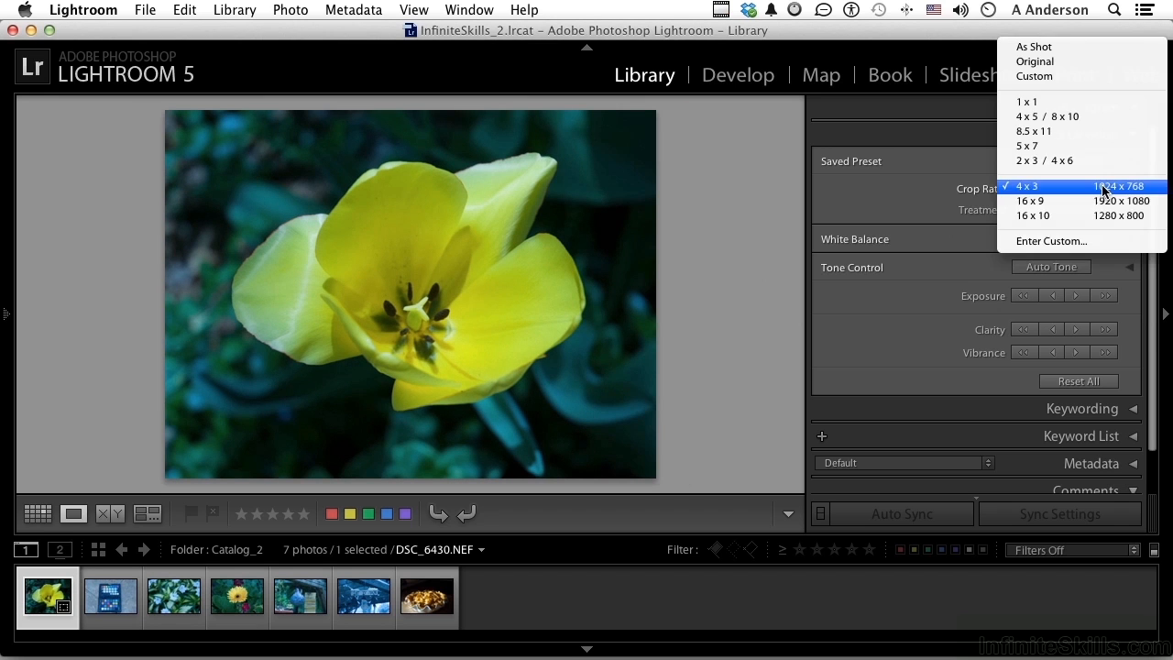
click(1026, 102)
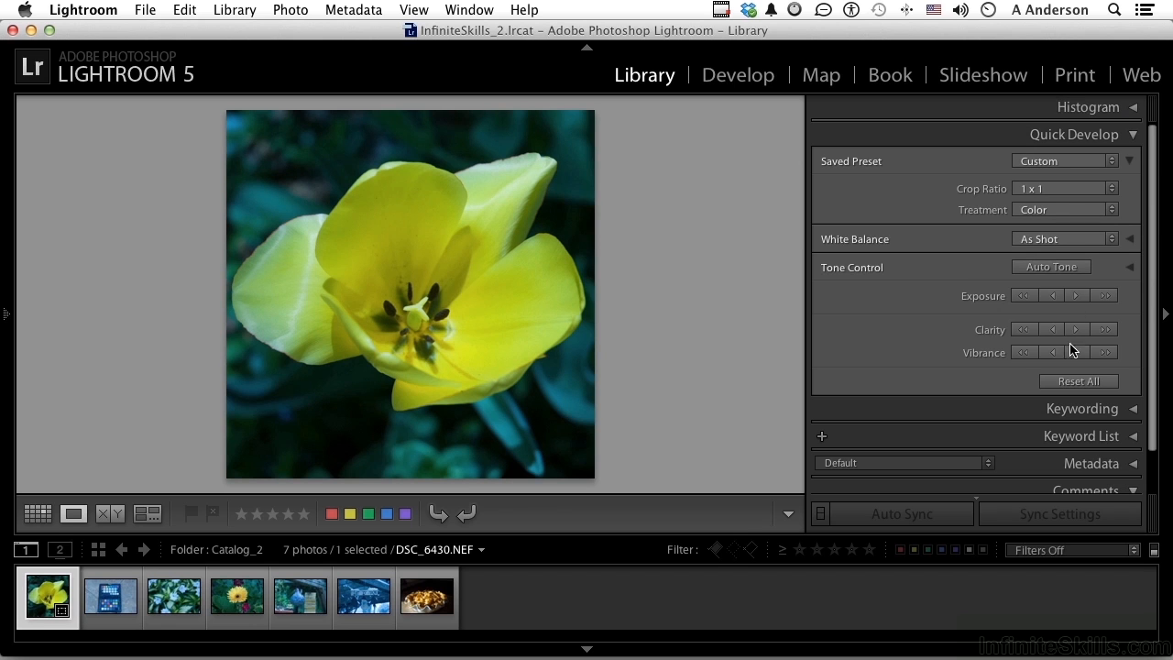
click(1078, 382)
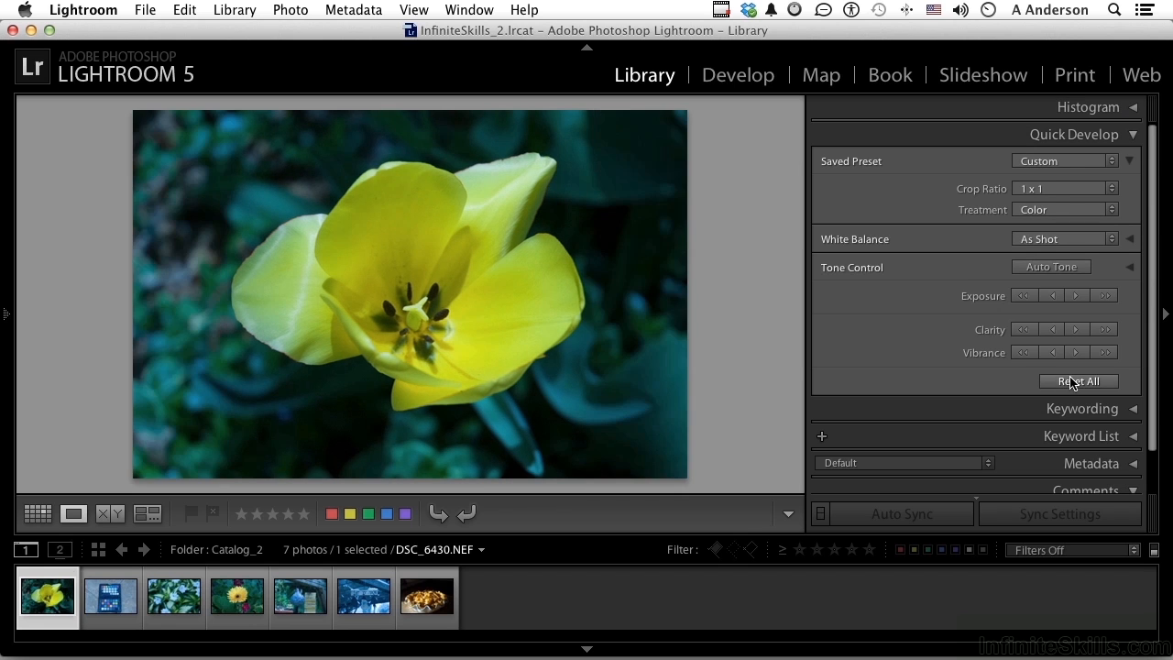
- Try the Black & White treatment on the tulip, then reset to default colour settings
click(1078, 380)
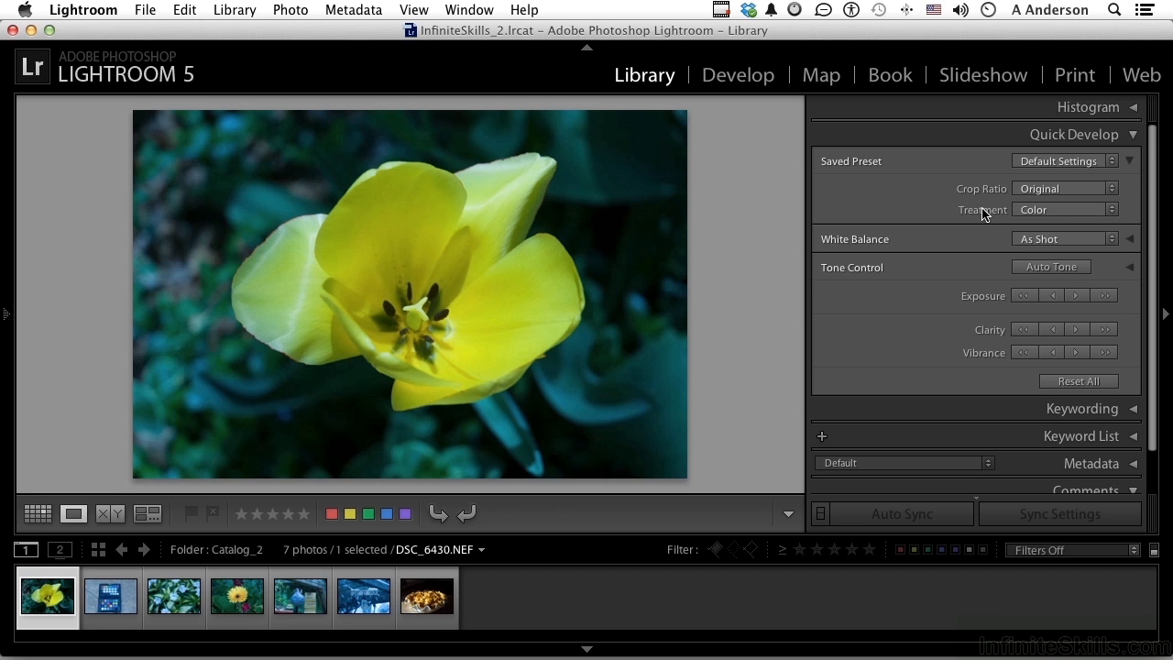
click(1063, 208)
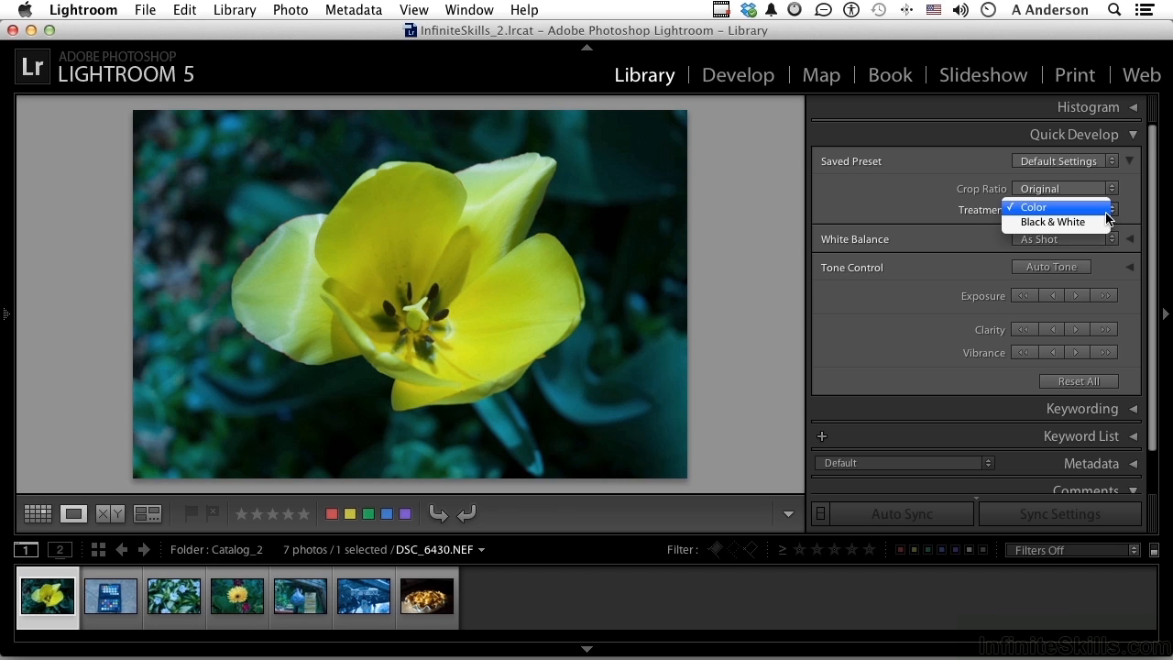
mouse_move(1053, 222)
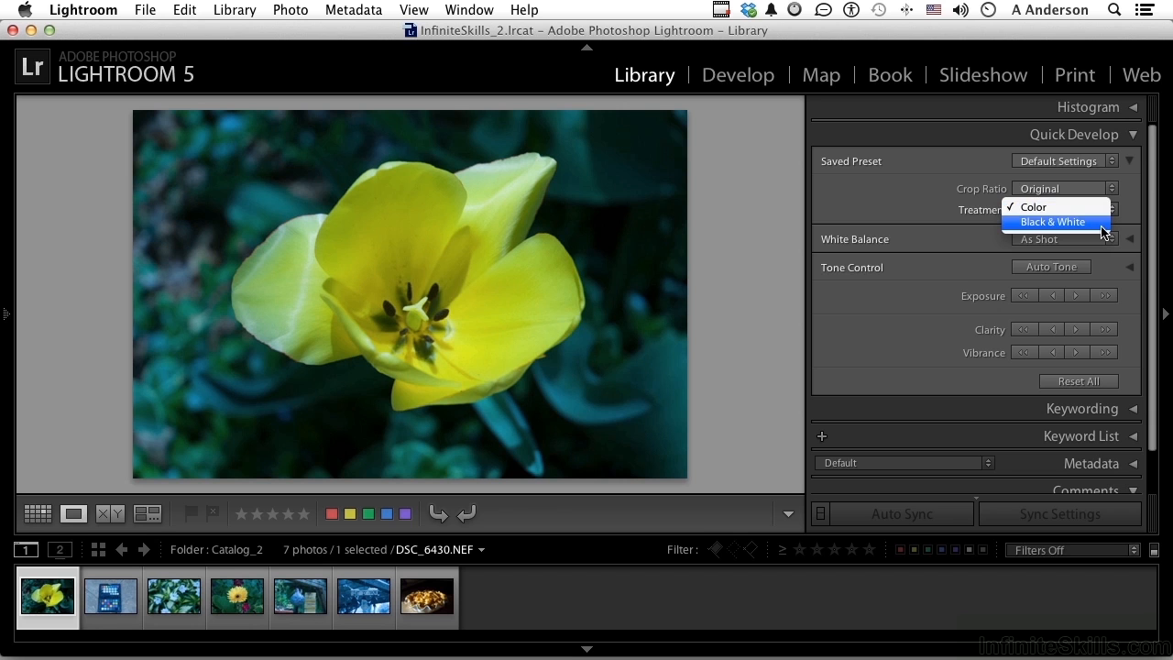
click(1051, 221)
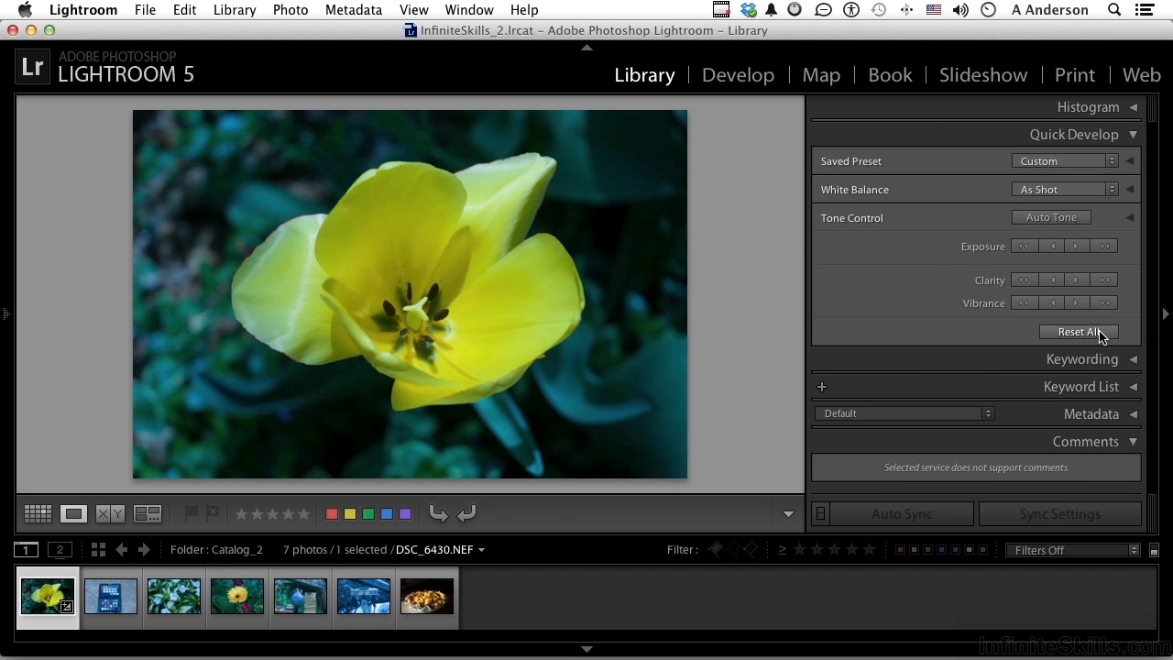
click(1078, 330)
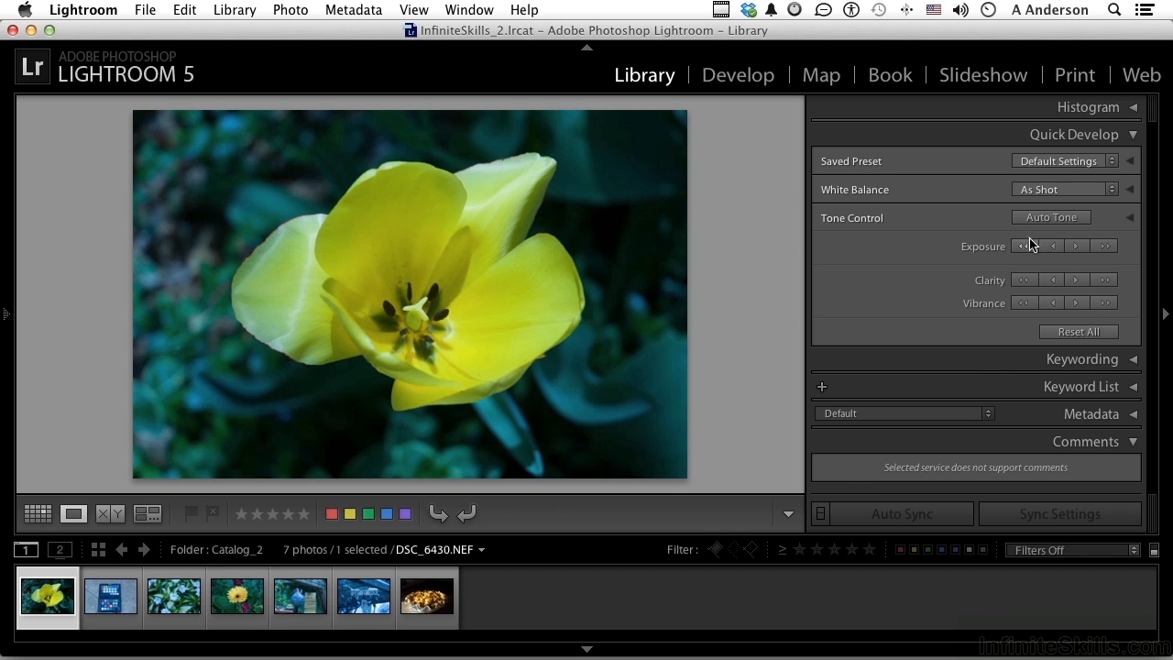
mouse_move(914, 194)
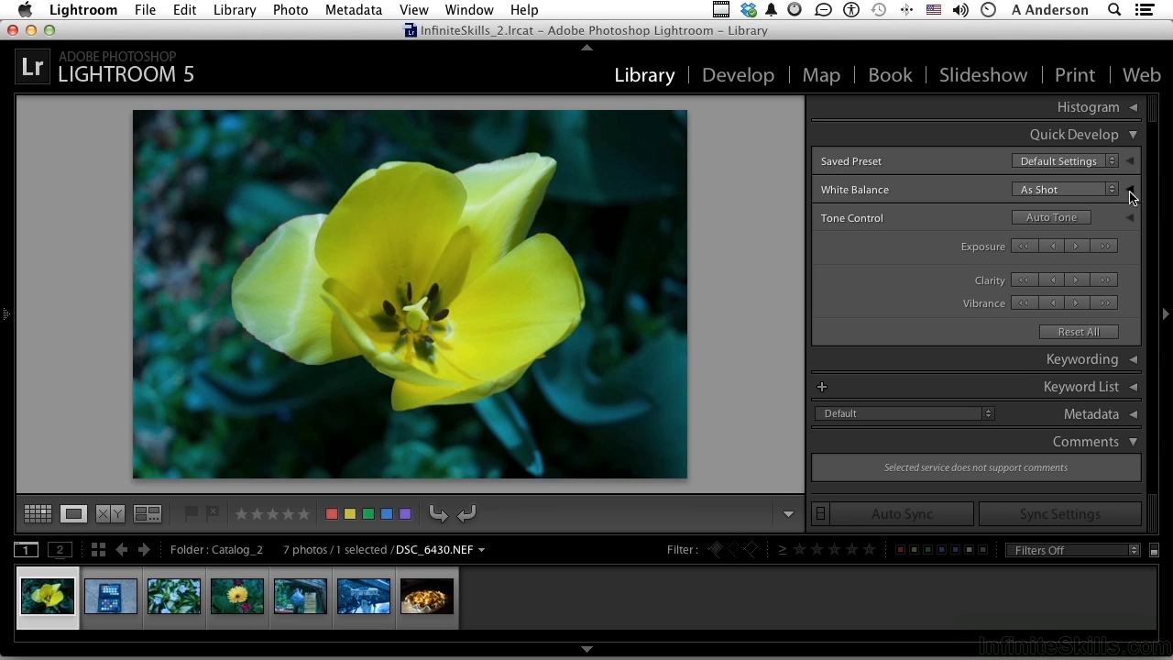
- Expand White Balance, set it to Daylight, then restore As Shot
click(1129, 188)
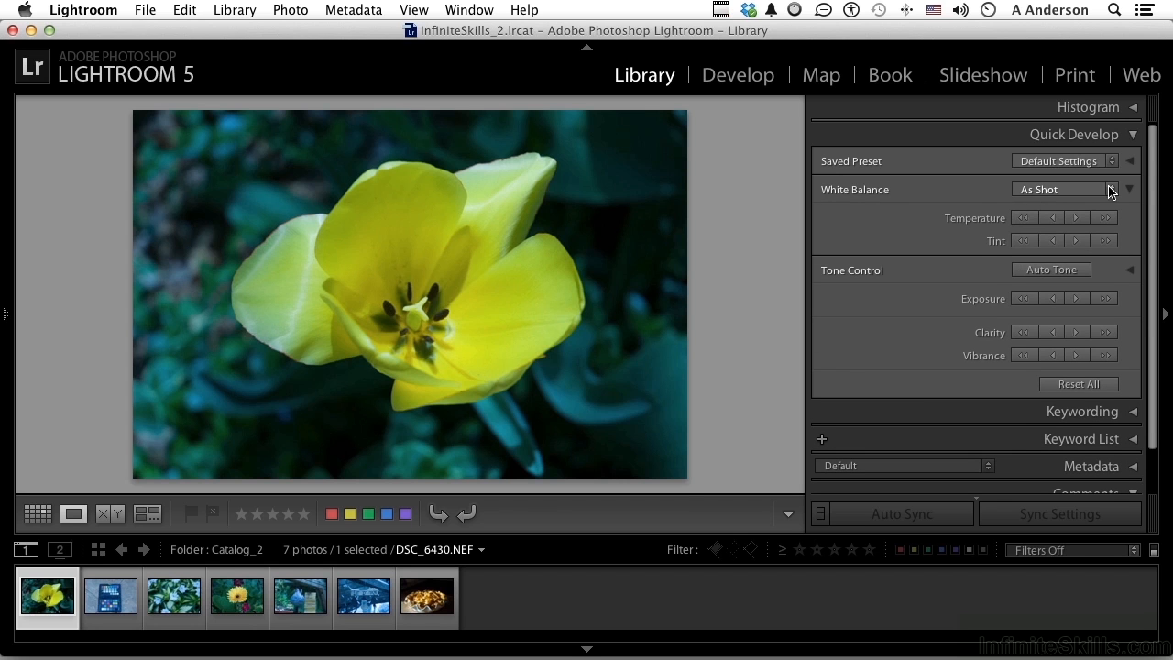
click(1062, 189)
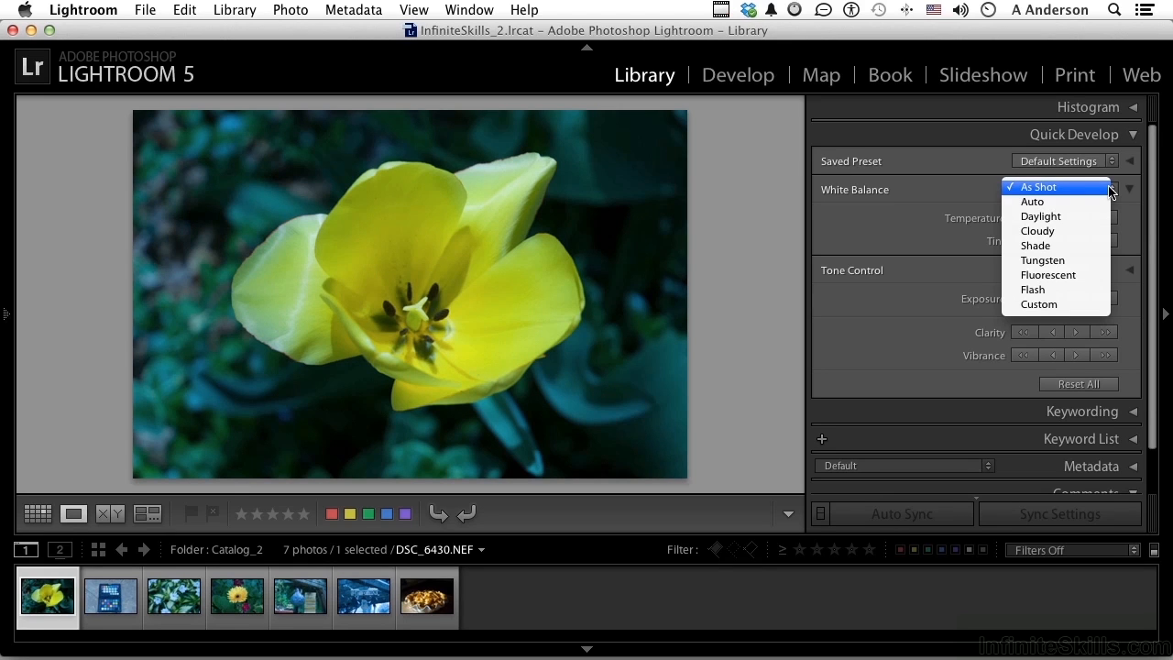
click(1040, 216)
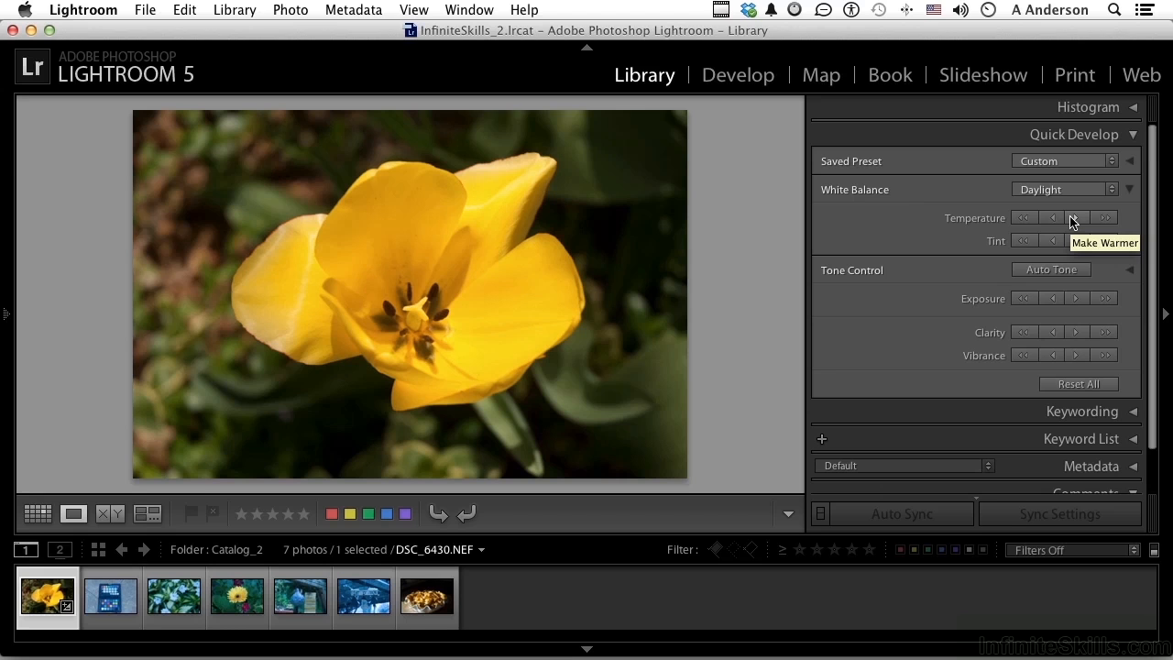
click(1129, 189)
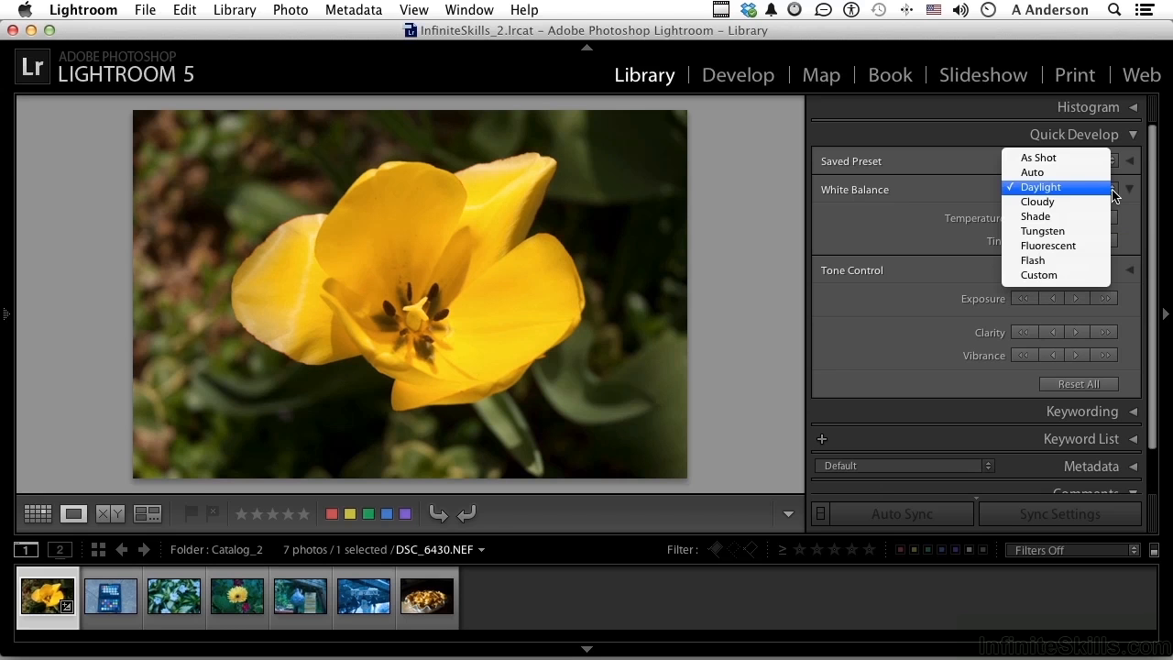
mouse_move(1057, 172)
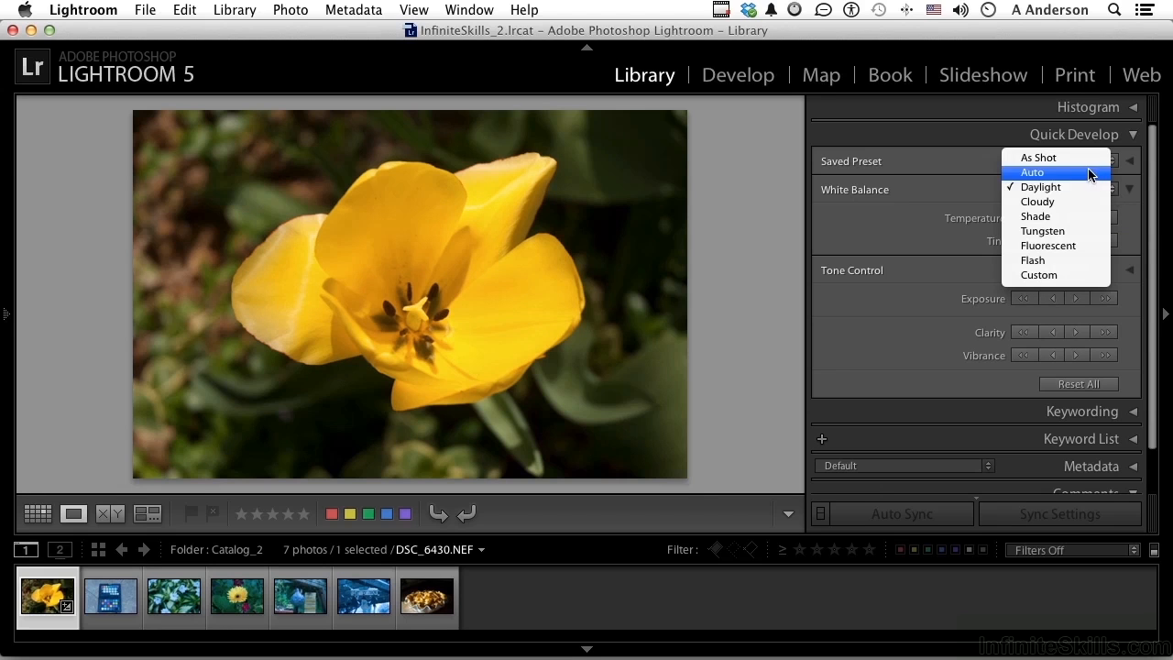
click(1031, 173)
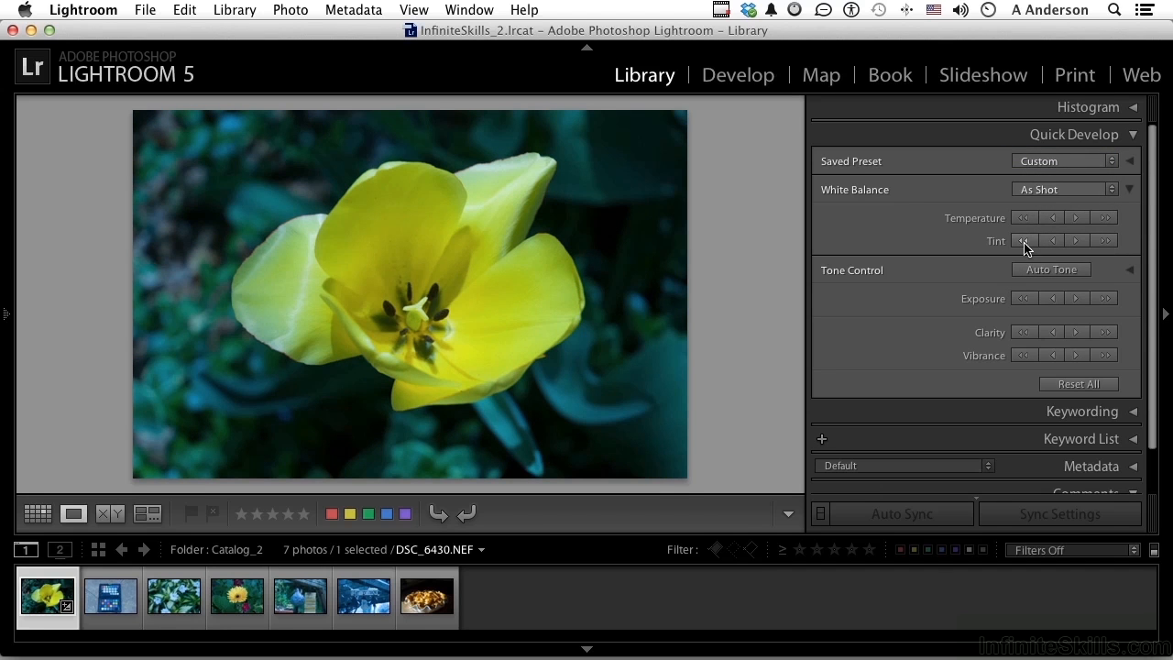
mouse_move(1053, 218)
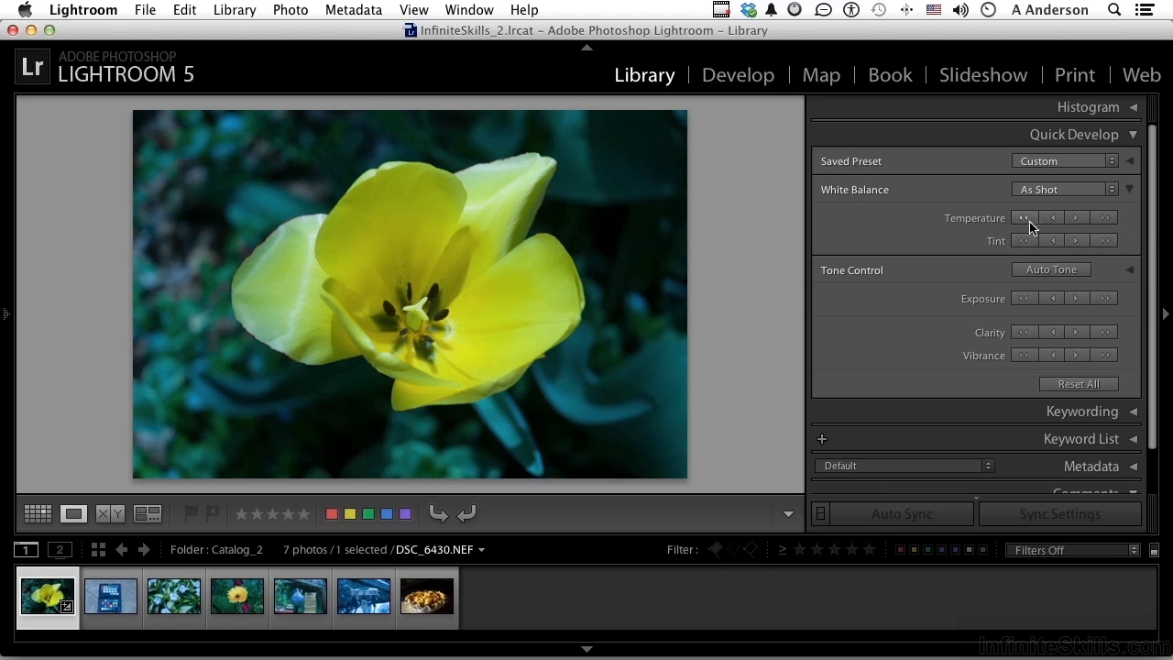
- Try cooler, warmer and much cooler temperature on the tulip, then Reset All
click(1075, 218)
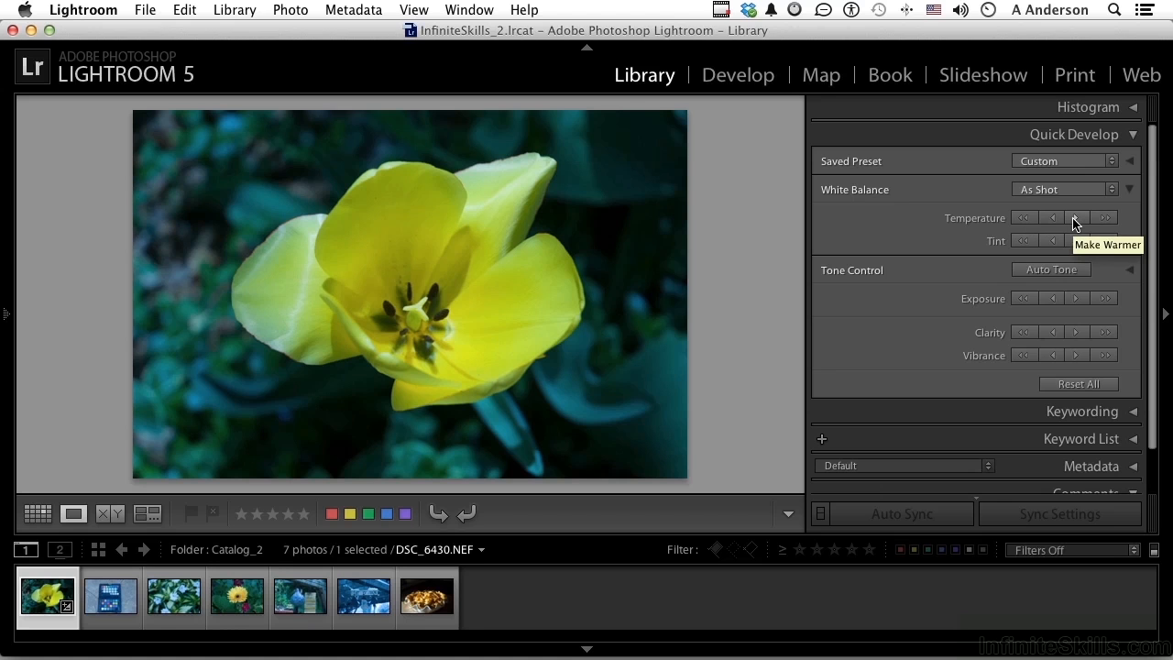
mouse_move(1051, 218)
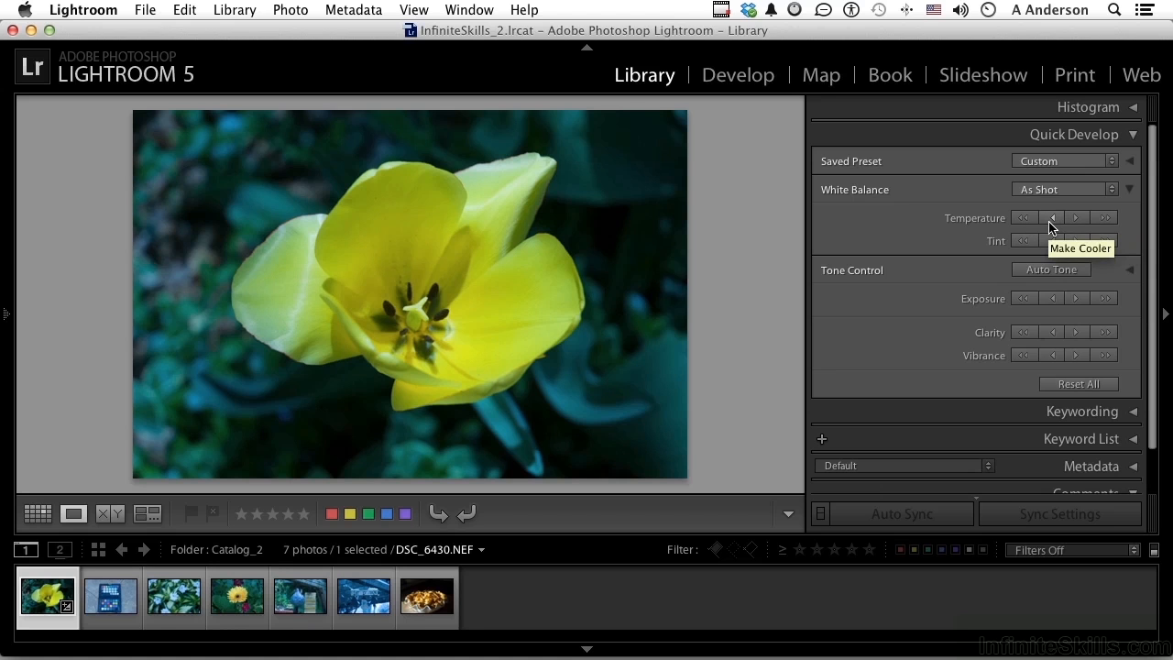
mouse_move(1106, 217)
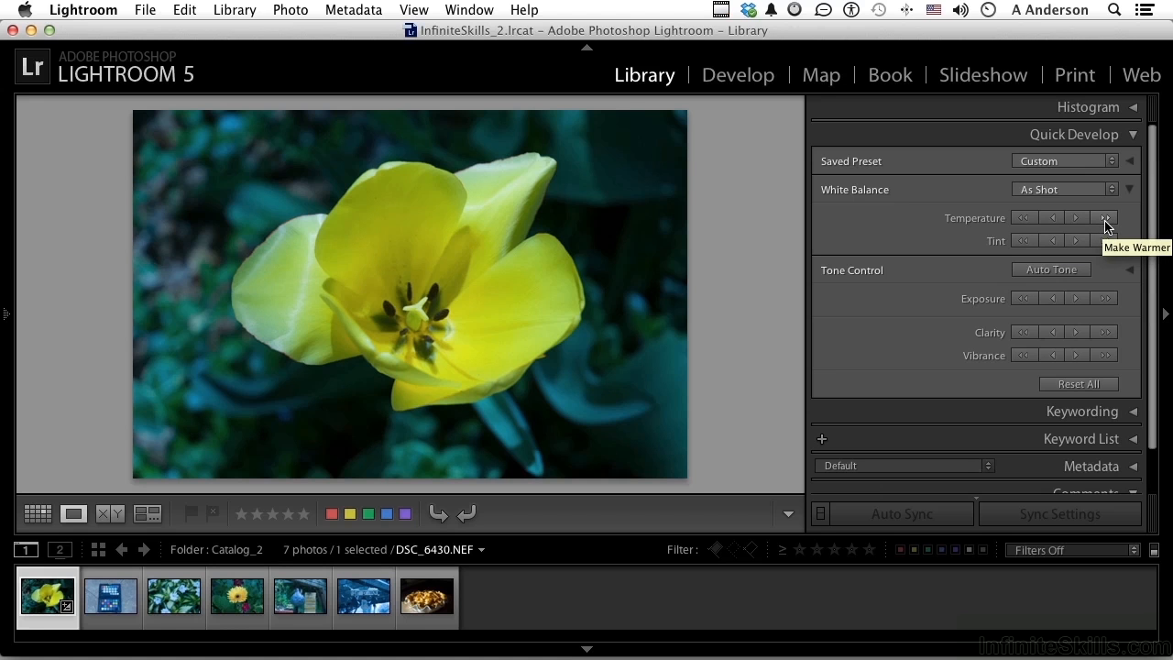
click(1106, 217)
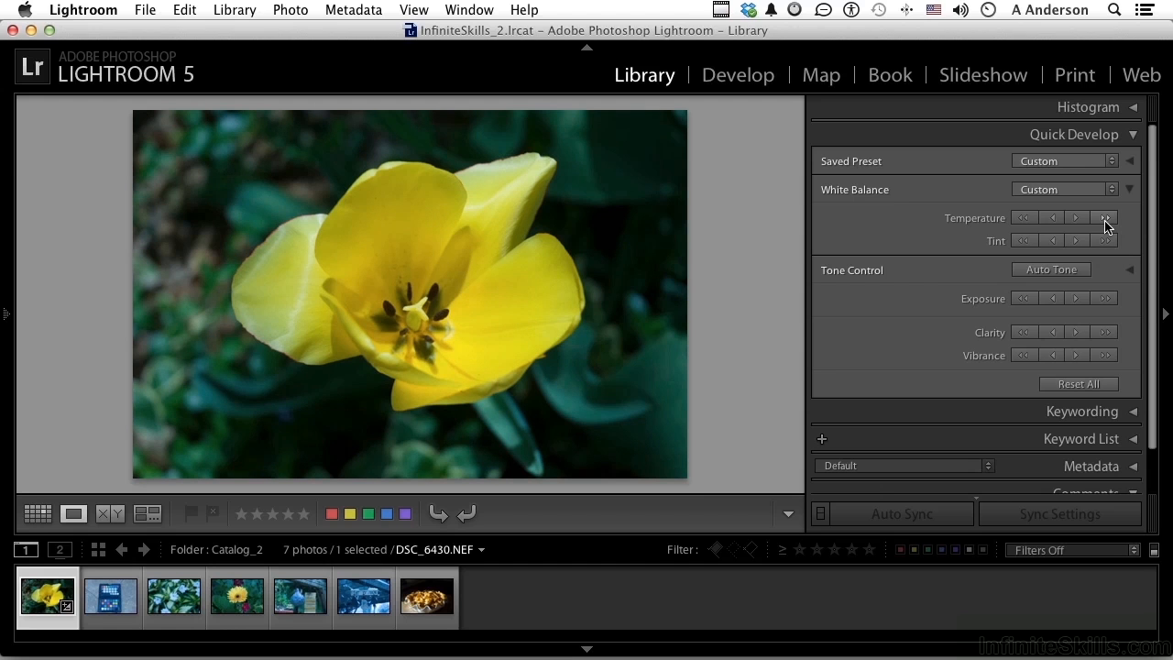
click(1023, 217)
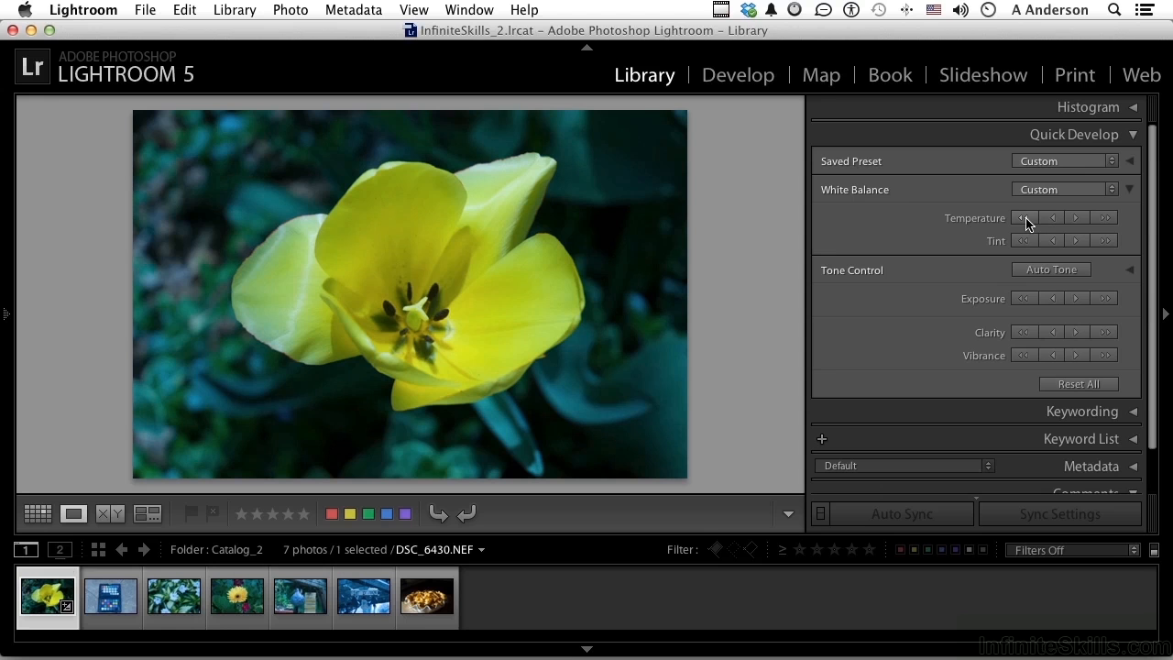
click(1023, 217)
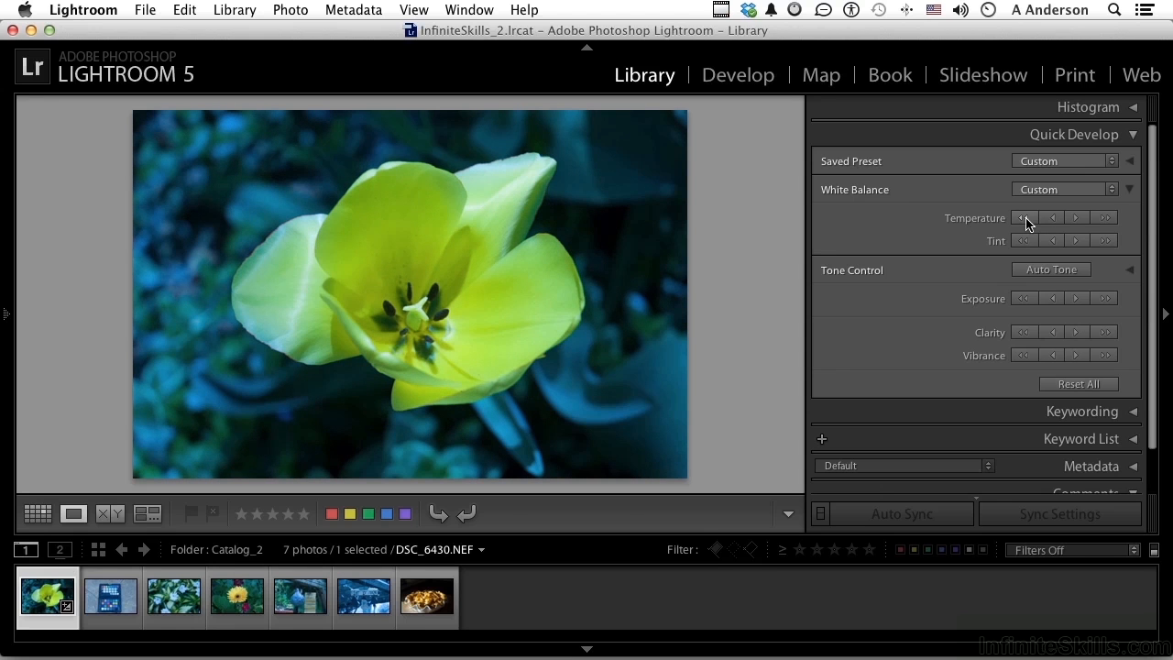
mouse_move(1096, 331)
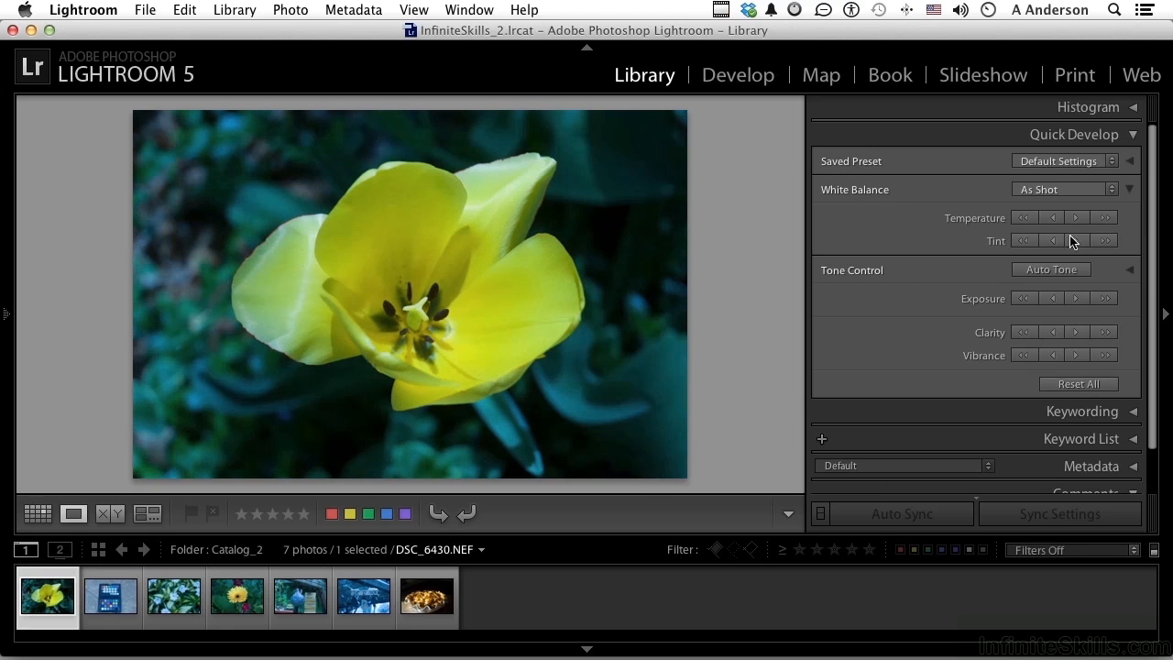
mouse_move(1023, 240)
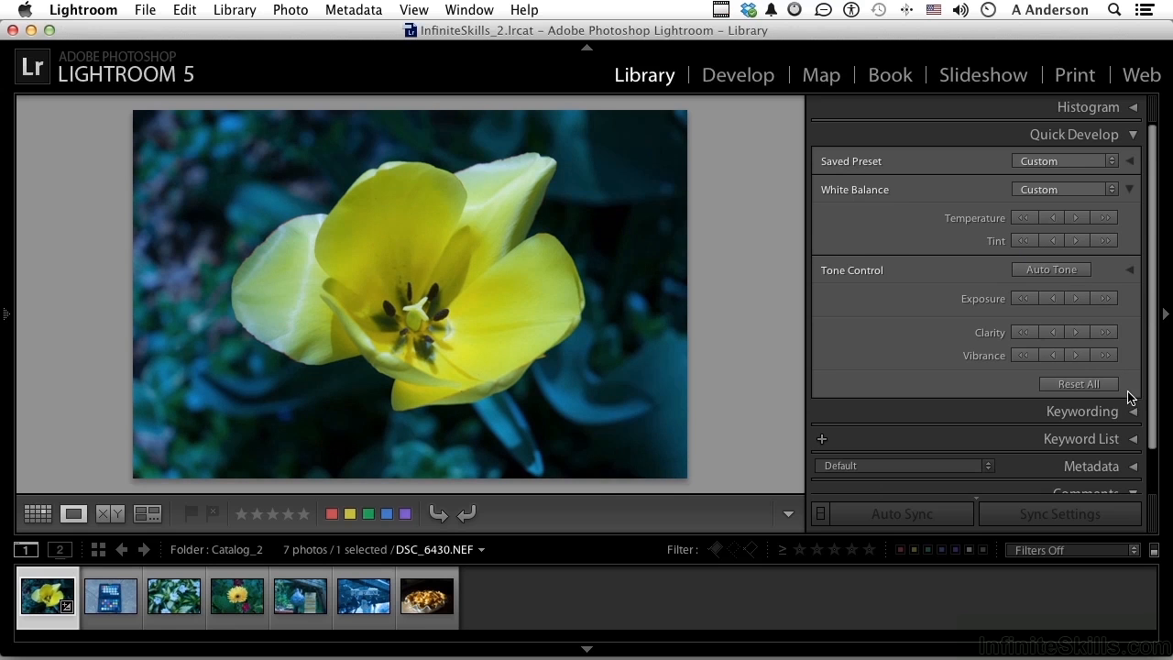
click(1079, 383)
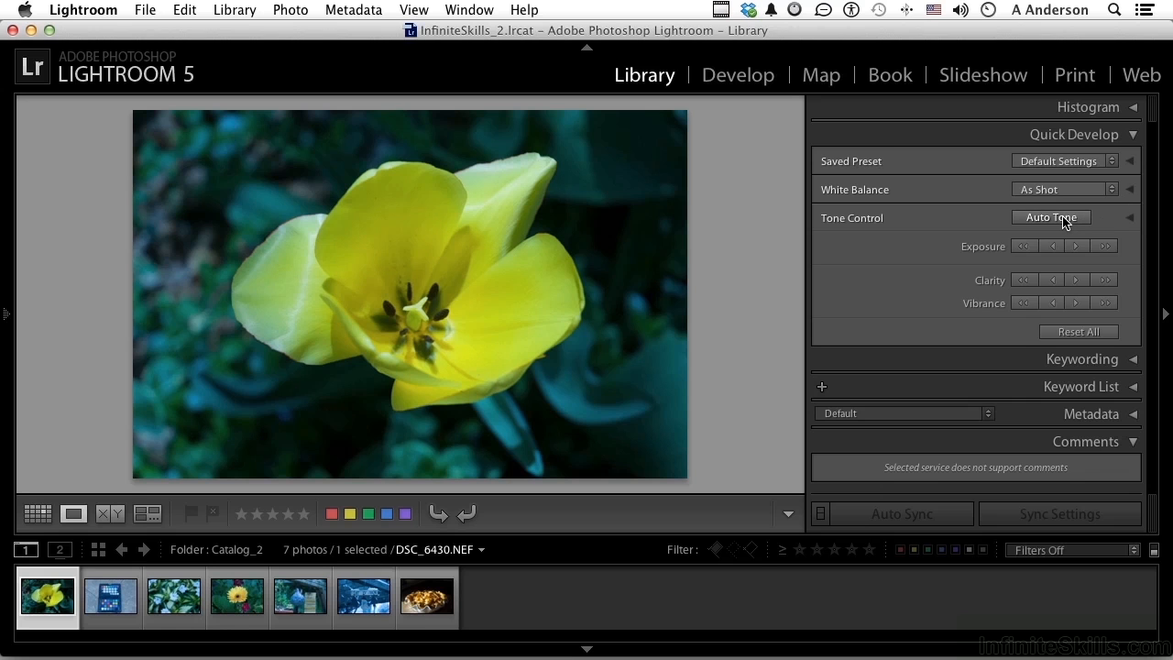
- Apply Auto Tone to the tulip, then revert it to Default Settings
click(1051, 217)
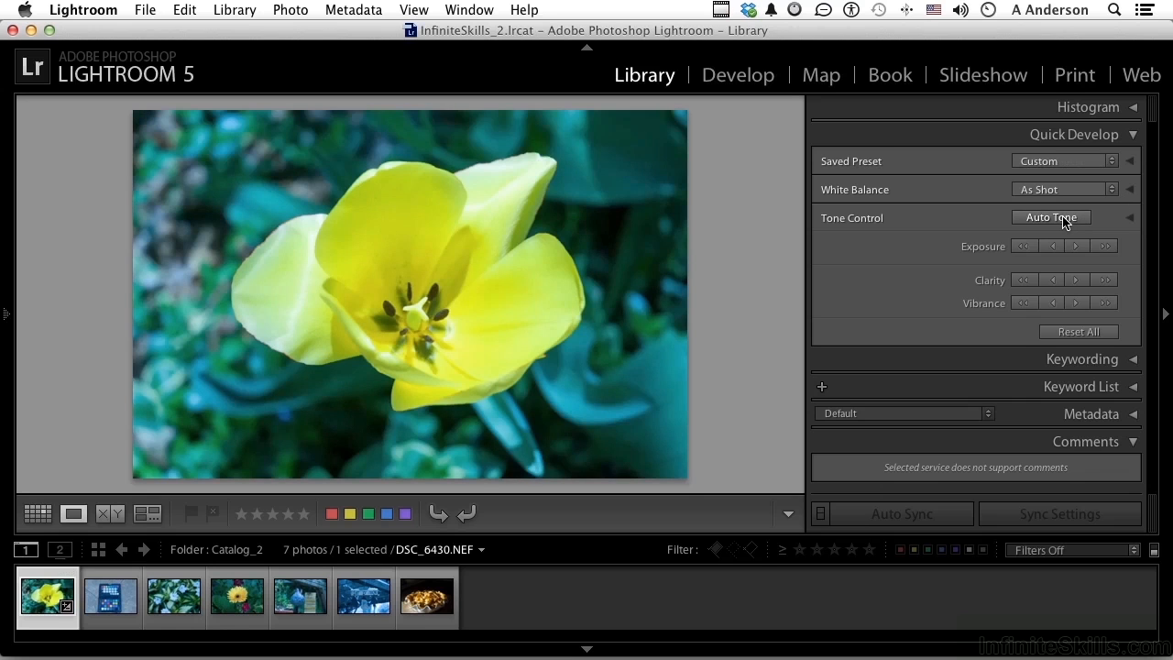
click(1051, 217)
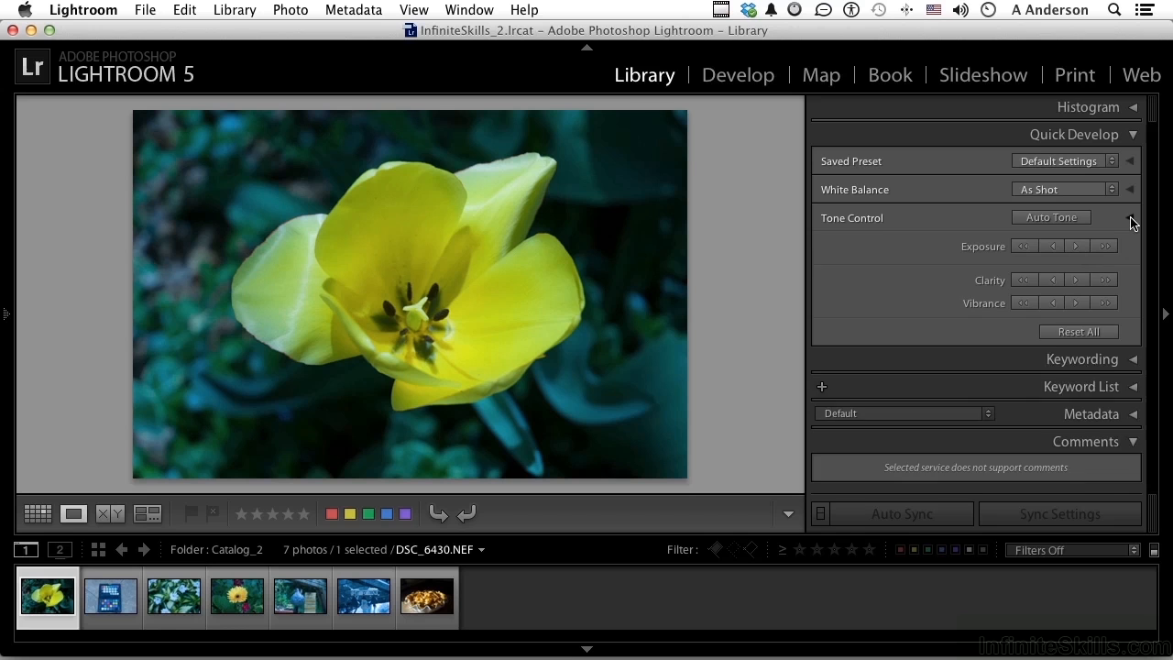
- Expand Tone Control to show contrast, highlights, shadows, whites and blacks adjustments
click(1129, 217)
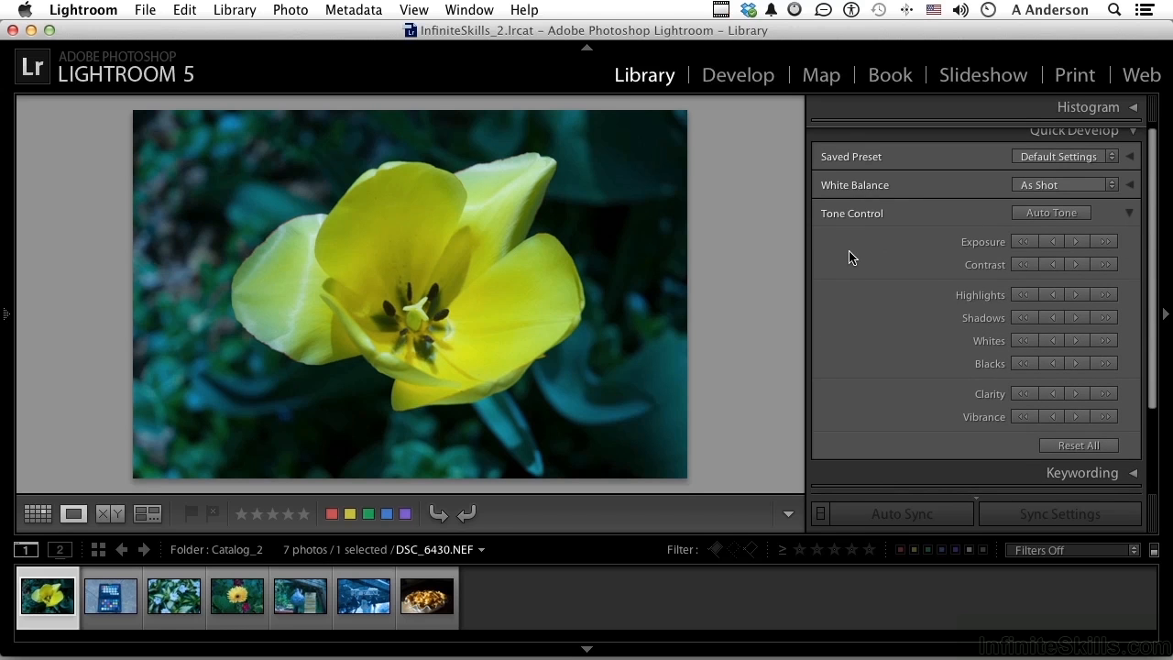
mouse_move(854, 260)
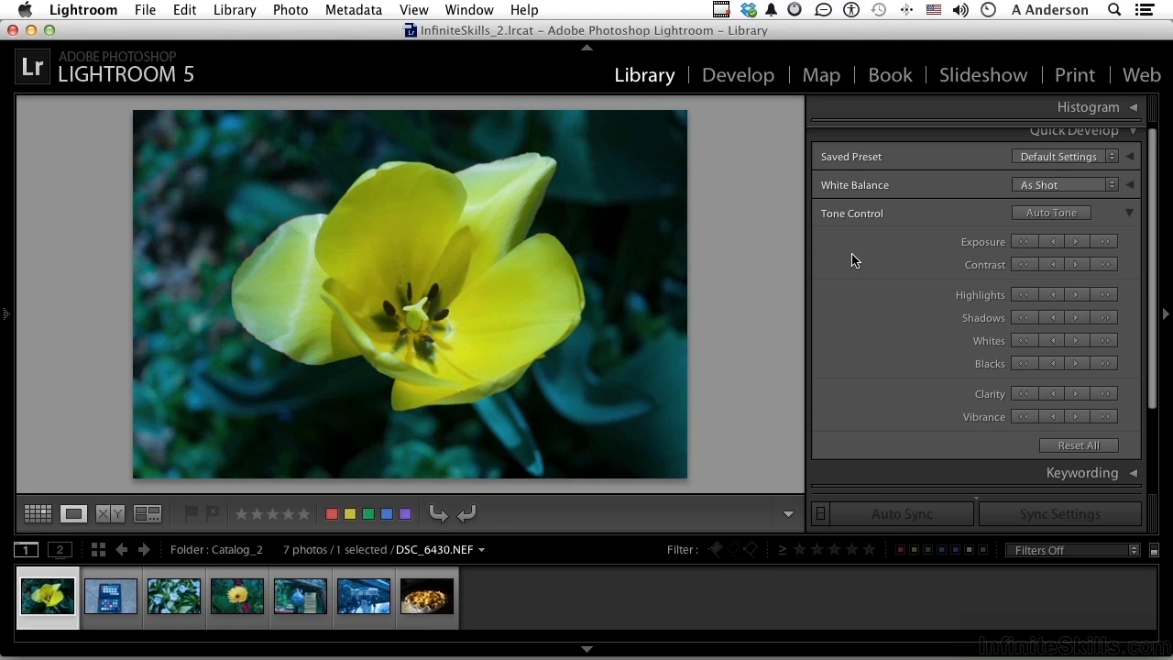
mouse_move(1053, 246)
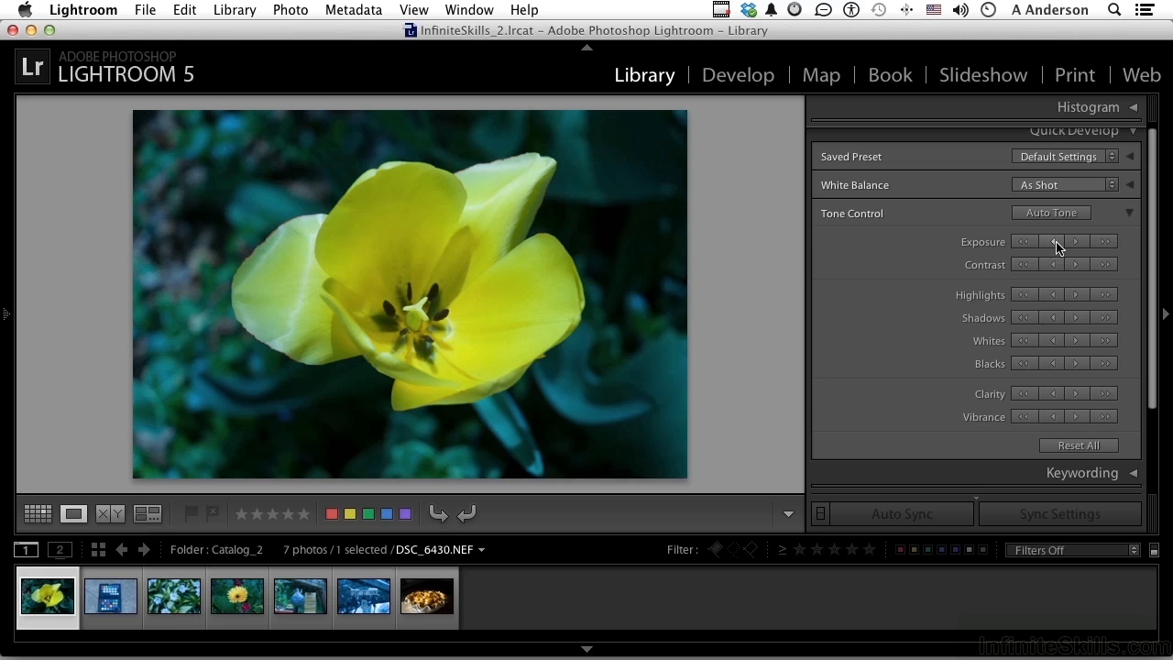
mouse_move(1025, 245)
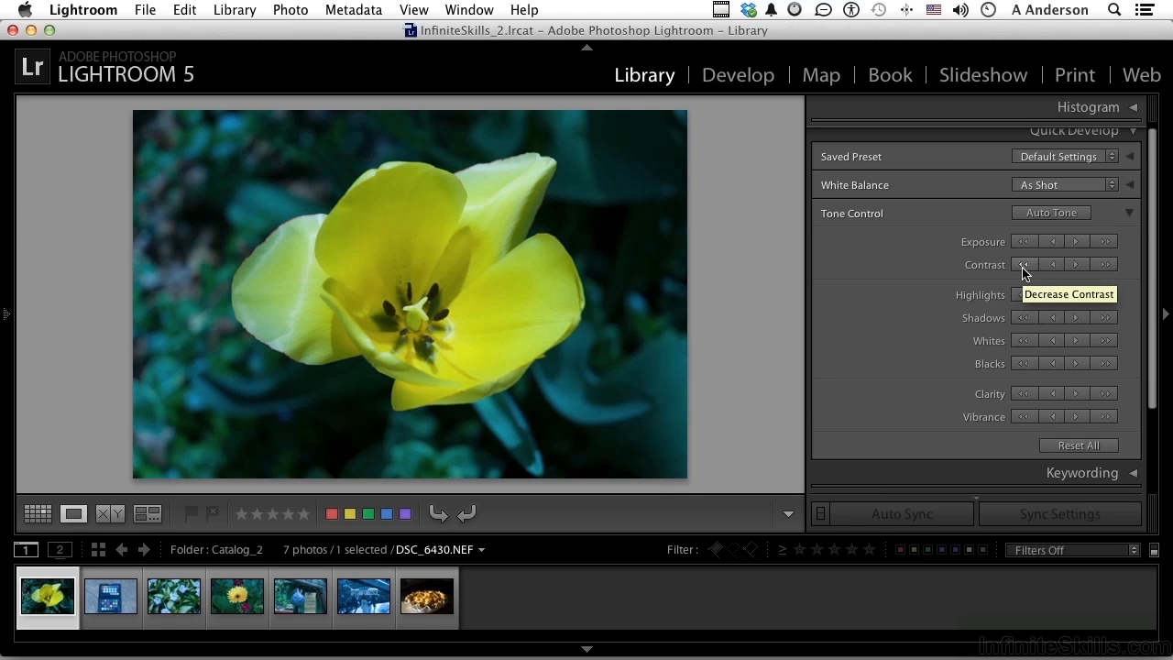
mouse_move(1012, 272)
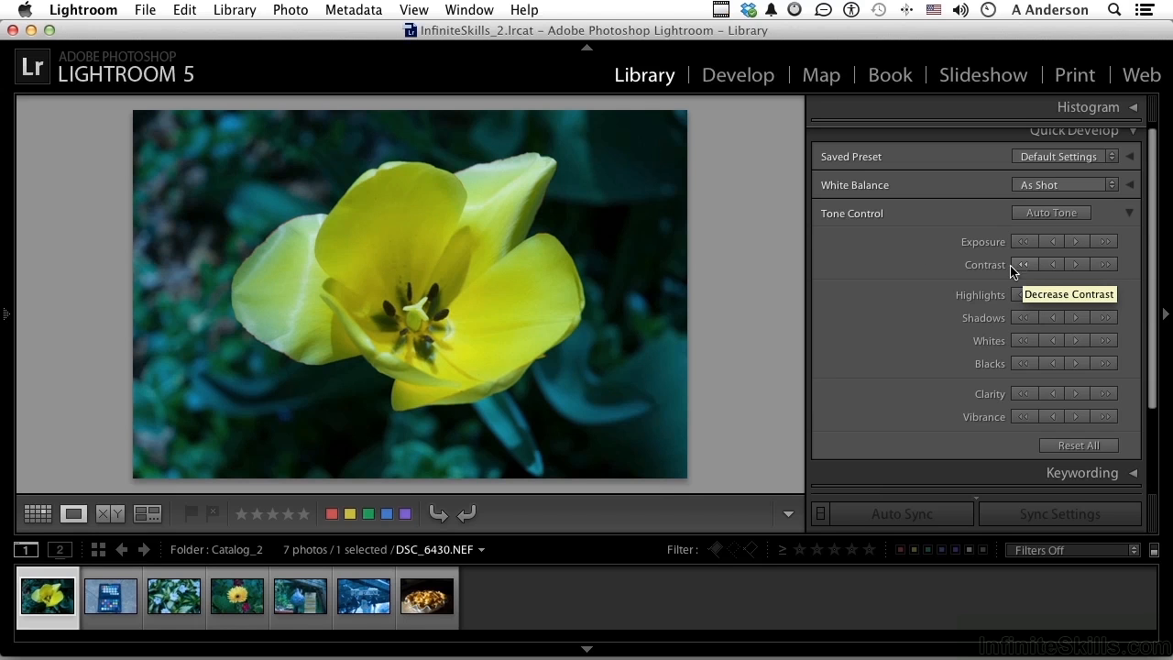
mouse_move(550, 199)
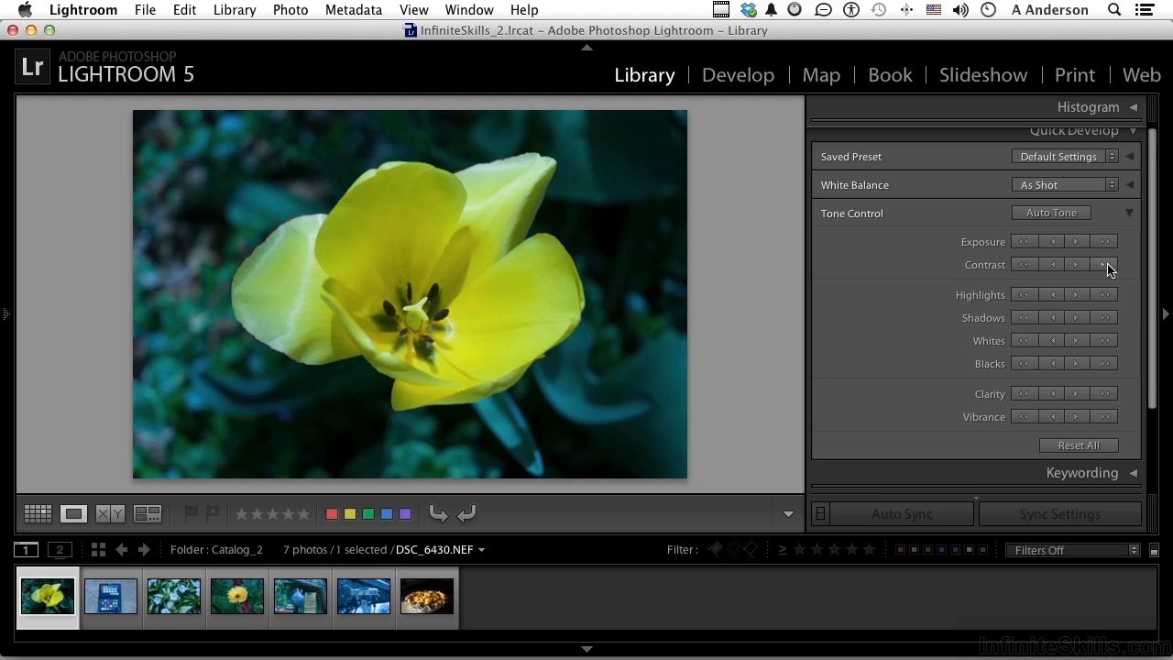
click(1053, 264)
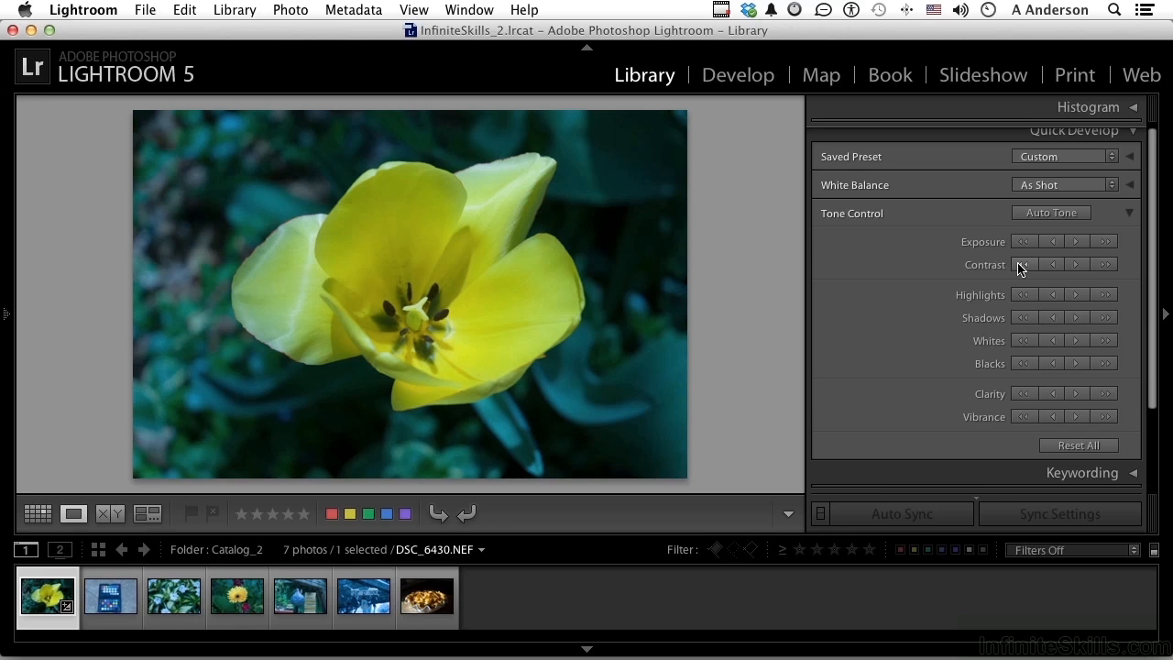
mouse_move(1106, 268)
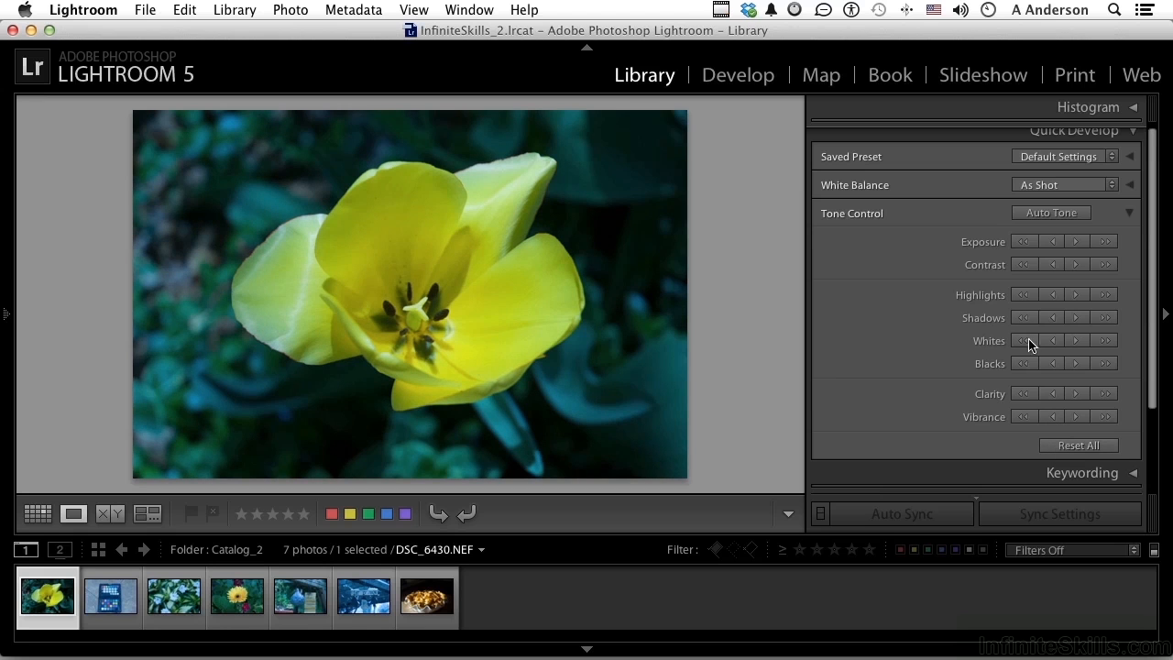
mouse_move(979, 295)
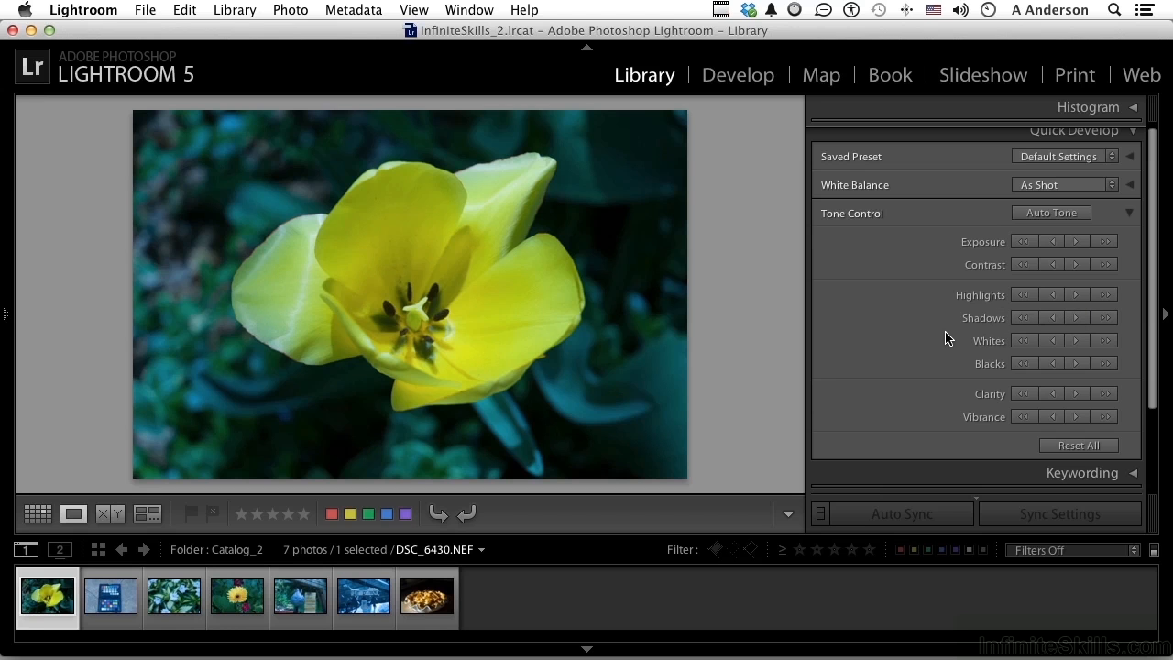
mouse_move(999, 365)
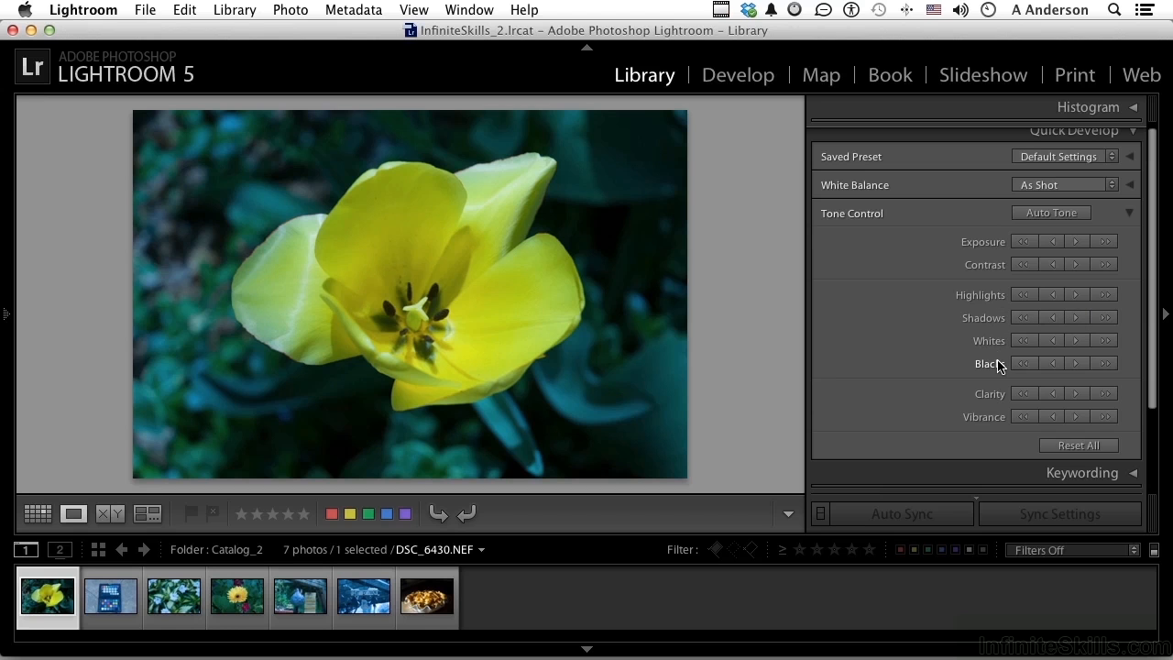
mouse_move(1024, 295)
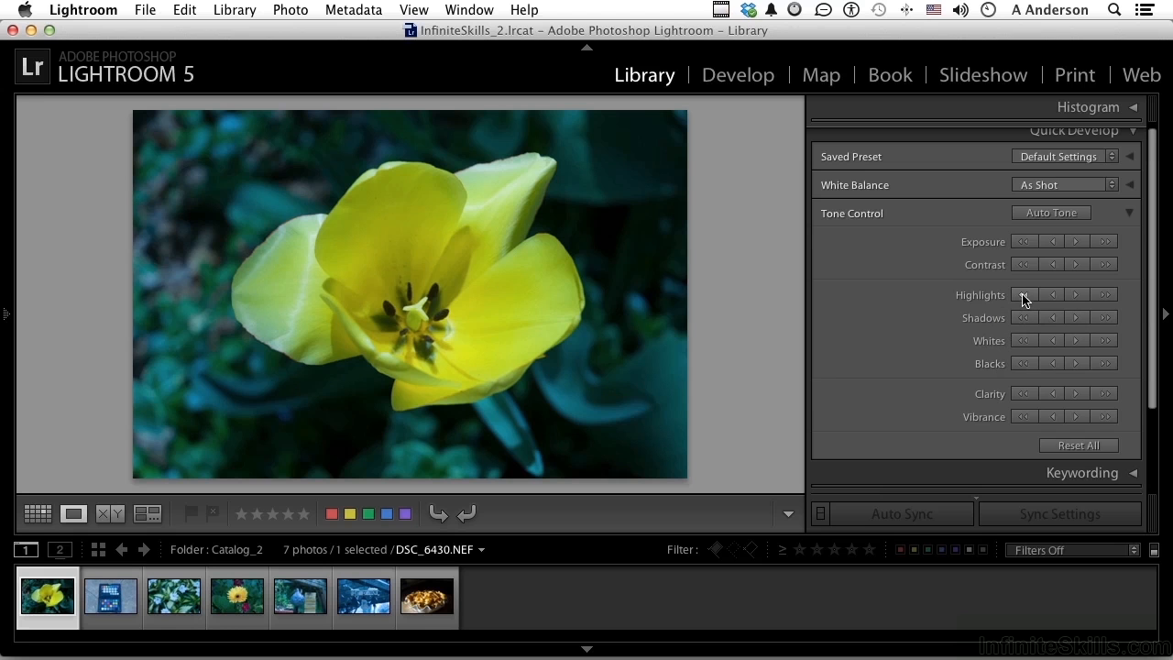
- Lower the tulip photo's highlights with the Quick Develop Highlights decrease button
click(1023, 295)
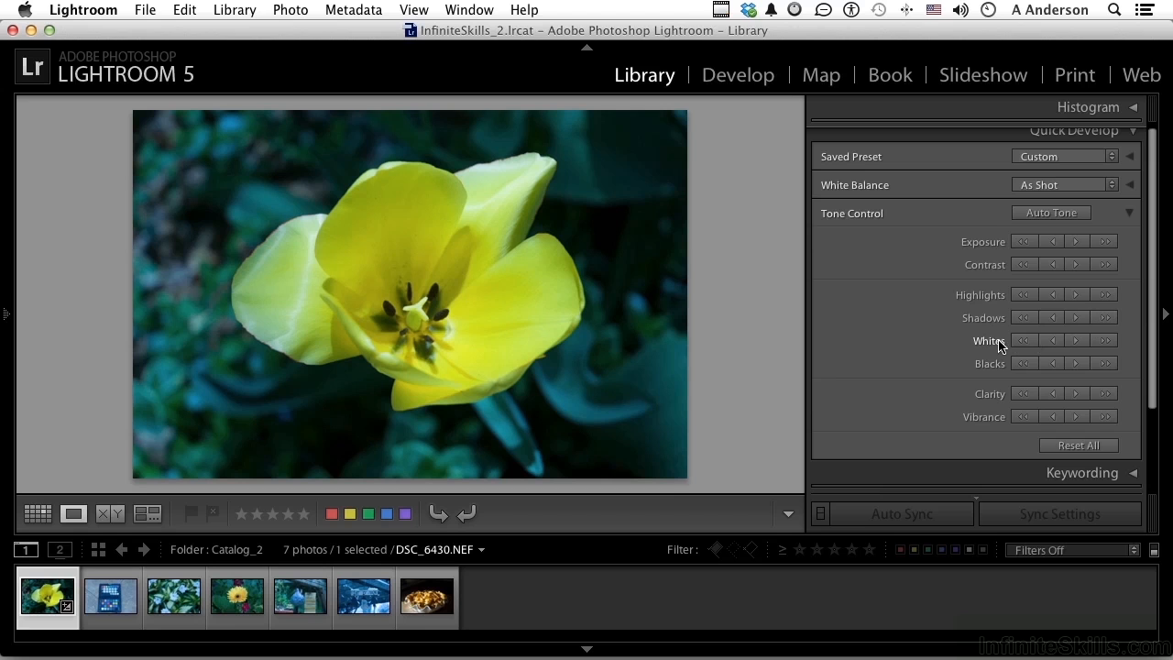
mouse_move(1001, 368)
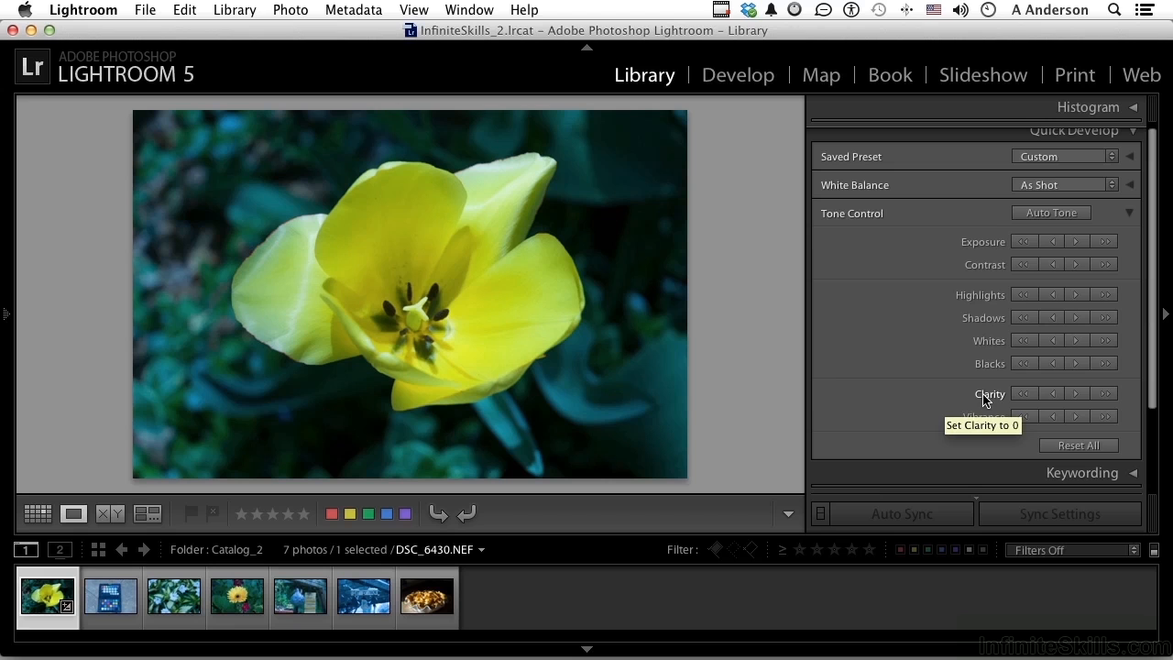
mouse_move(986, 401)
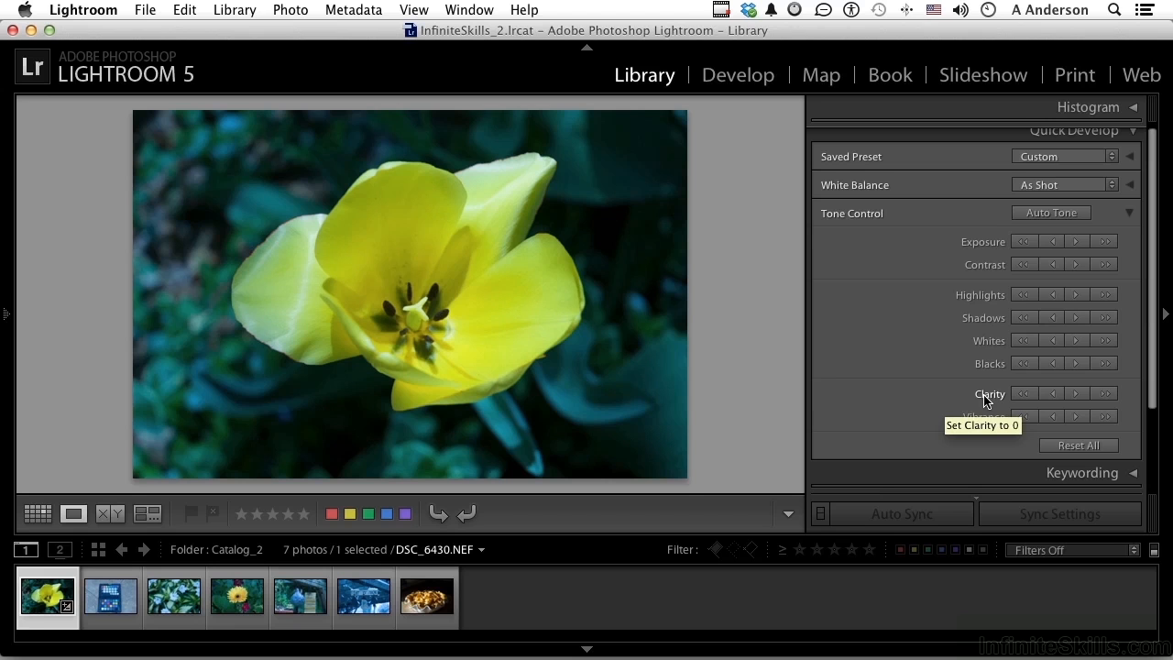
mouse_move(1023, 394)
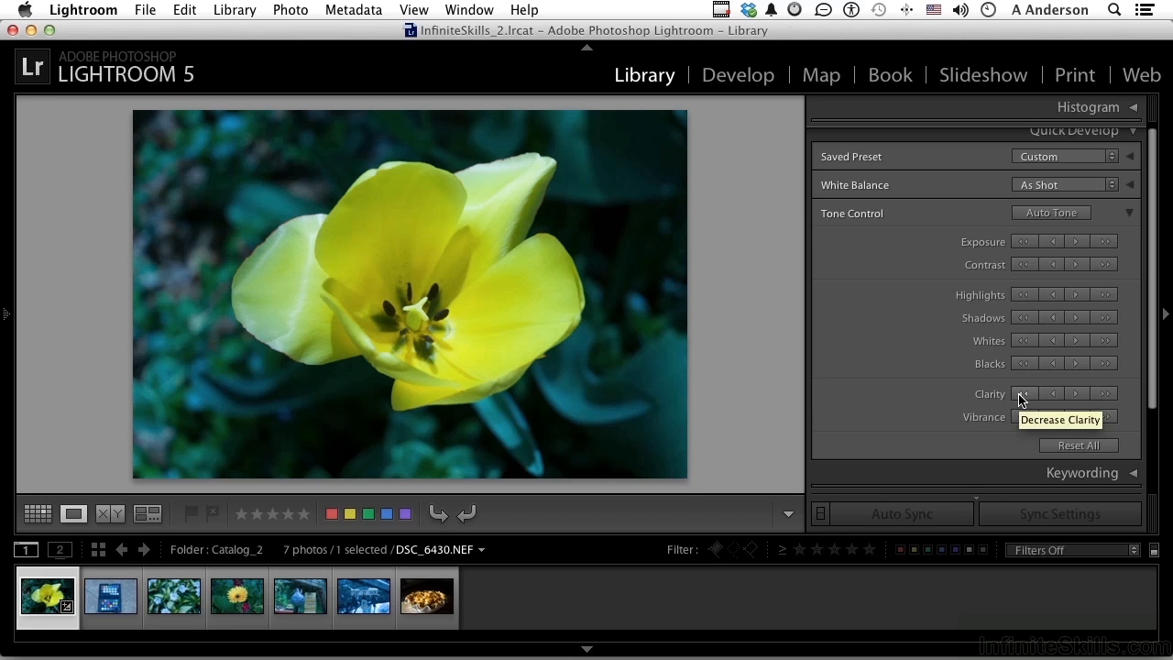
- Reduce the photo's clarity for a softer look, then reset all quick adjustments
click(1023, 393)
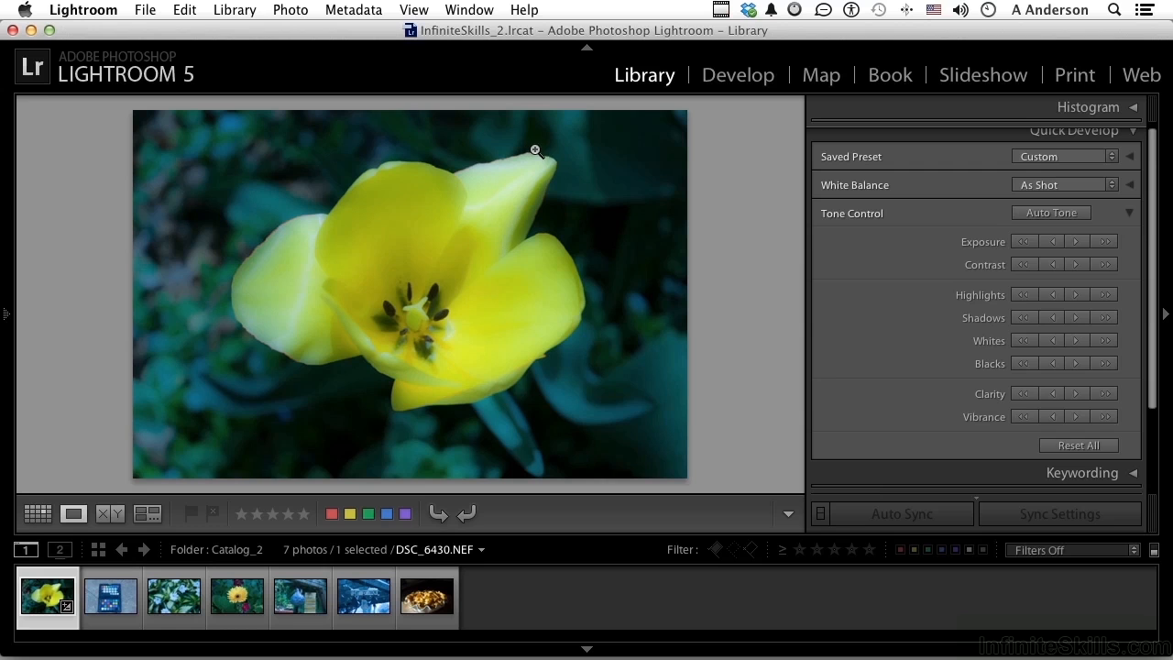
mouse_move(1025, 396)
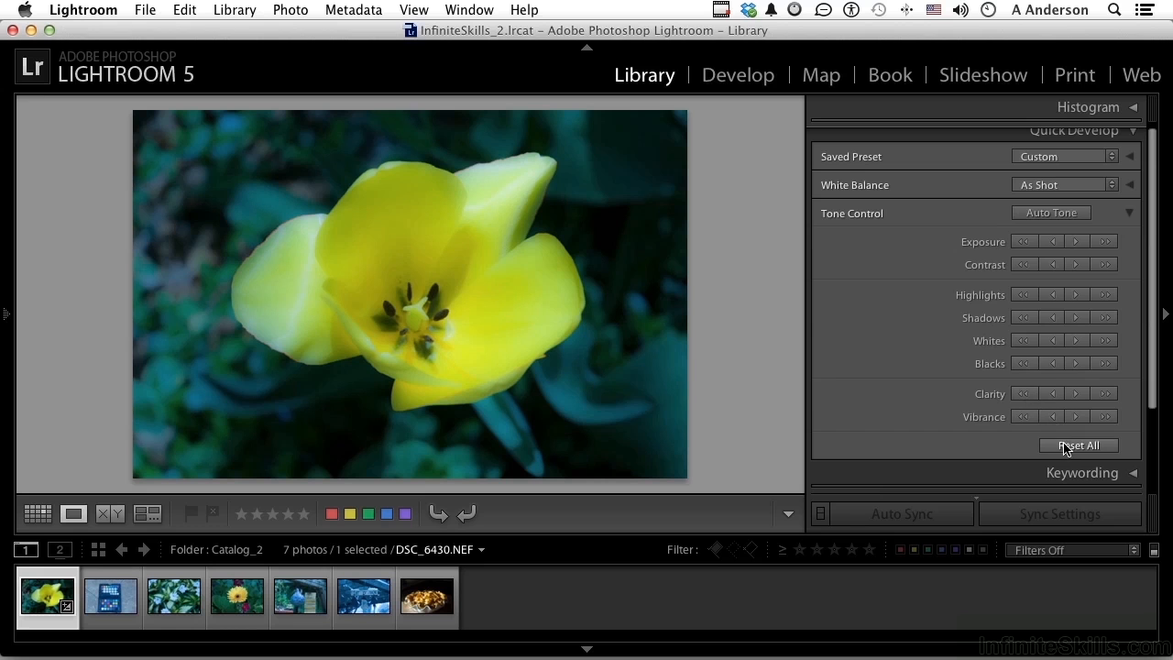
click(1078, 444)
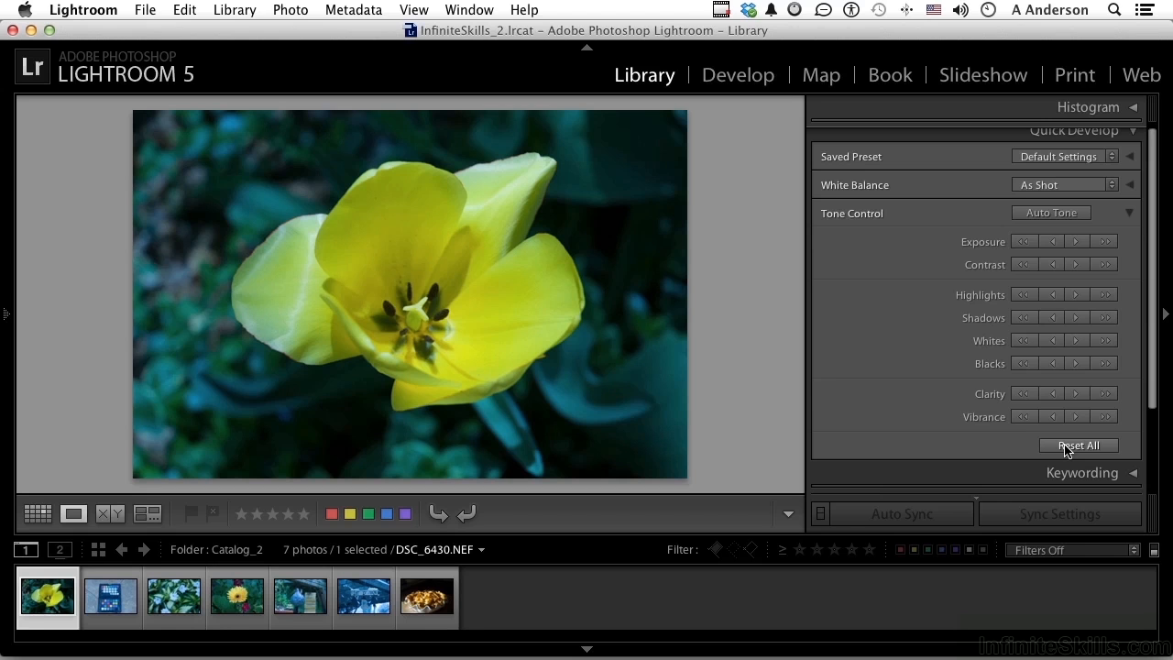
mouse_move(1024, 419)
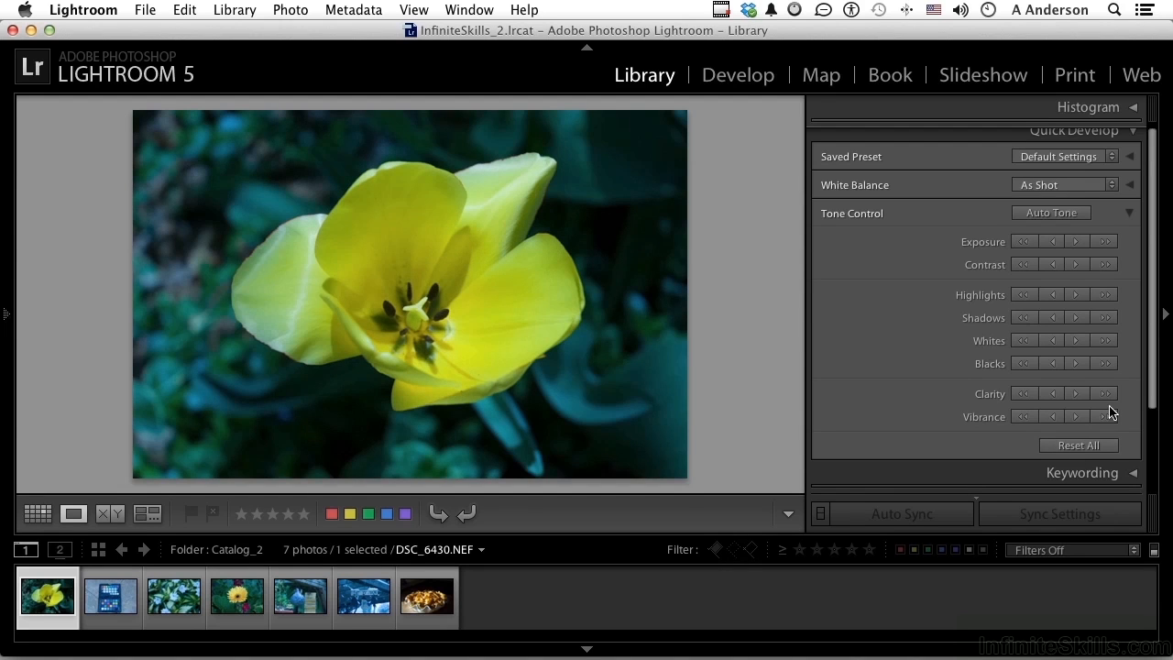
- Collapse the Quick Develop panel so Keywording, Keyword List and Metadata show
click(1090, 415)
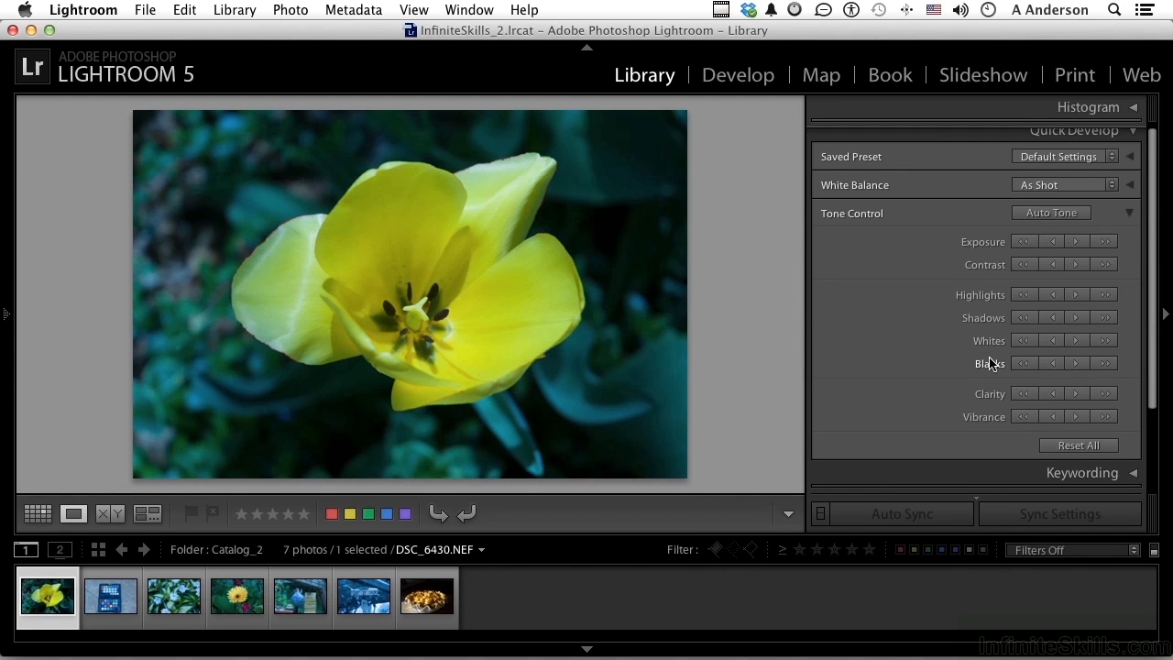
mouse_move(988, 340)
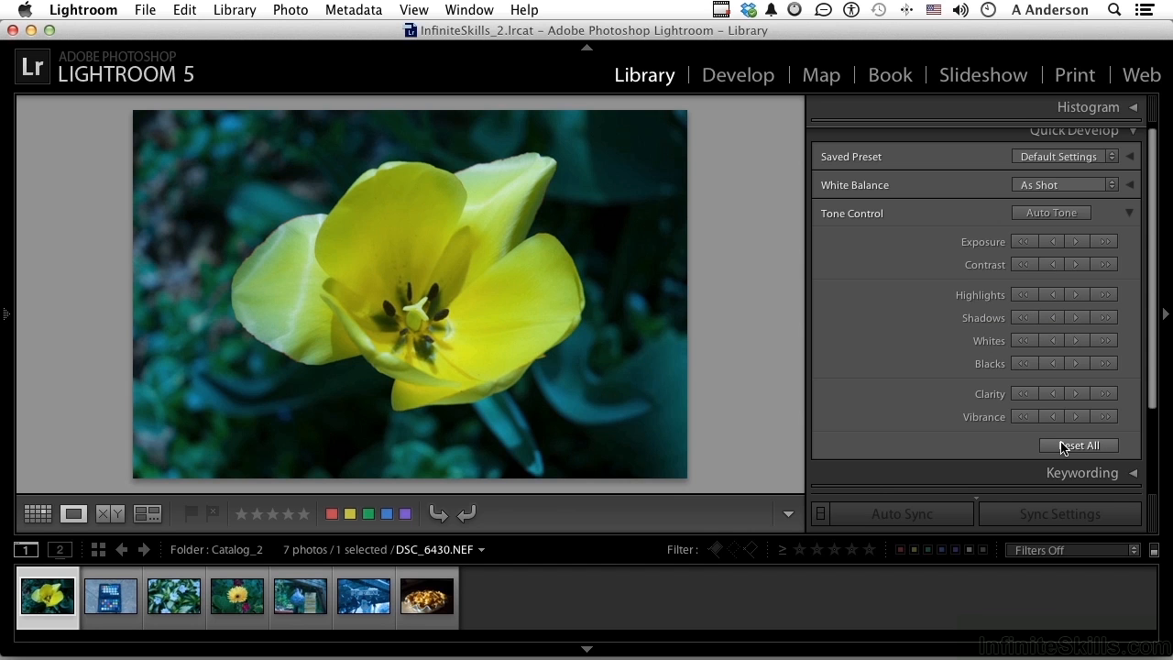
mouse_move(1104, 447)
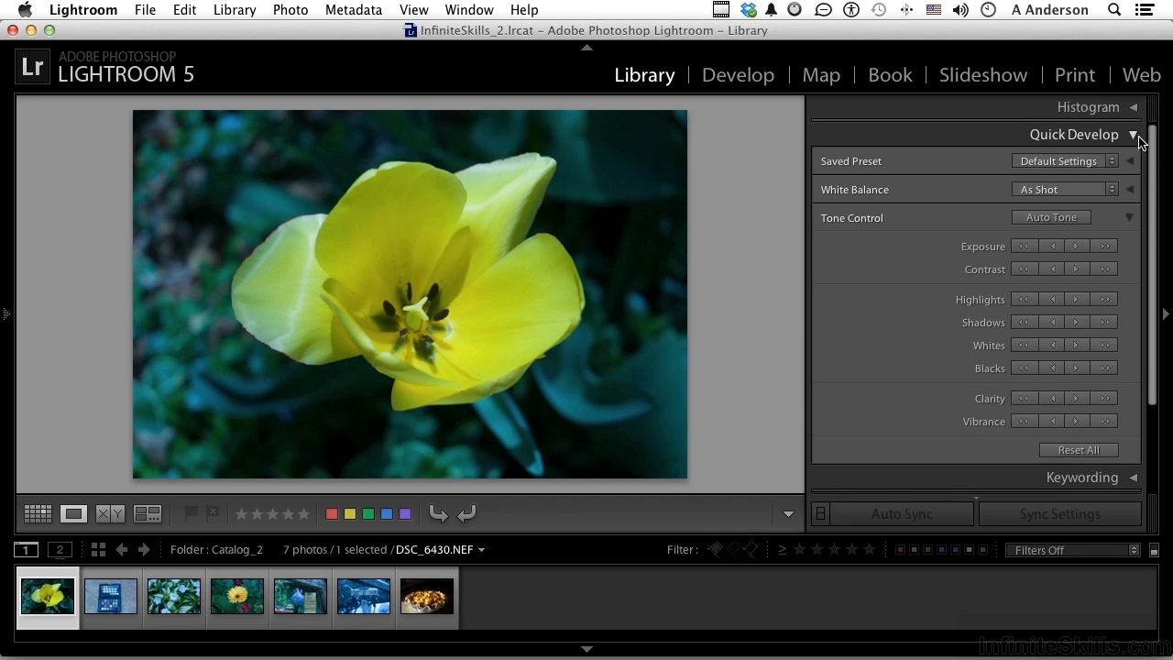
click(1133, 134)
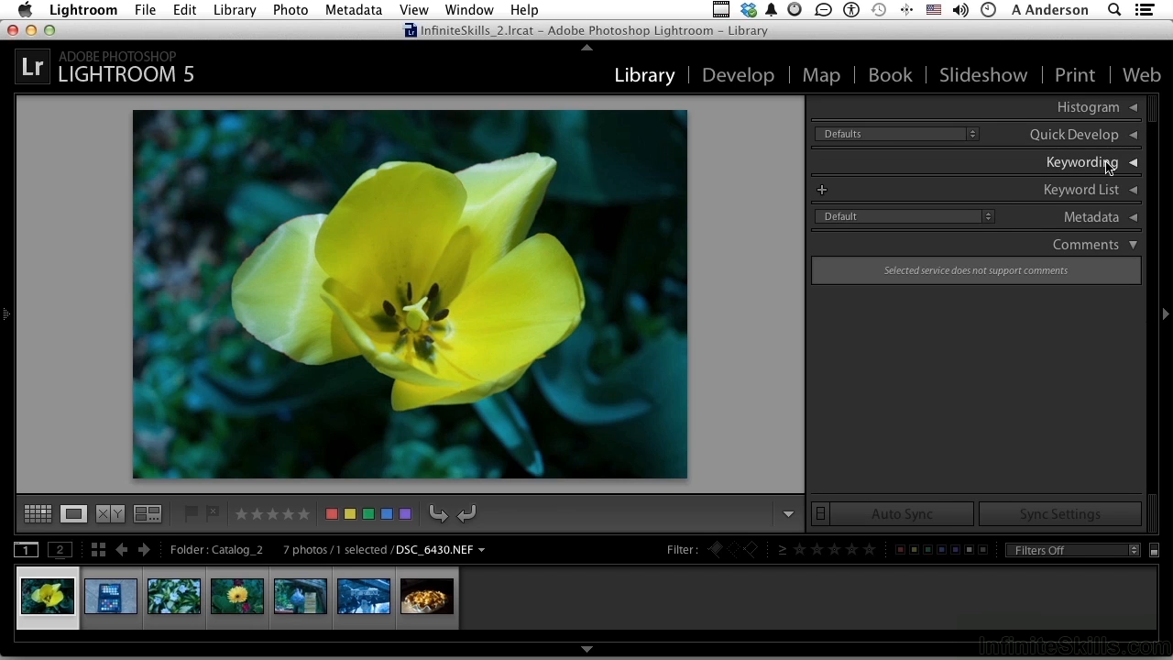
mouse_move(1076, 382)
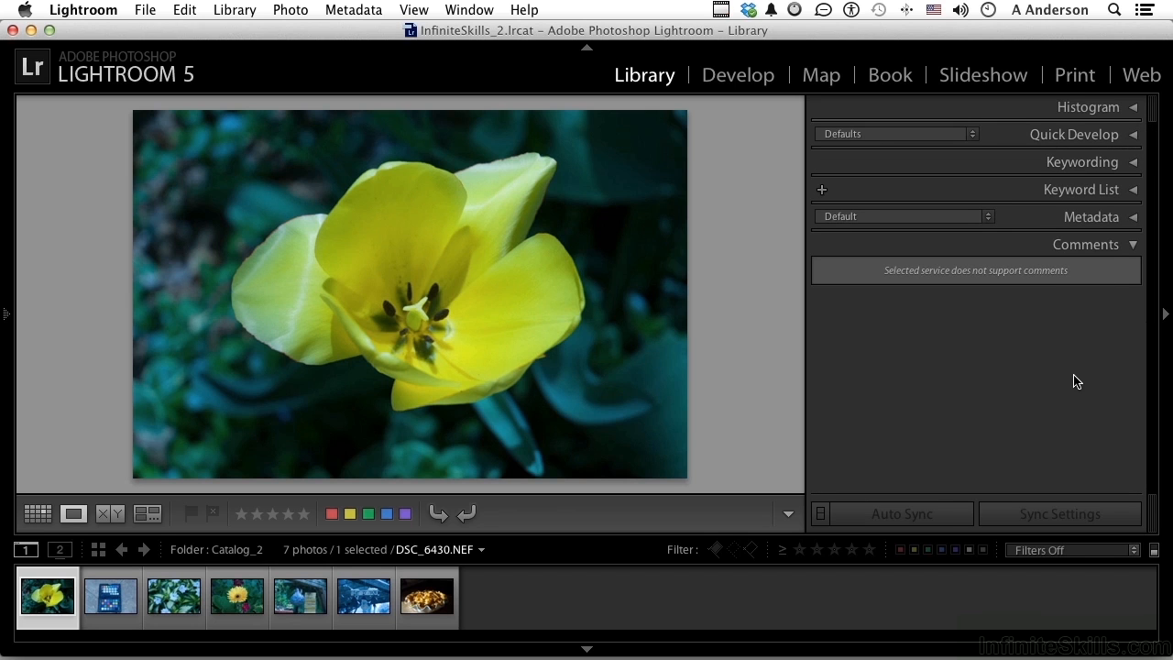